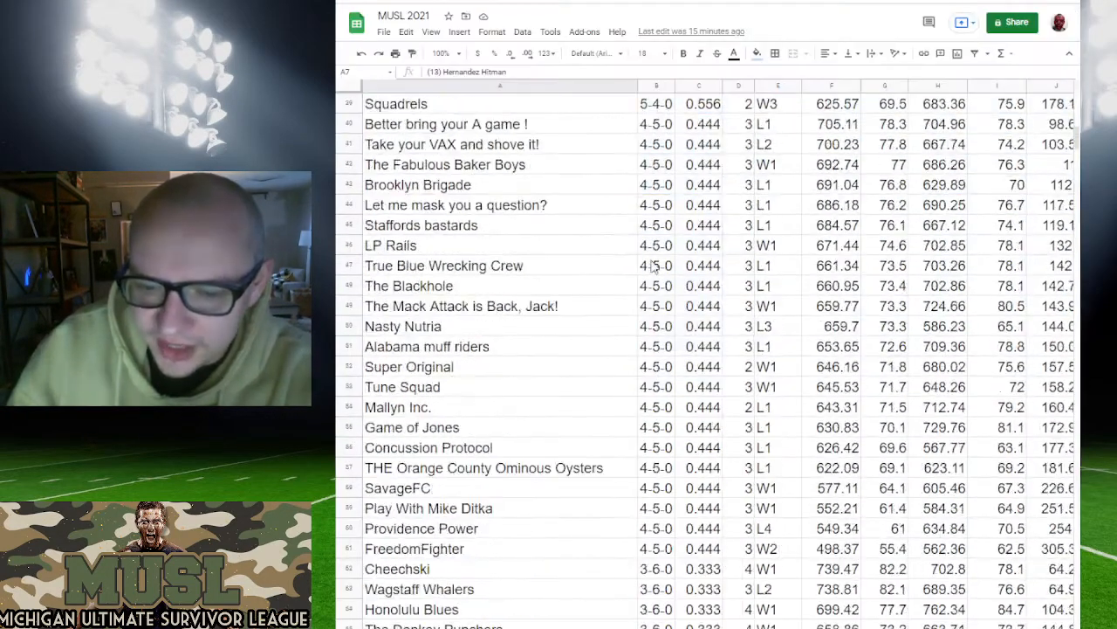
Step: Review the lower seeds in the sheet: the last-place 1-8-0 record and teams seeded 16th, 15th and 11th
scroll(down, 3)
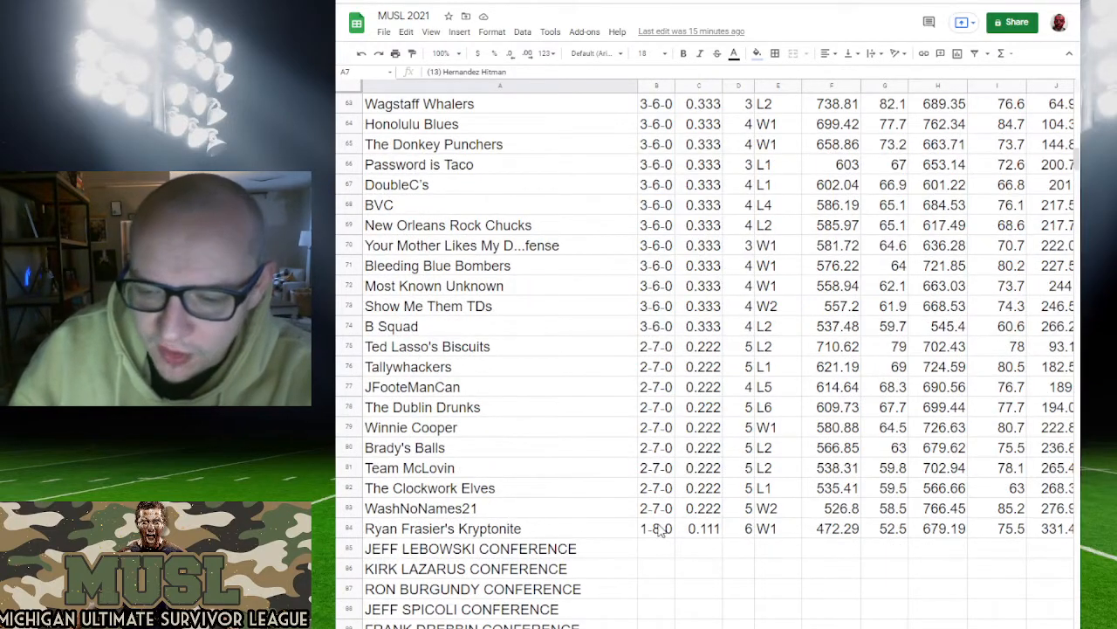
click(657, 528)
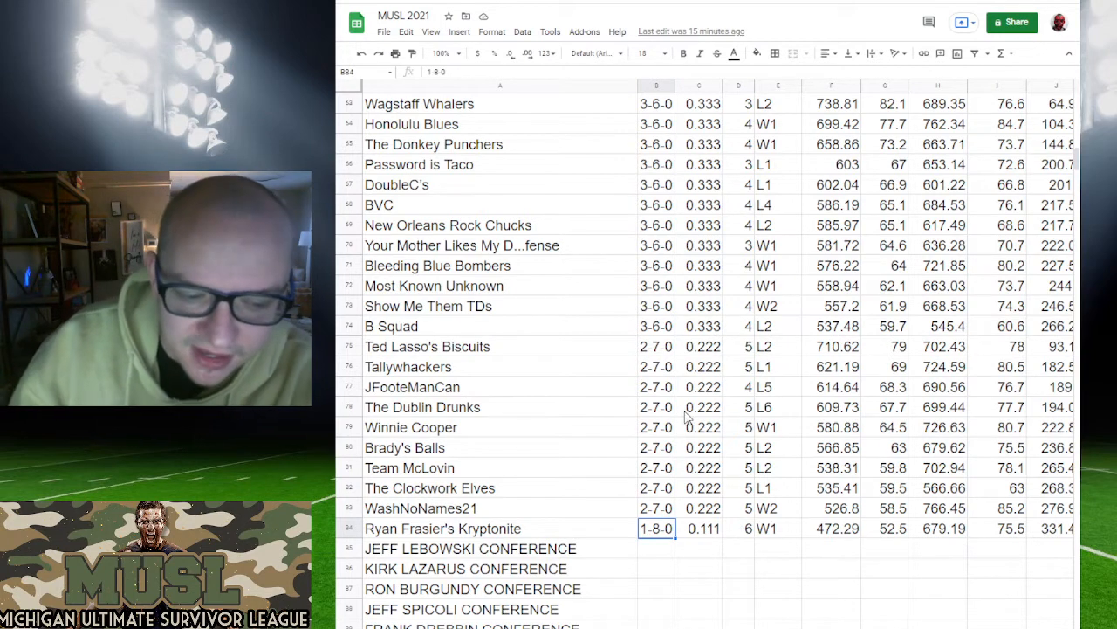
mouse_move(758, 503)
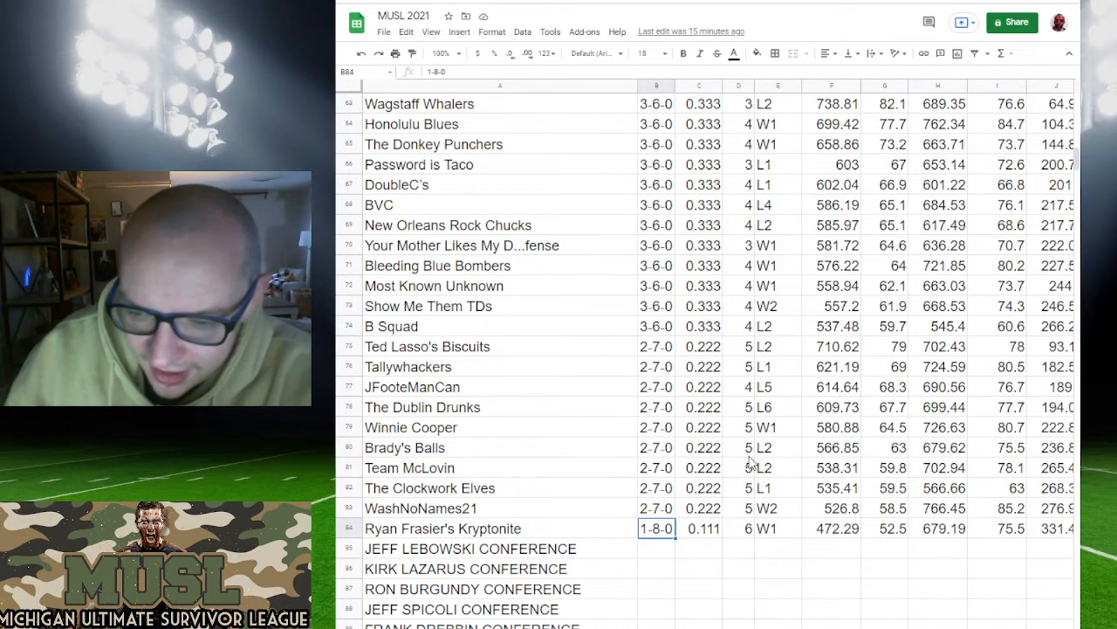
mouse_move(587, 482)
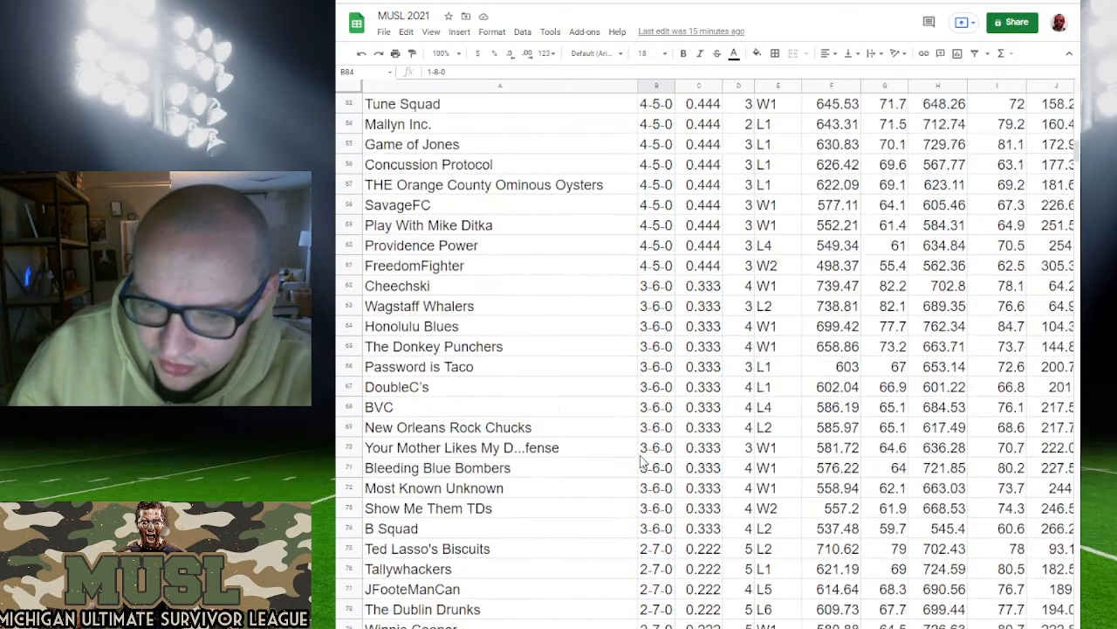
scroll(up, 3)
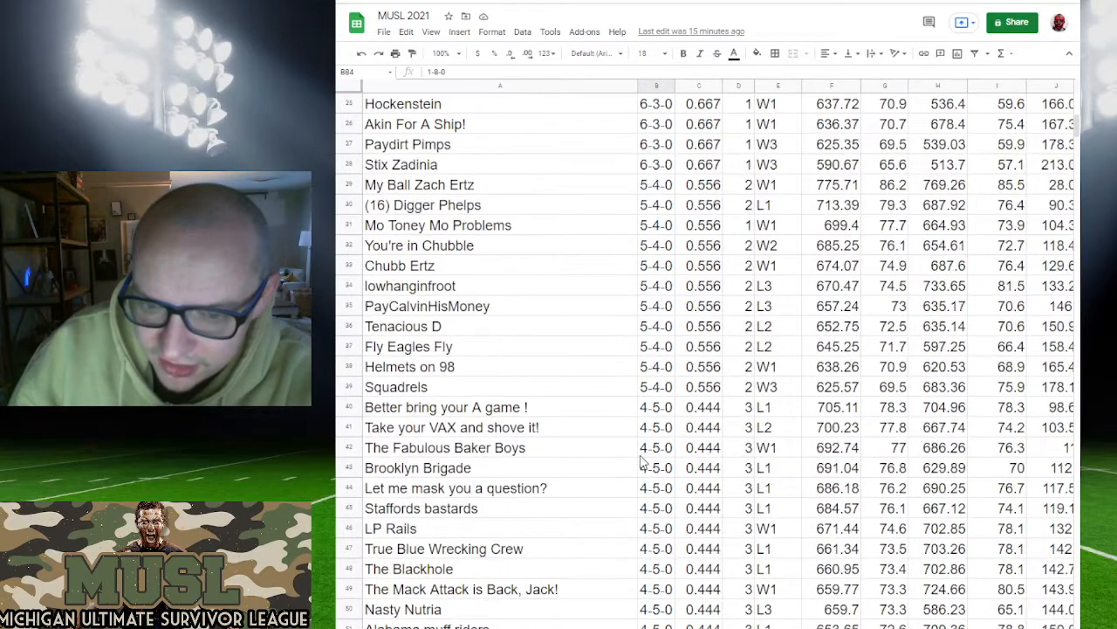
click(423, 204)
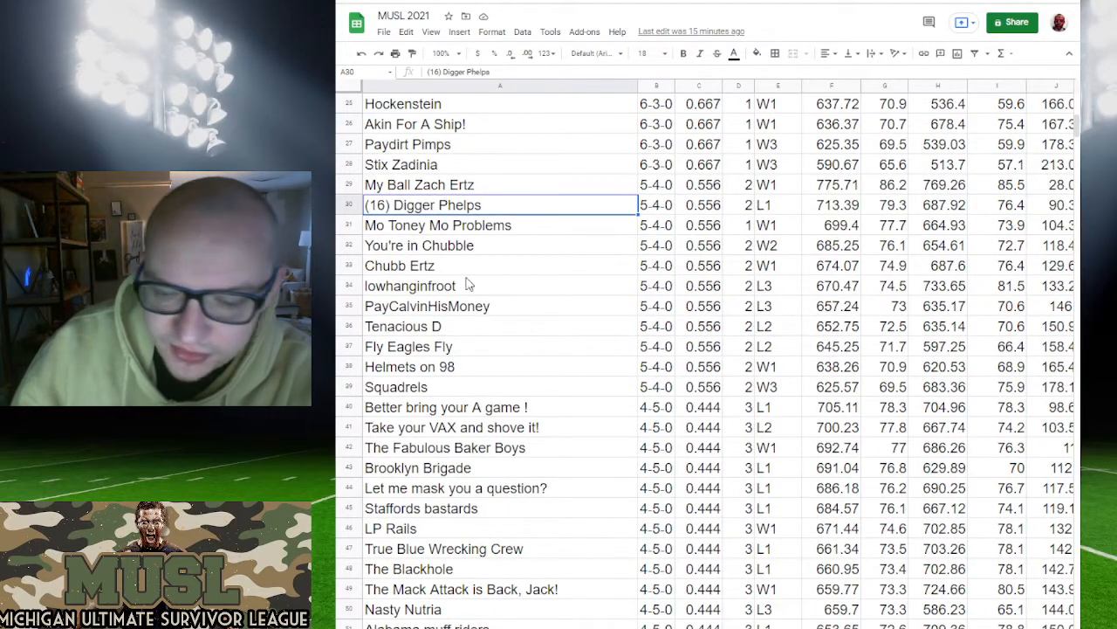
scroll(up, 3)
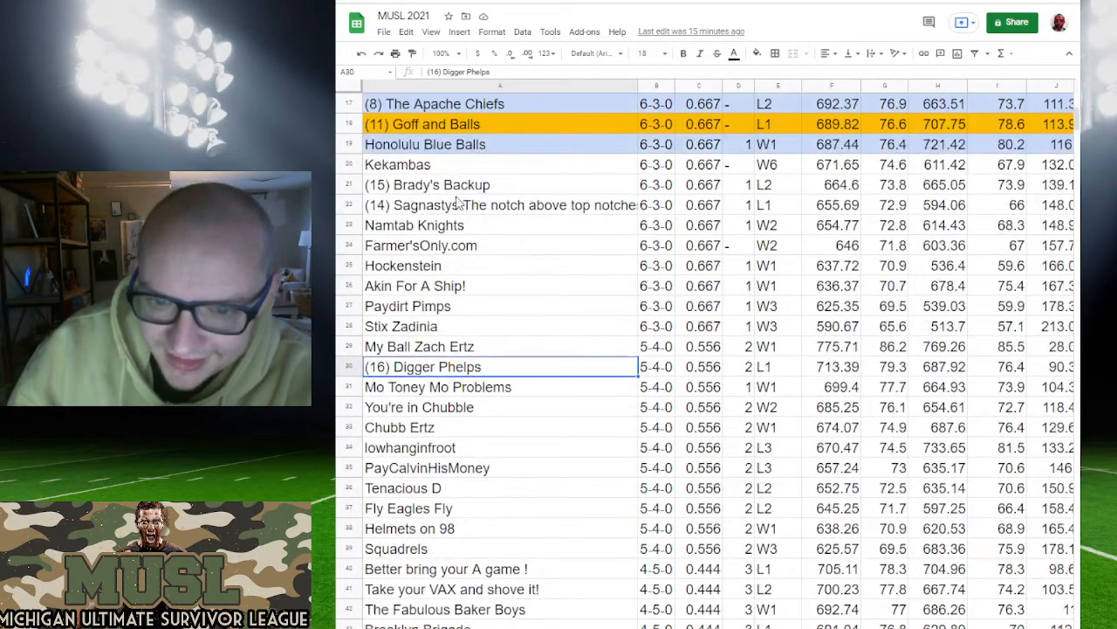
click(500, 204)
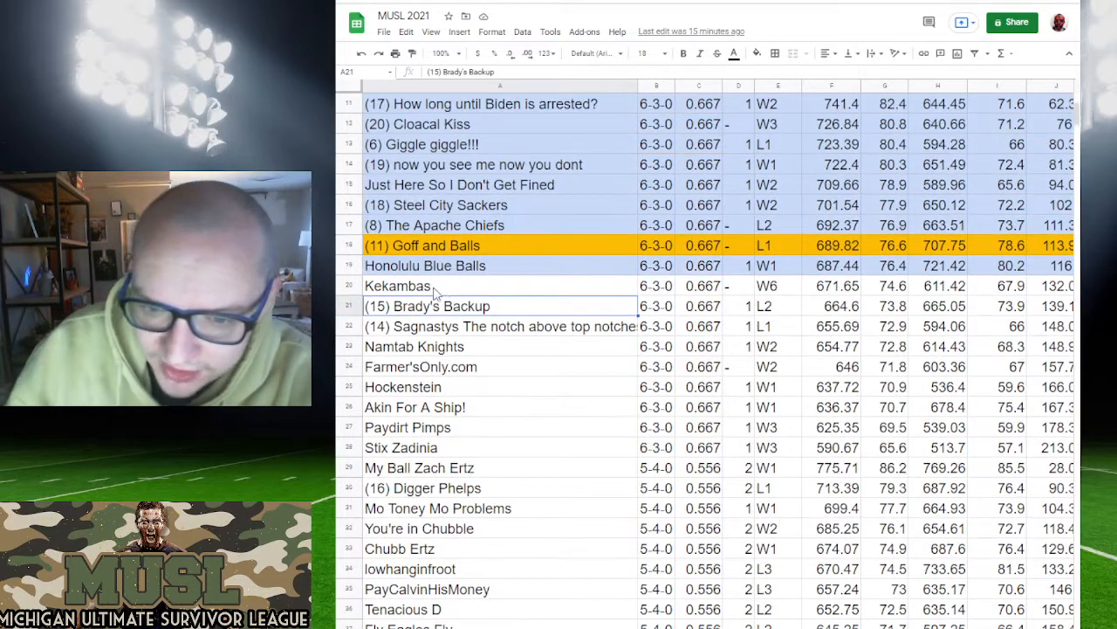
click(422, 245)
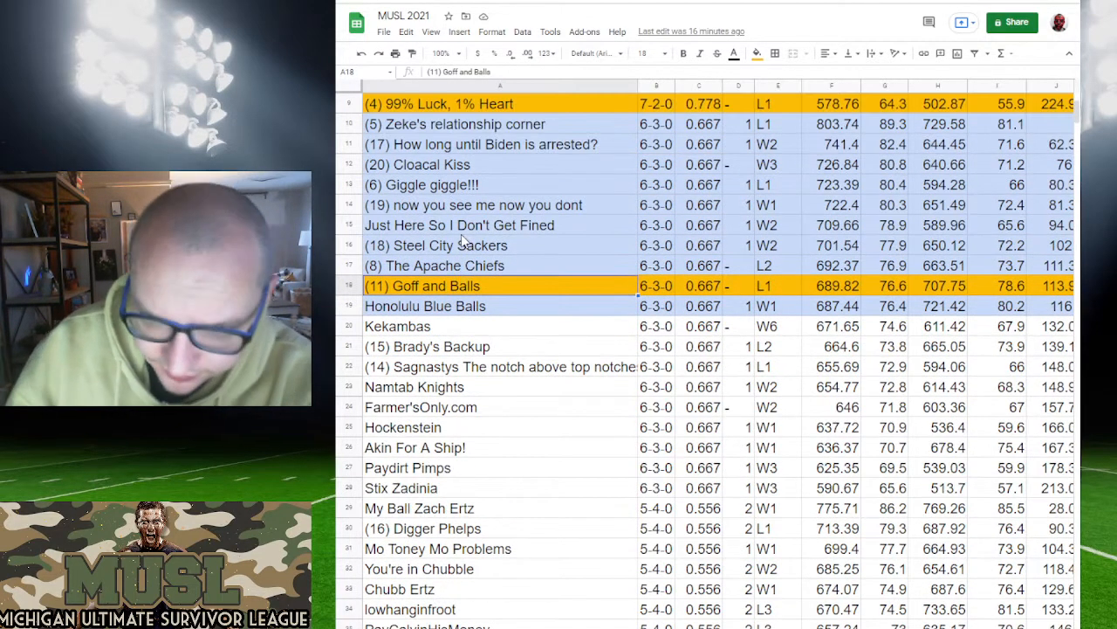
Step: Check Just Here So I Don't Get Fined, Tips'n'Tricks and seeds 2 and 10, then show the full league standings
scroll(up, 3)
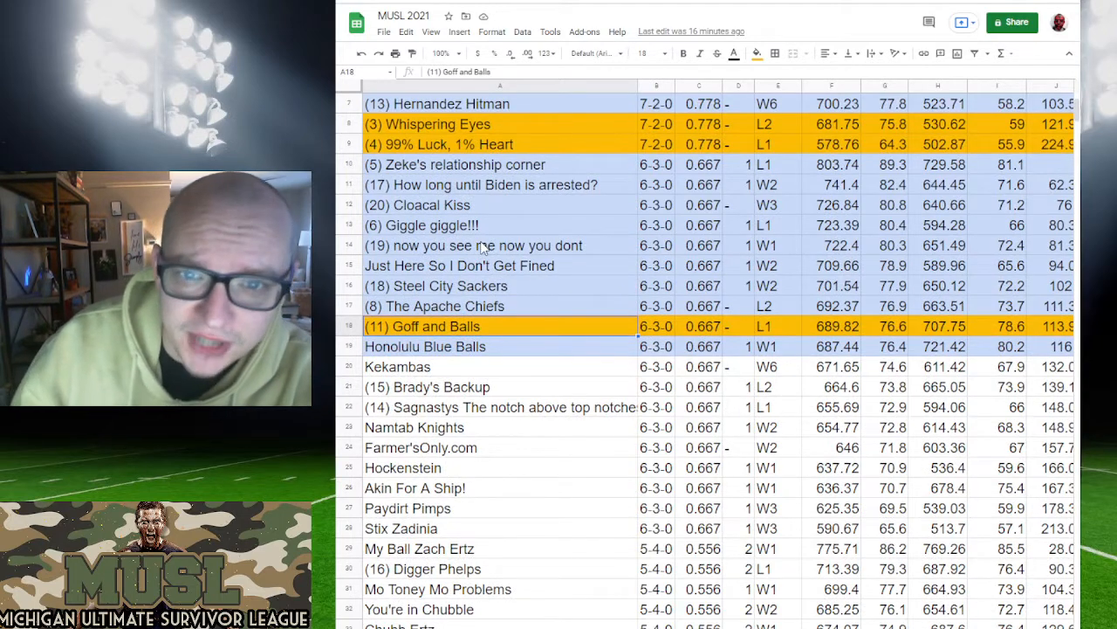
click(459, 265)
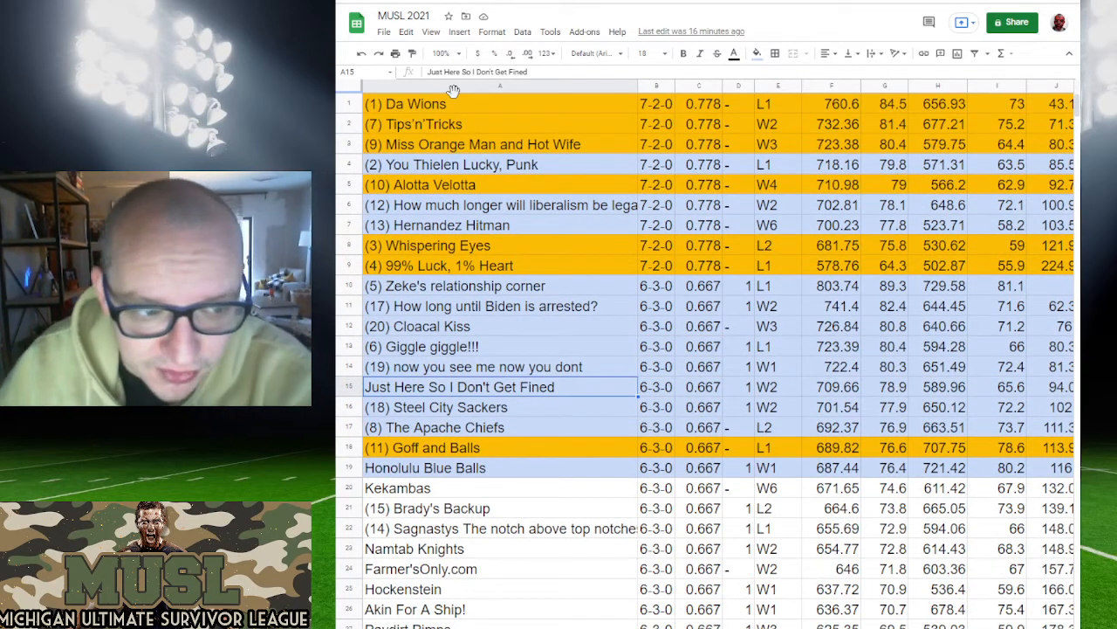
mouse_move(471, 227)
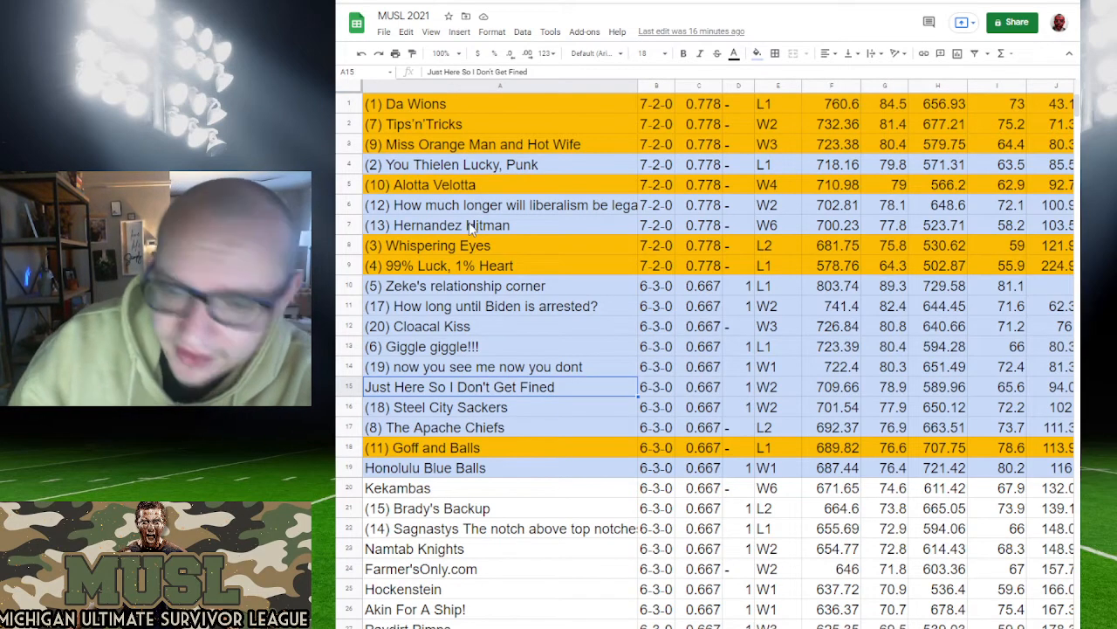
click(405, 105)
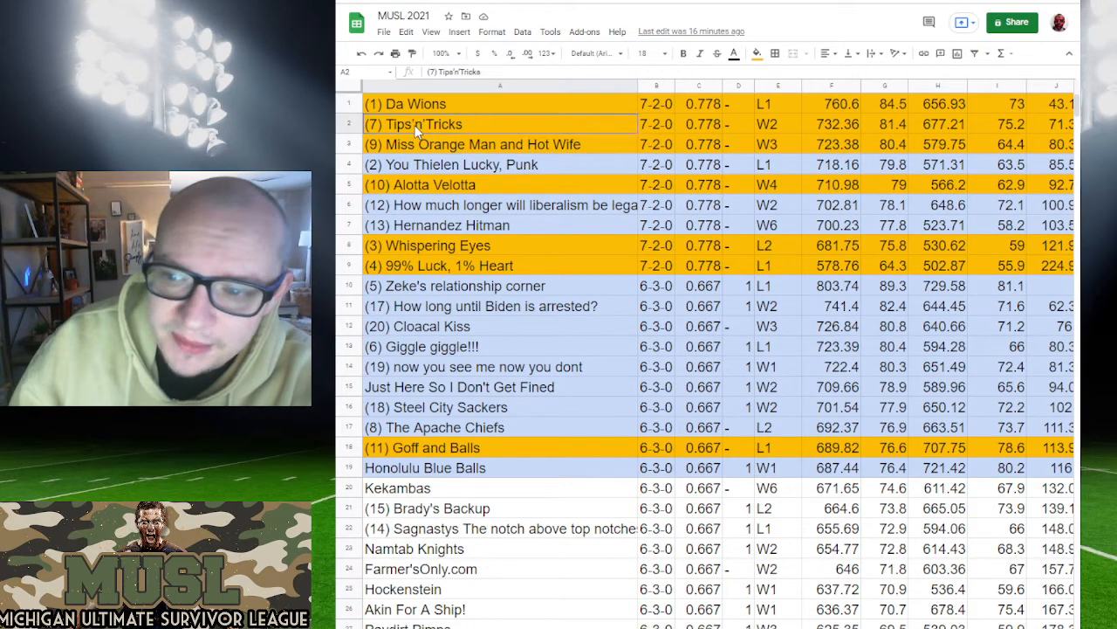
mouse_move(436, 146)
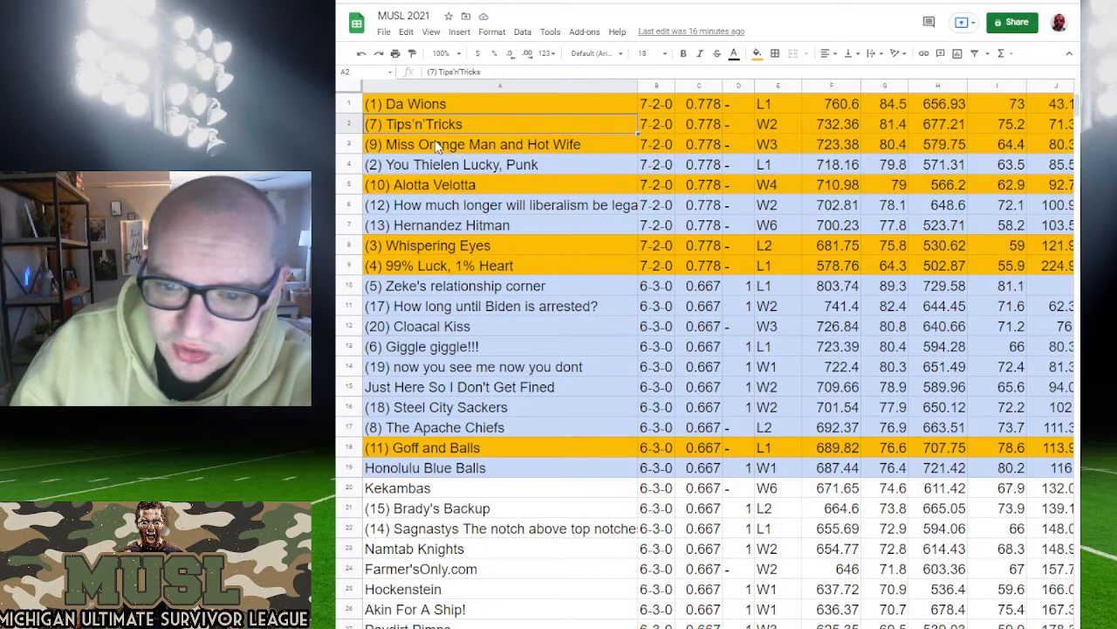
click(472, 143)
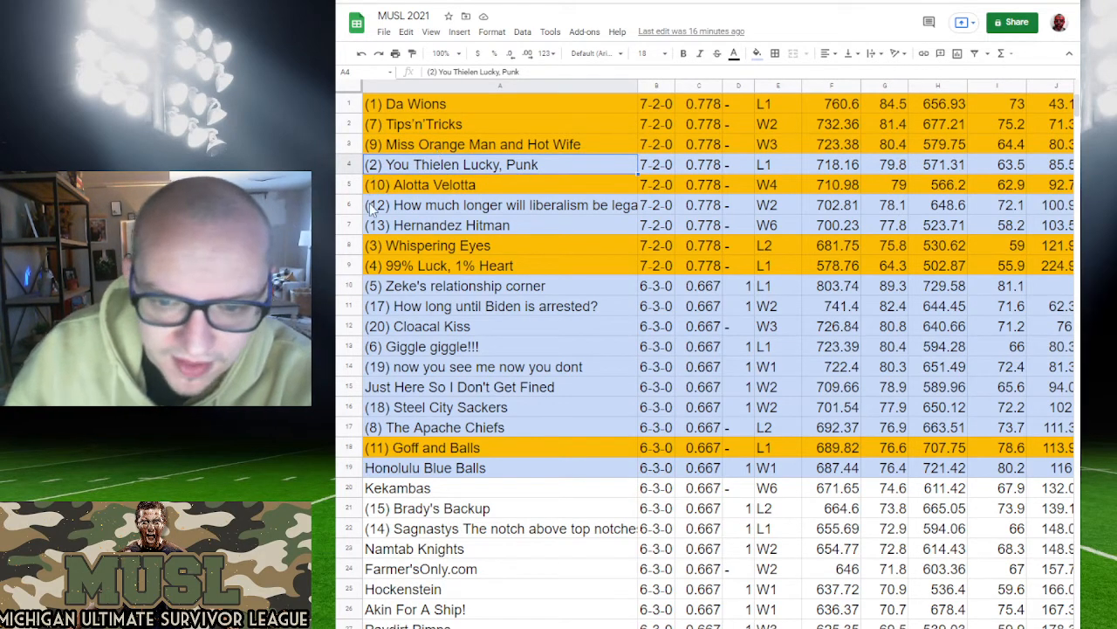
click(419, 185)
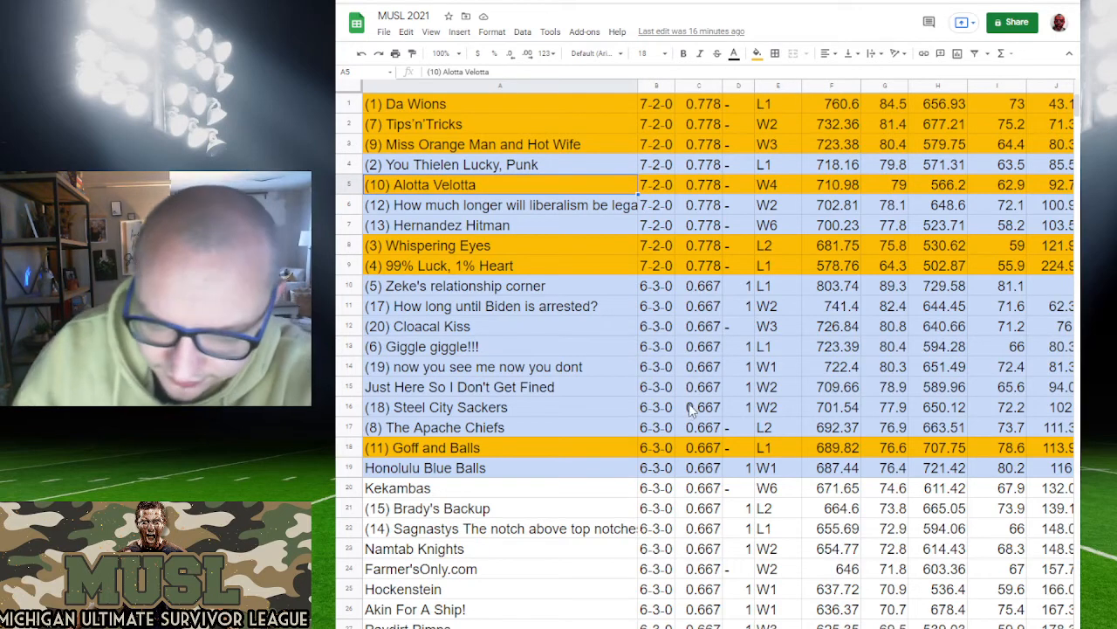
mouse_move(556, 376)
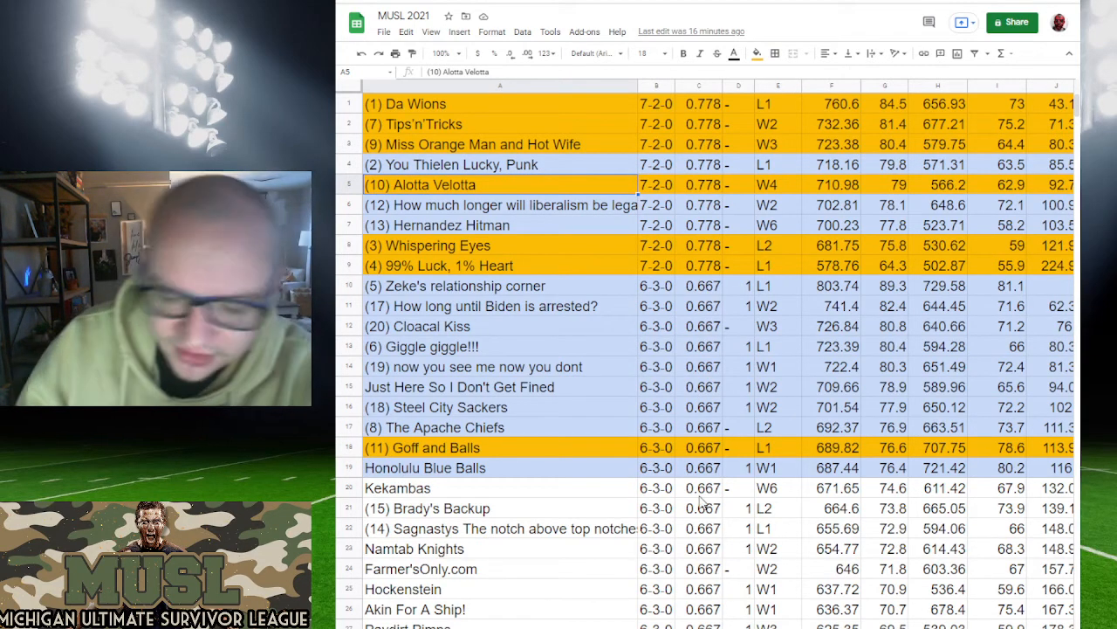
mouse_move(625, 447)
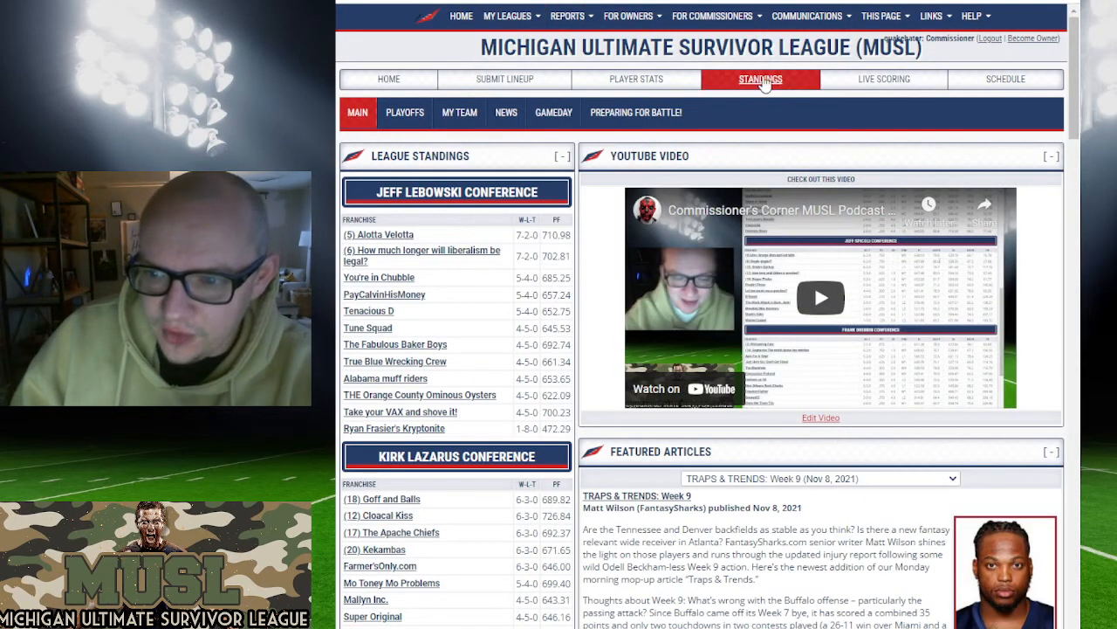
click(761, 79)
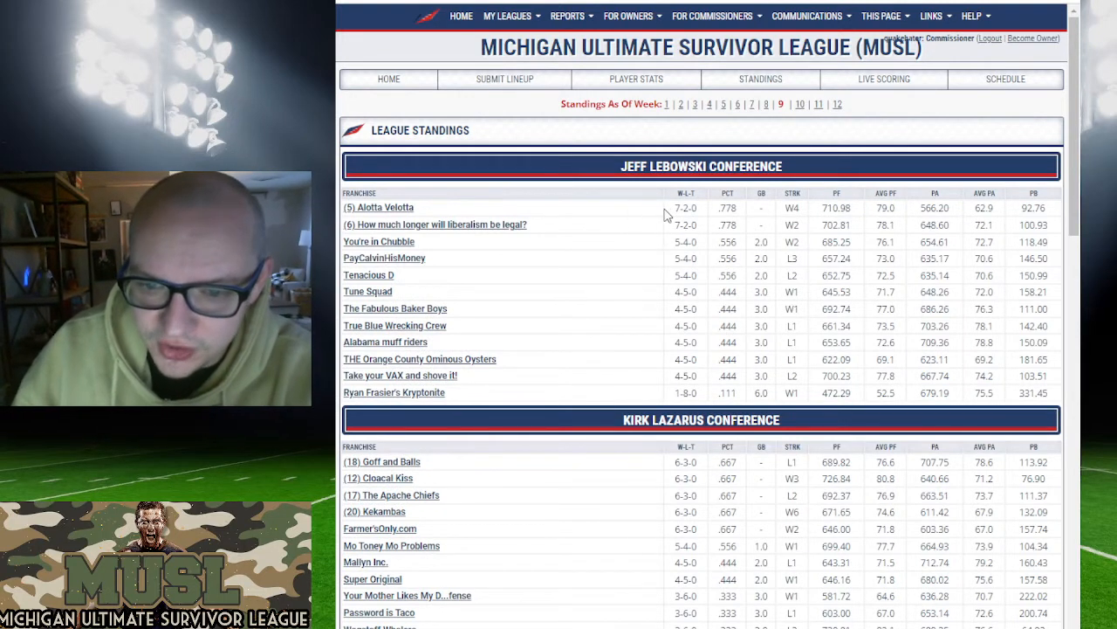
mouse_move(658, 269)
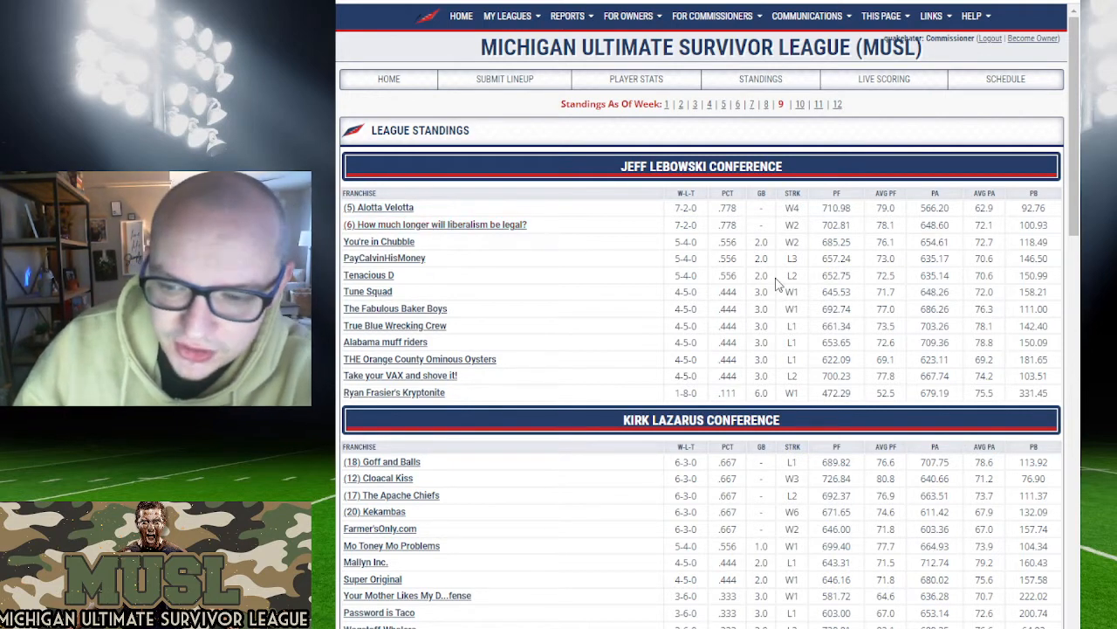
mouse_move(690, 253)
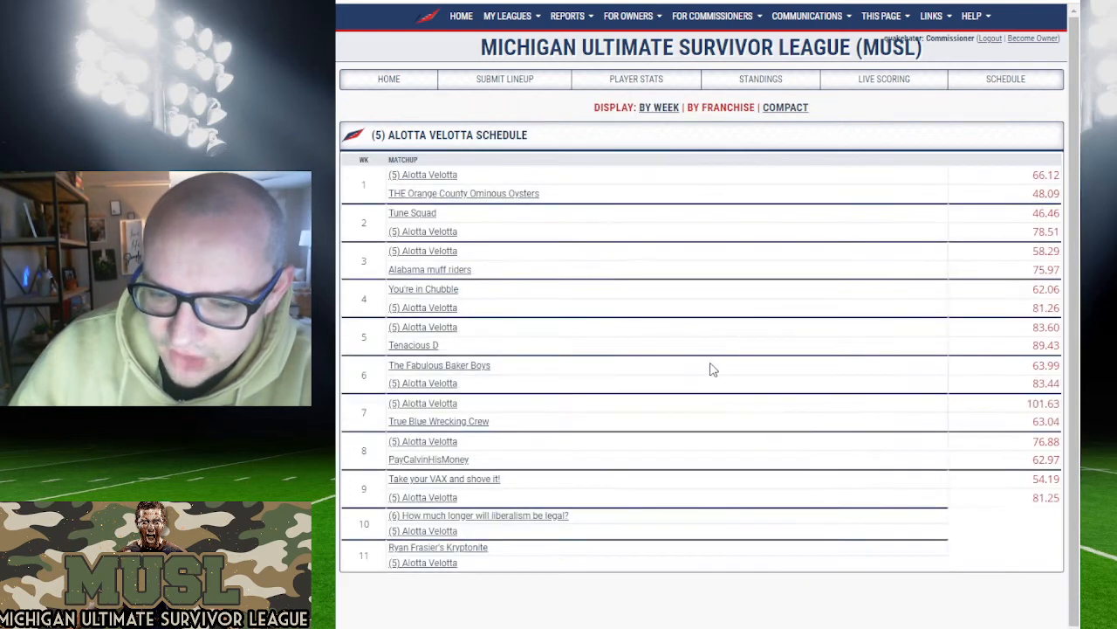
Step: Look over Alotta Velotta's franchise page and return to the league standings
scroll(down, 3)
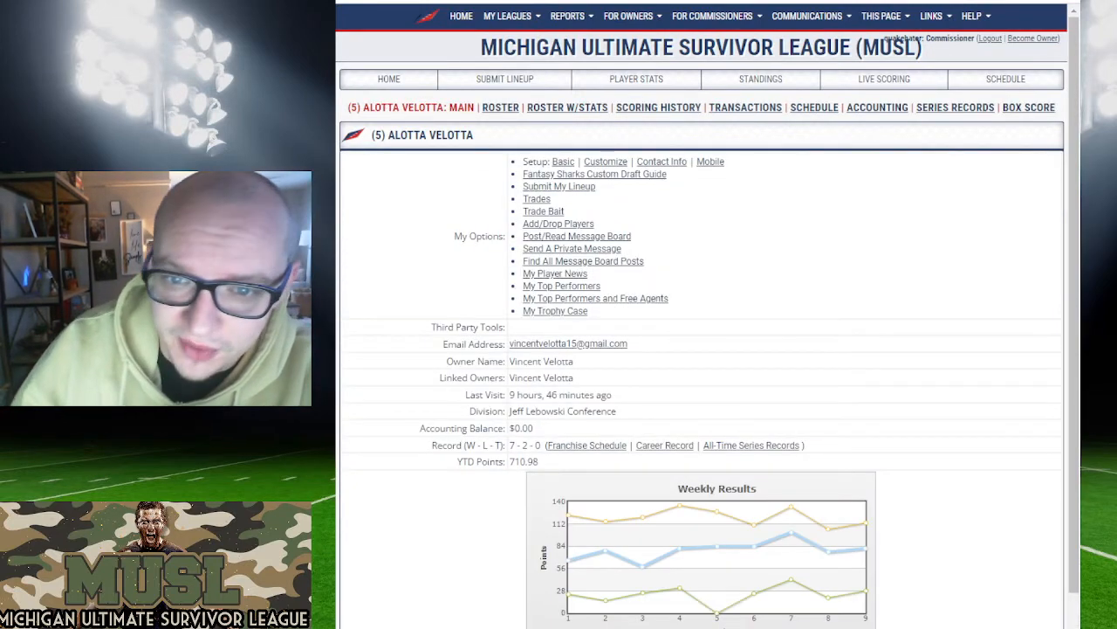
click(761, 78)
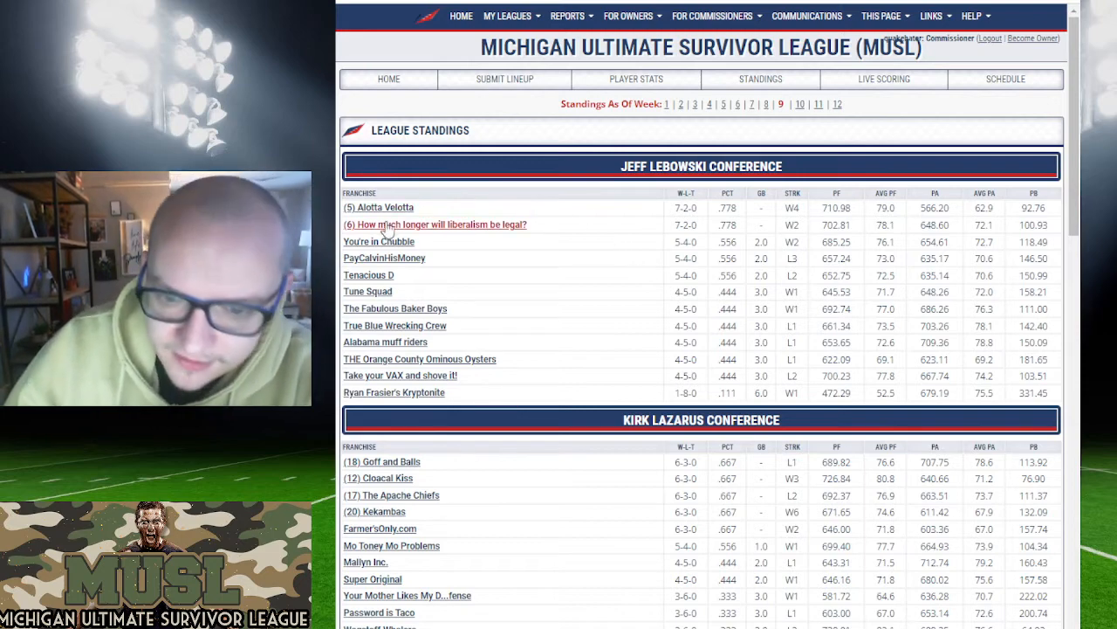
mouse_move(620, 255)
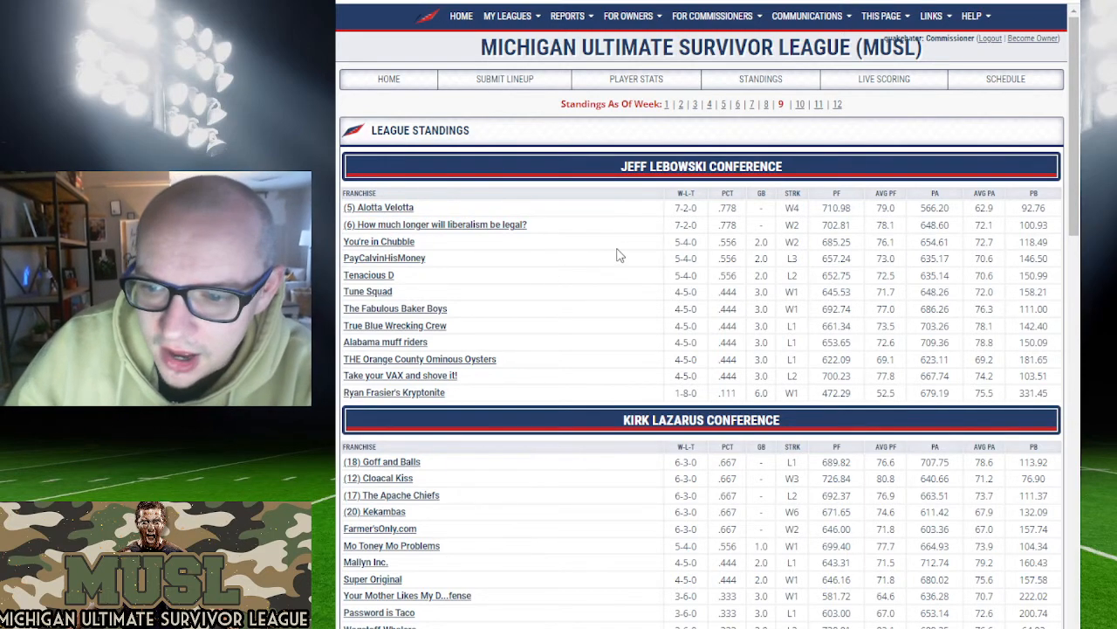
scroll(down, 3)
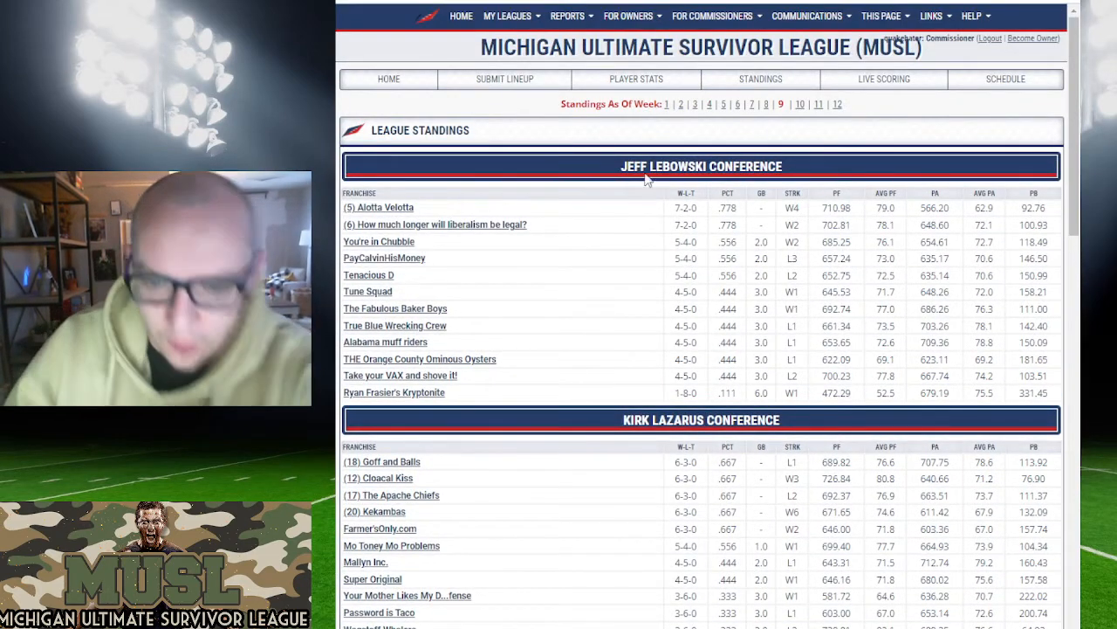
mouse_move(592, 238)
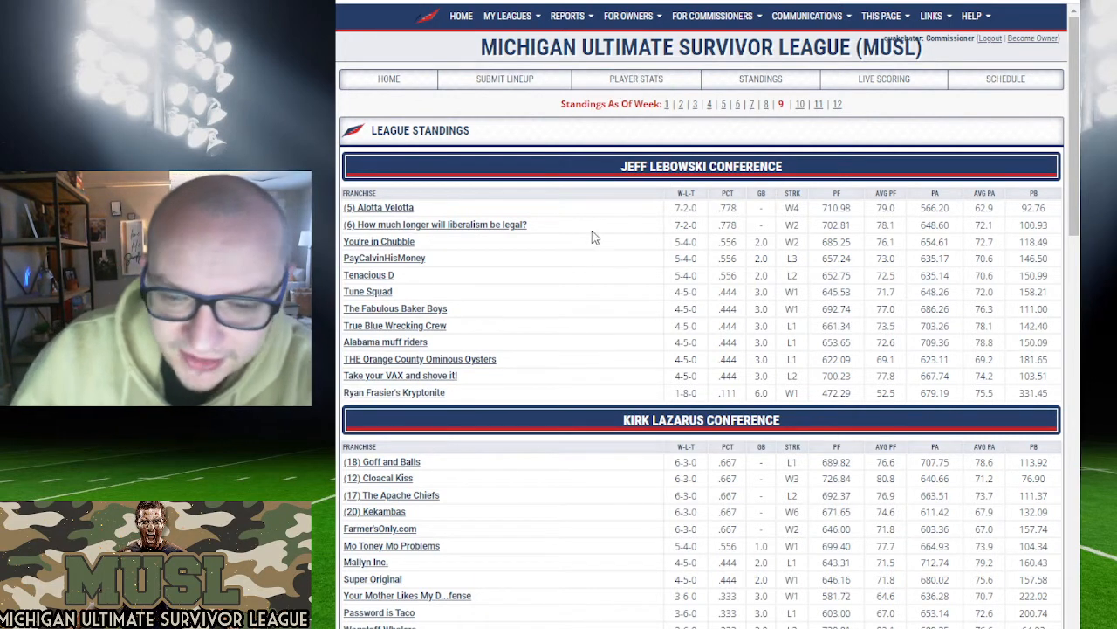
mouse_move(479, 204)
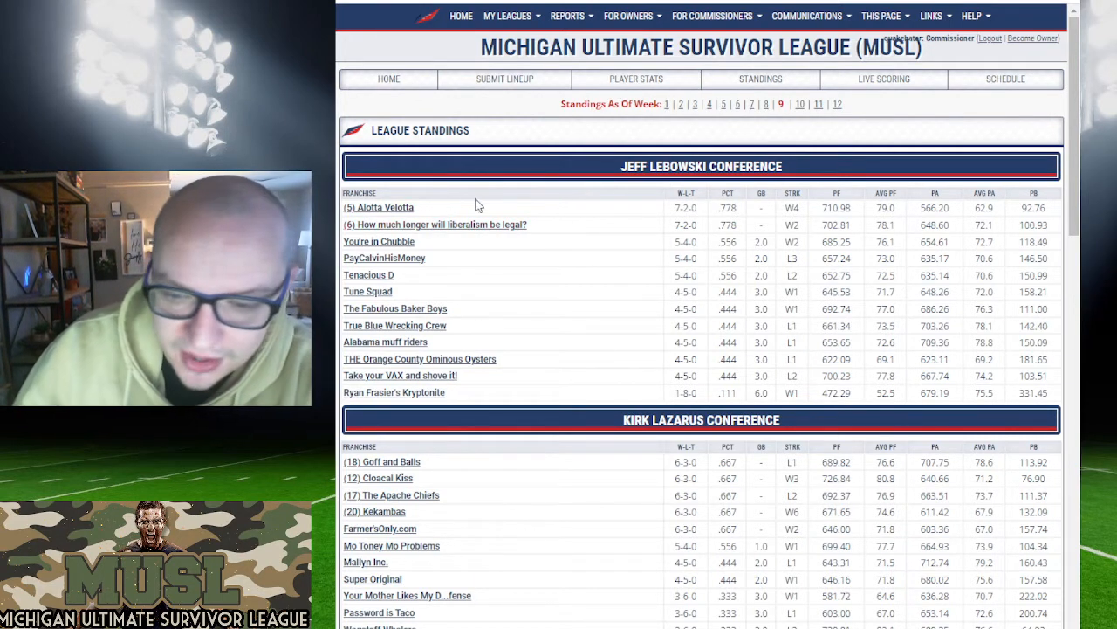
mouse_move(522, 189)
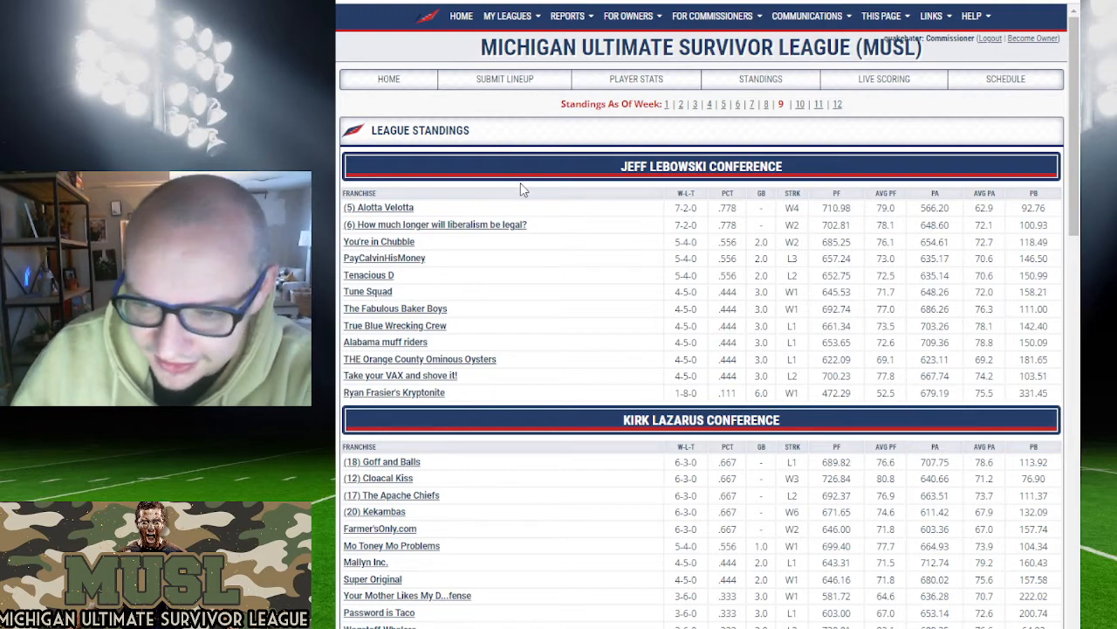
scroll(down, 3)
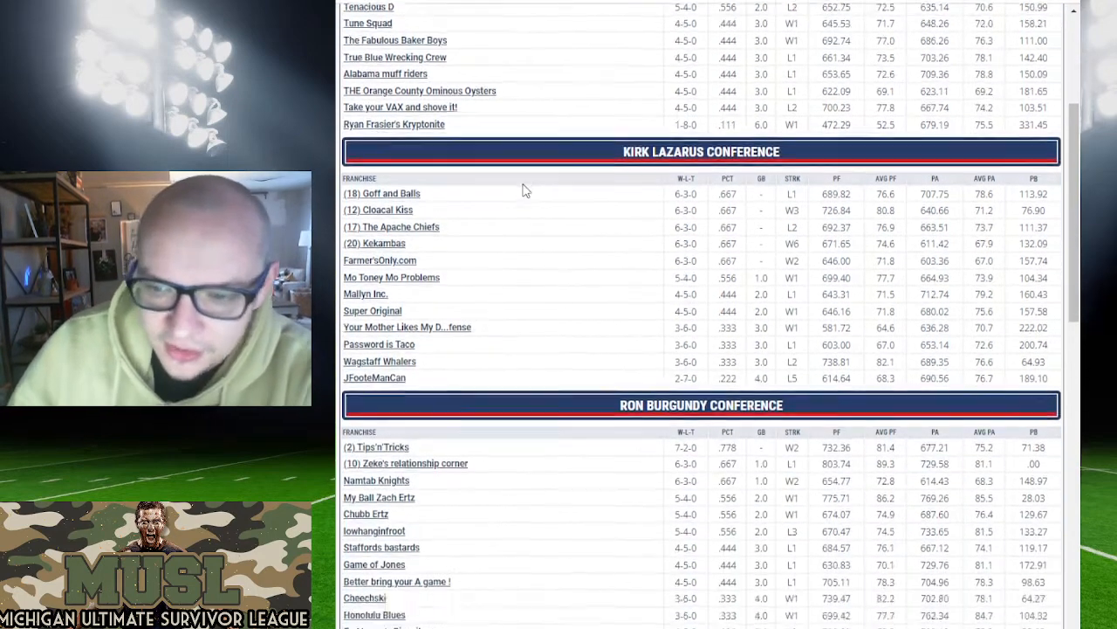
scroll(down, 3)
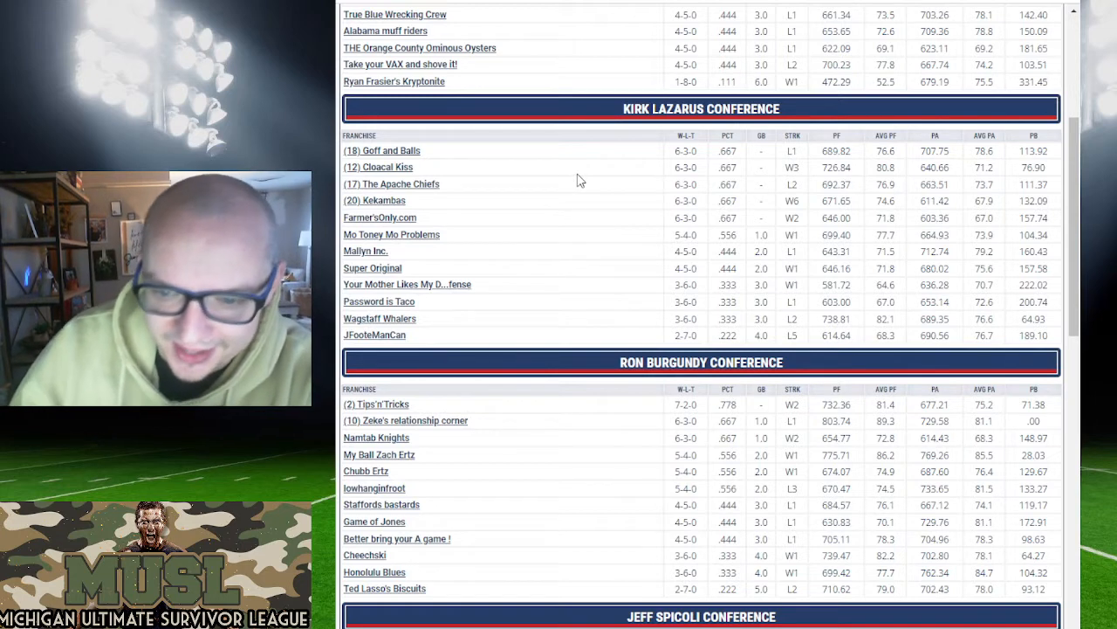
mouse_move(667, 65)
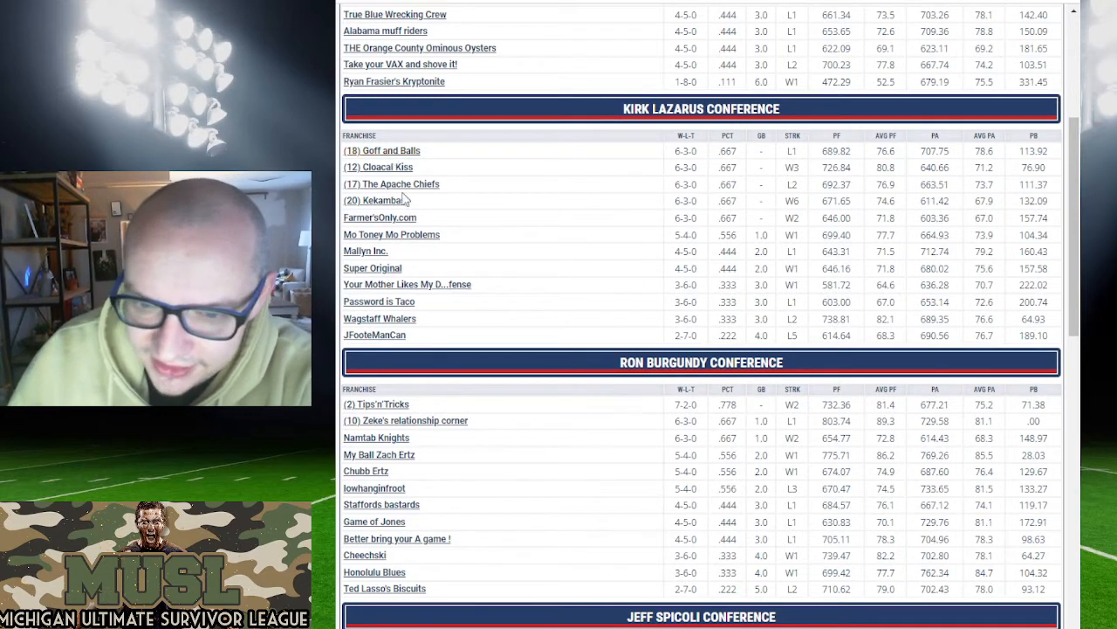
mouse_move(410, 229)
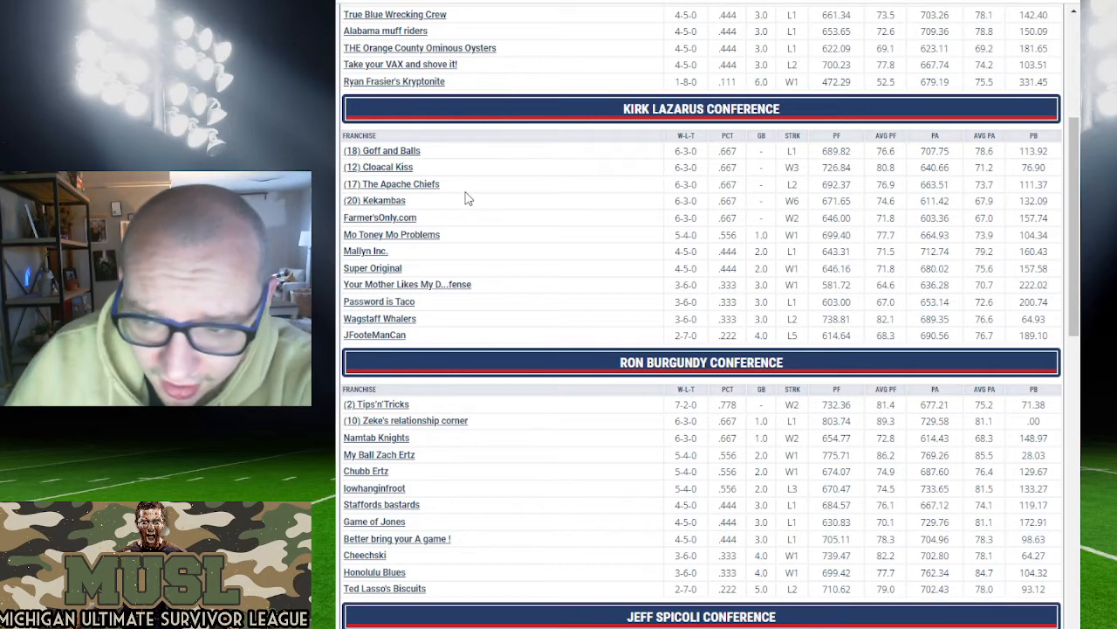
mouse_move(429, 206)
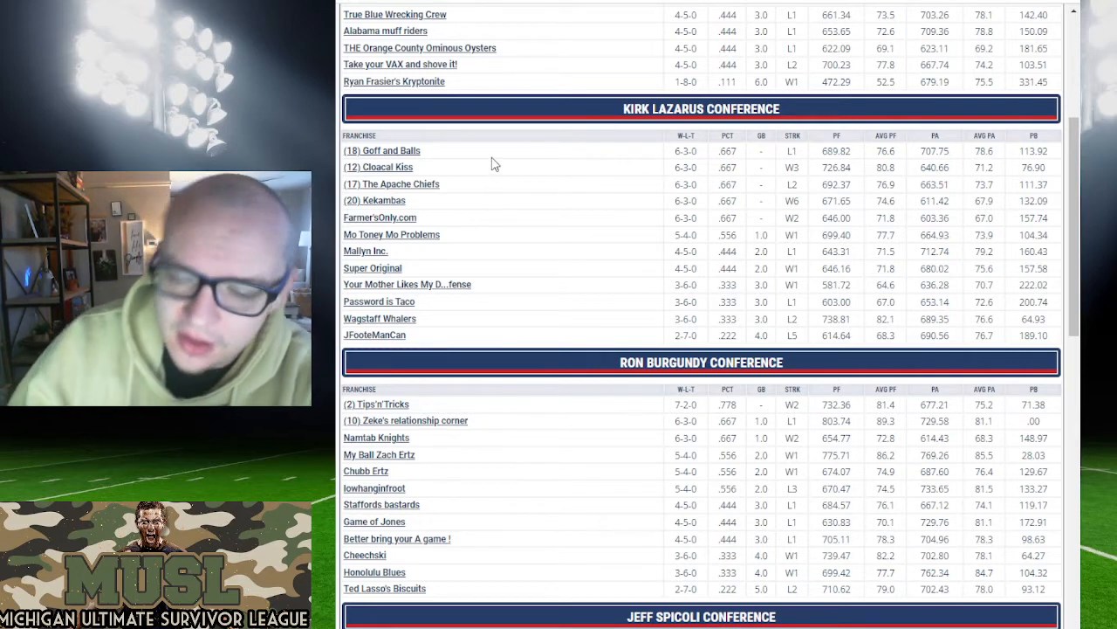
mouse_move(505, 154)
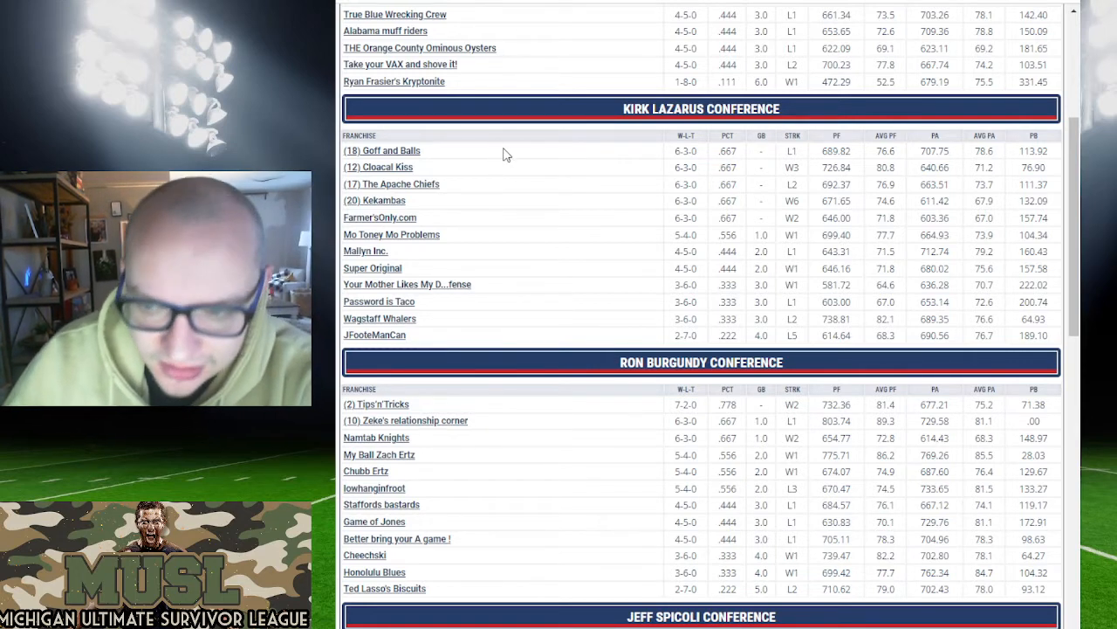
mouse_move(428, 216)
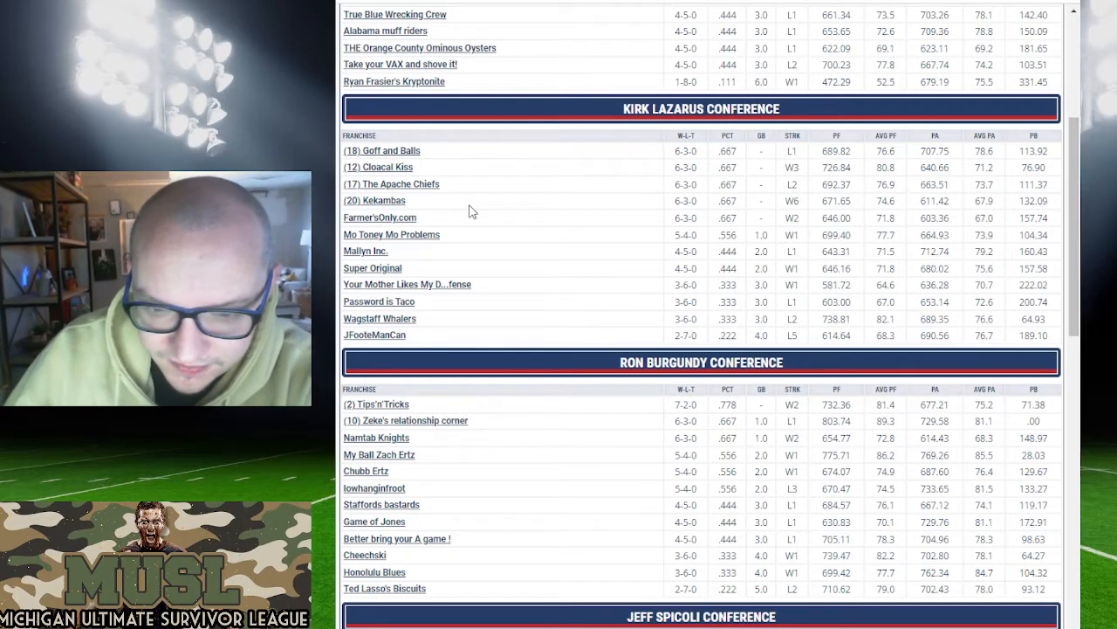
Step: Scroll the standings down to the Ron Burgundy and Jeff Spicoli conferences
scroll(down, 3)
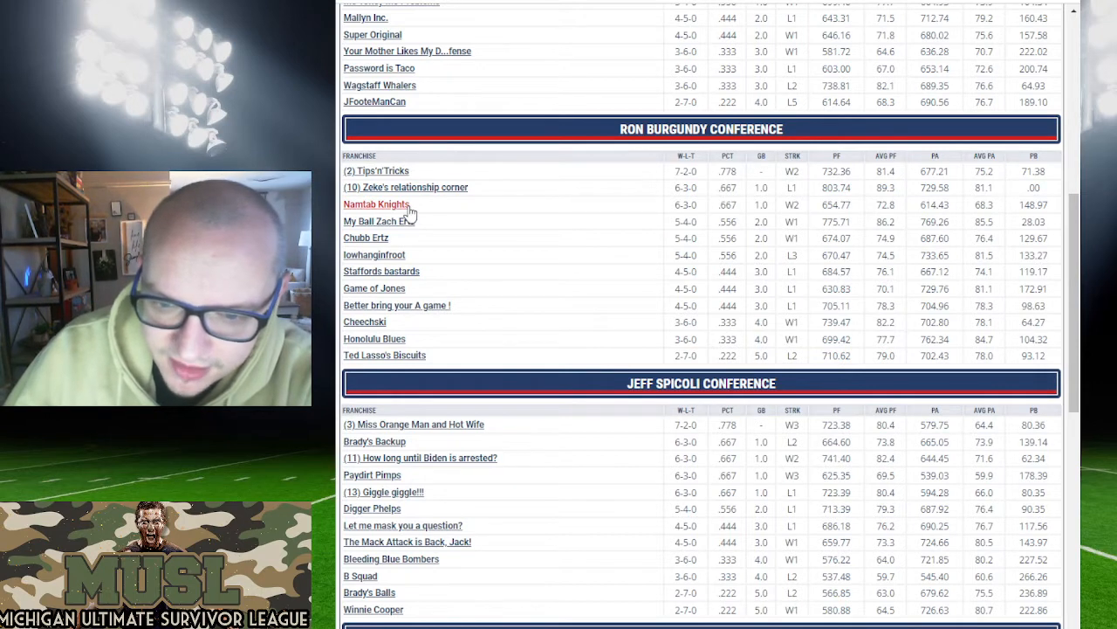
mouse_move(409, 220)
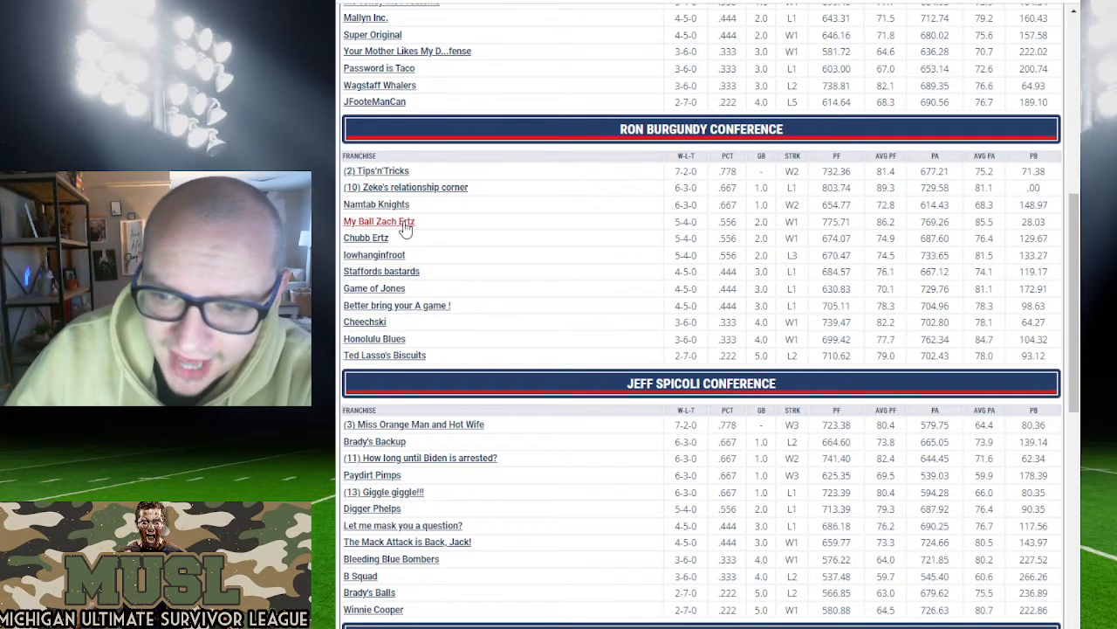
mouse_move(402, 234)
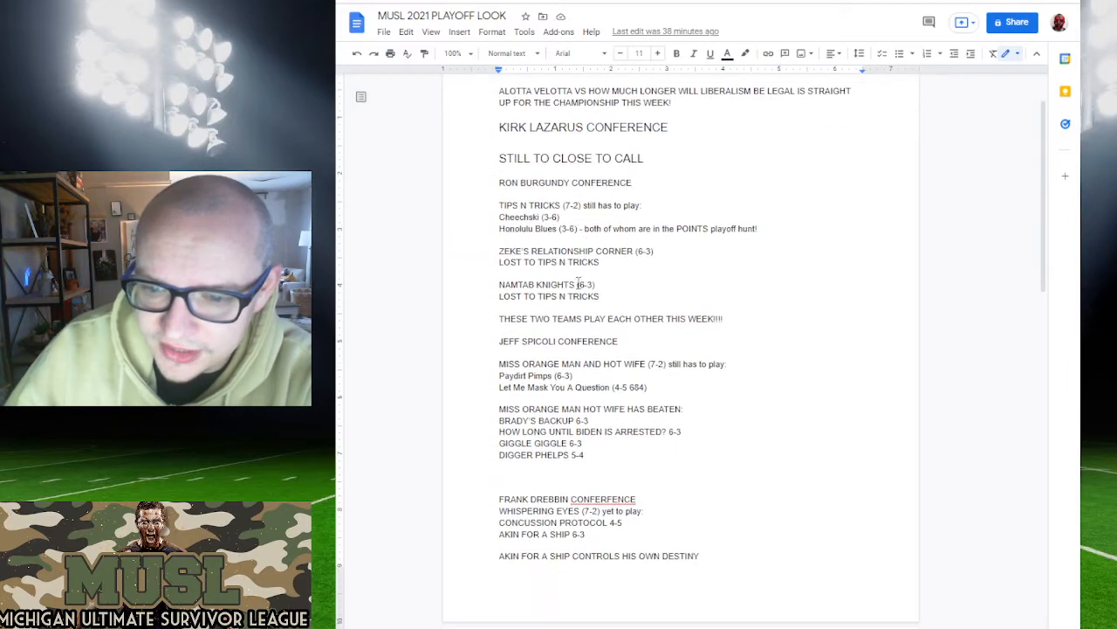
Step: Scroll down through the playoff look notes
scroll(down, 3)
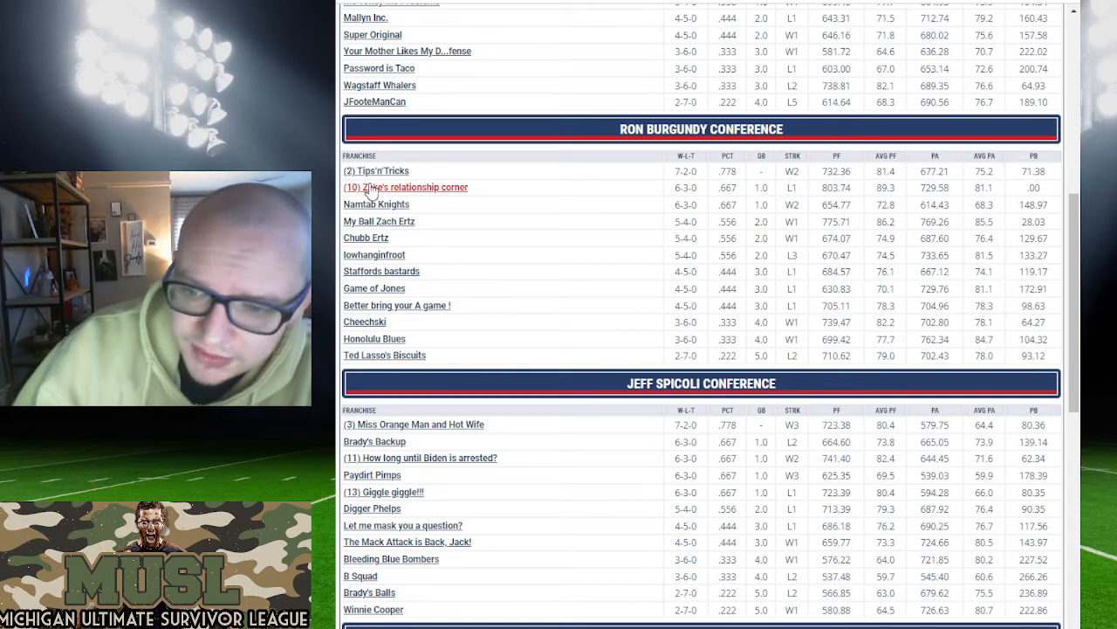
mouse_move(376, 196)
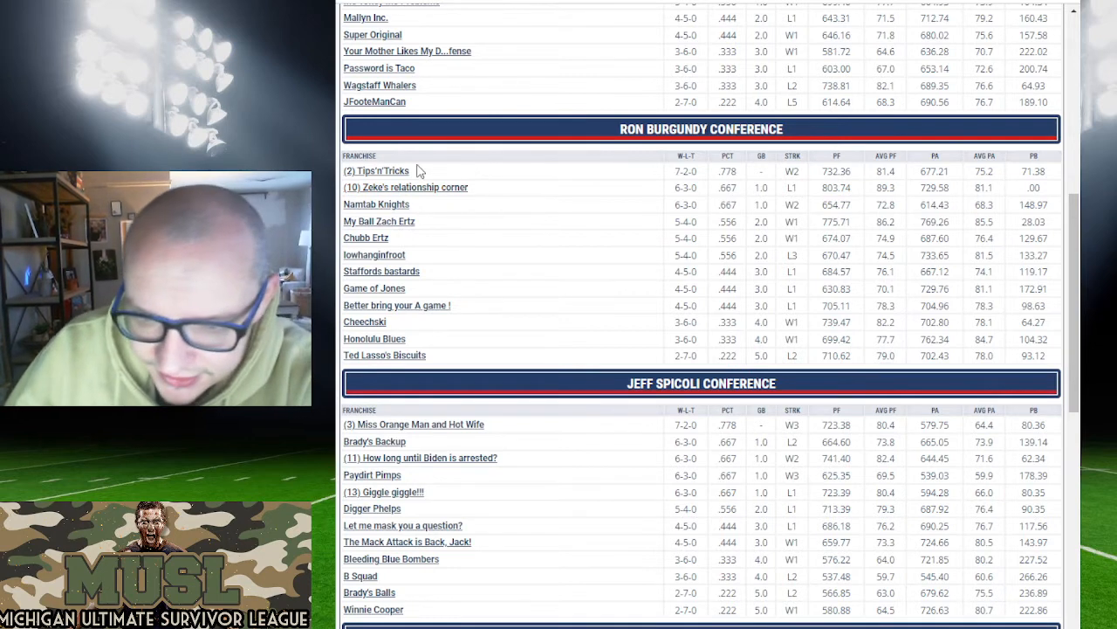
mouse_move(370, 203)
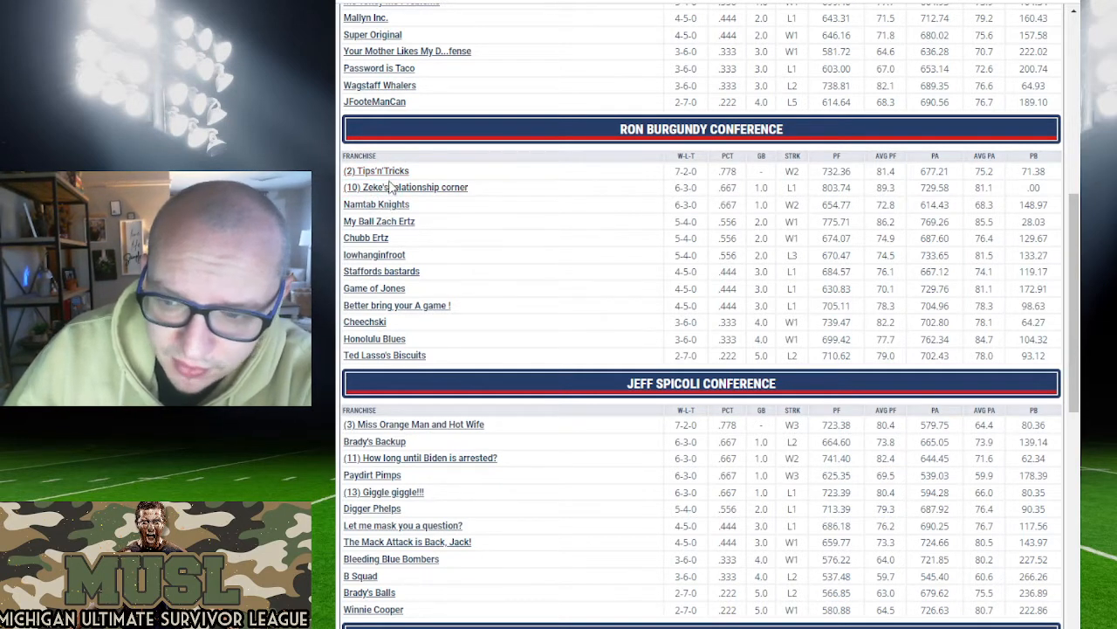
mouse_move(660, 224)
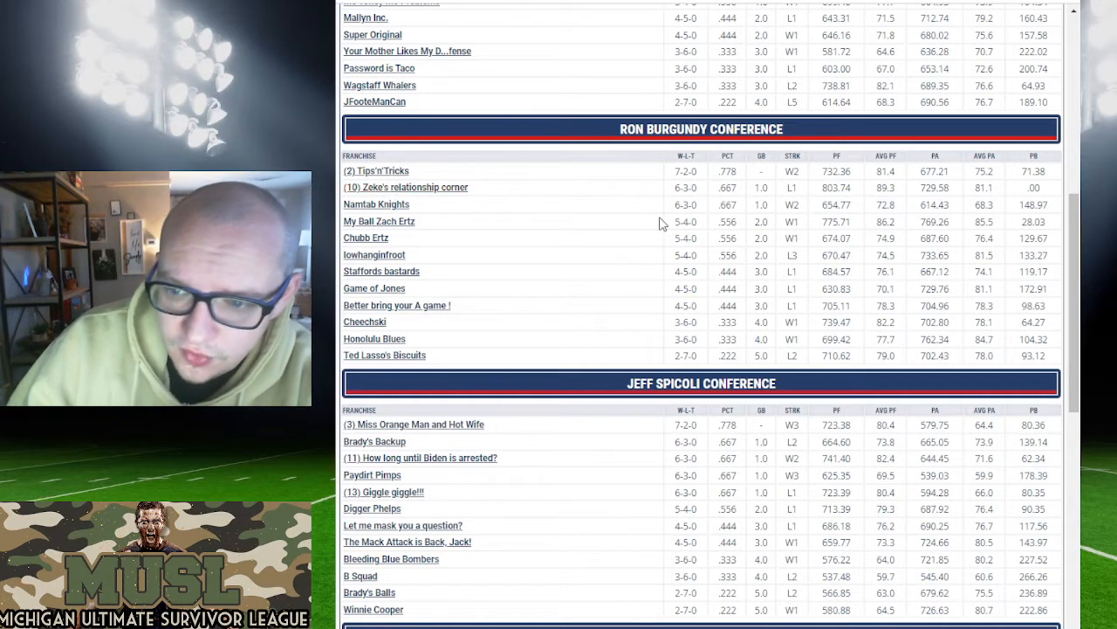
mouse_move(449, 179)
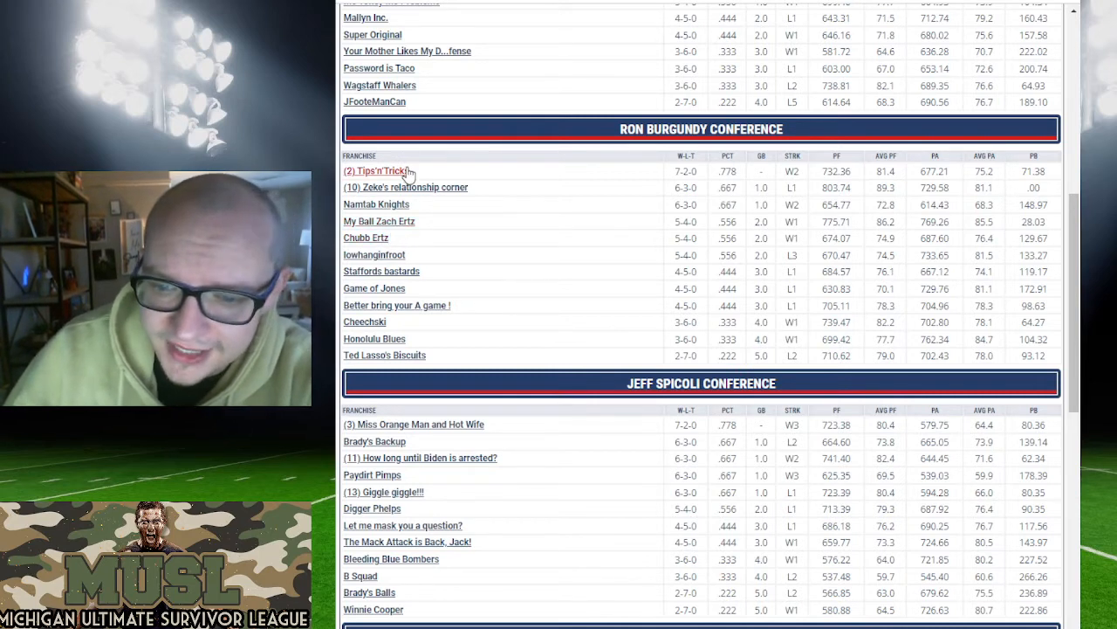
mouse_move(591, 163)
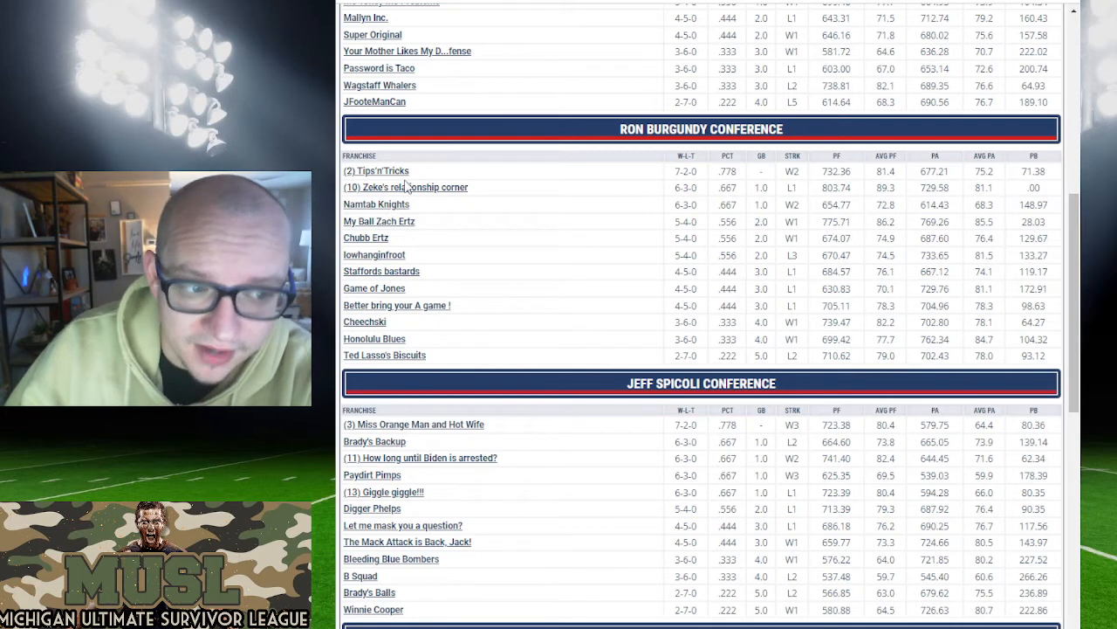
mouse_move(370, 175)
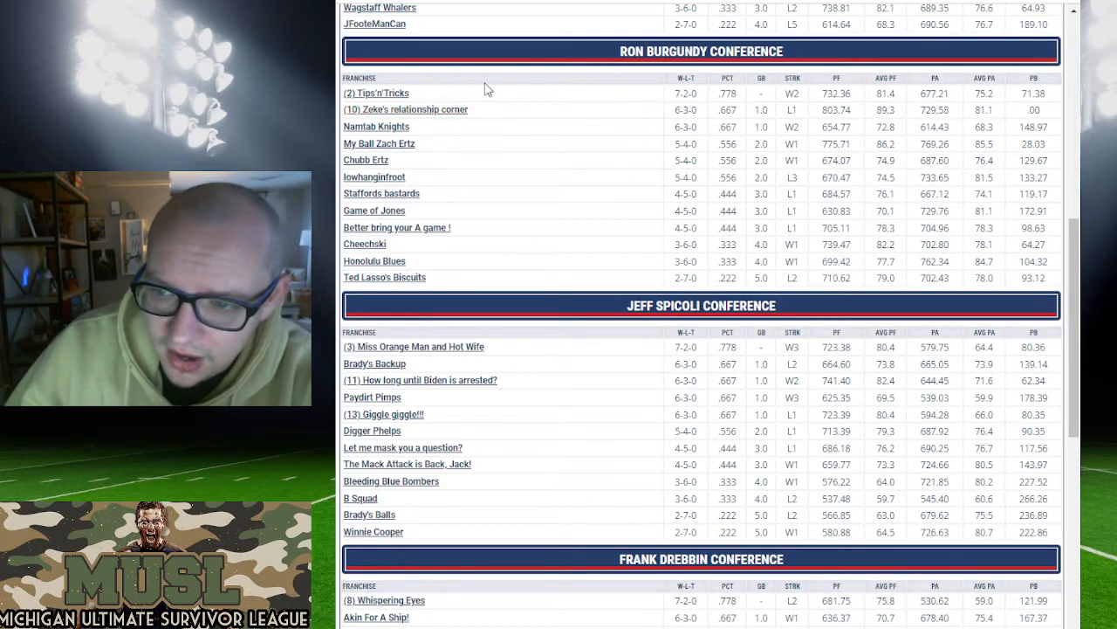
mouse_move(526, 115)
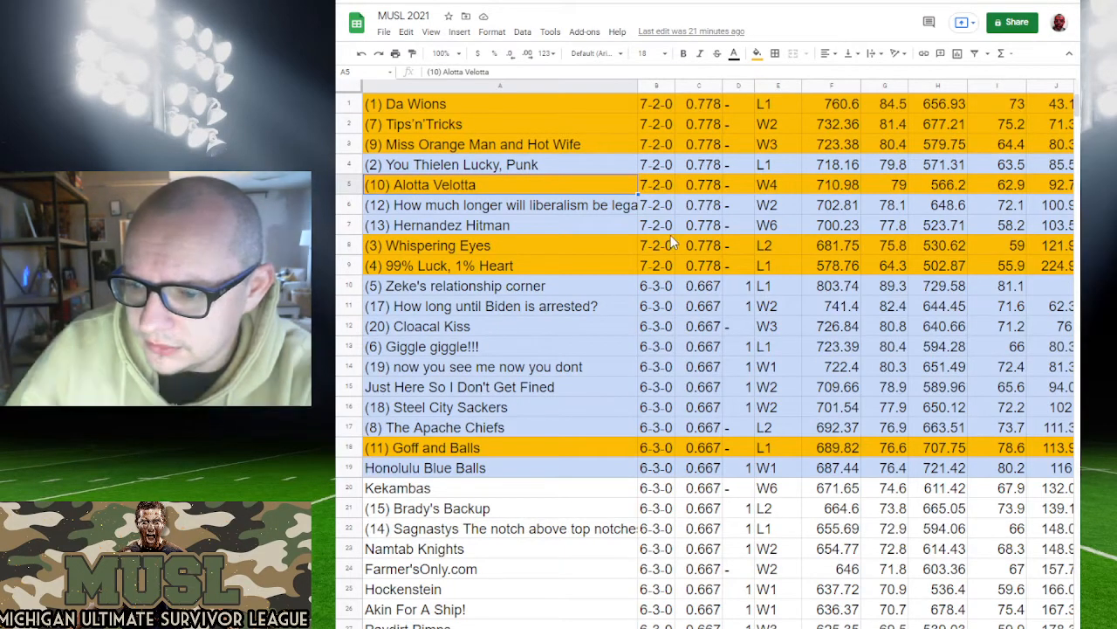
Step: Scroll down the coloured rows of the MUSL 2021 sheet
scroll(down, 3)
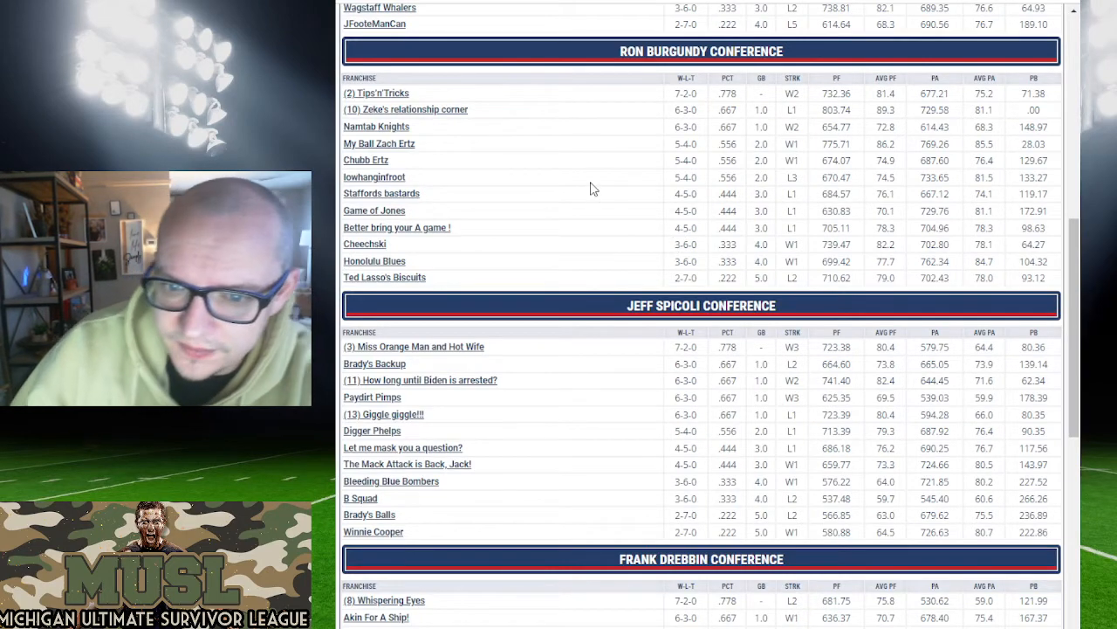
scroll(down, 3)
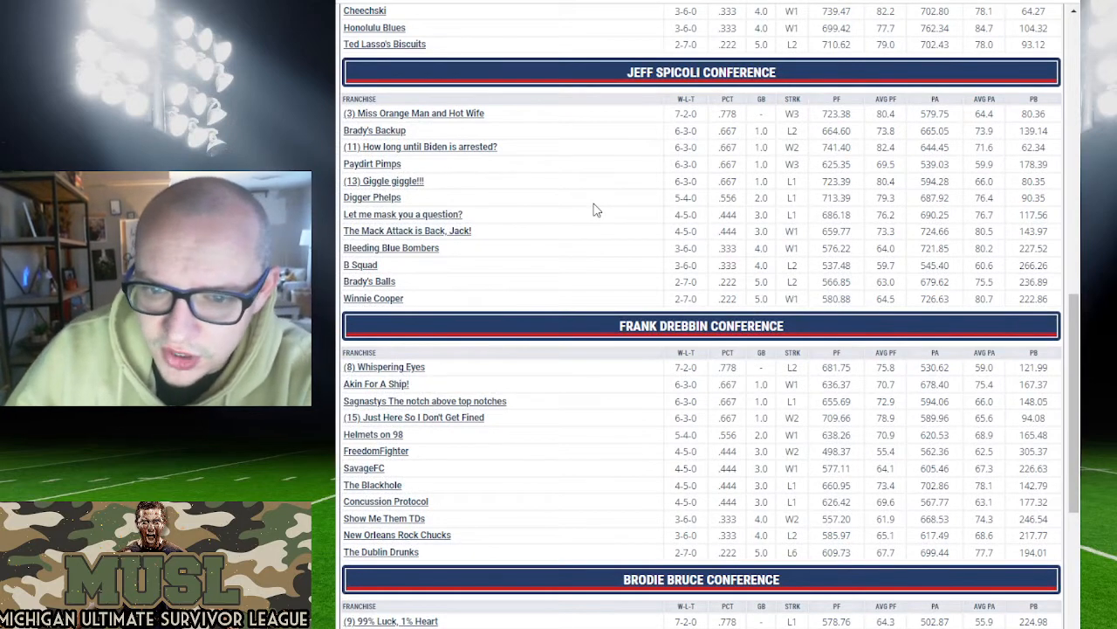
mouse_move(522, 178)
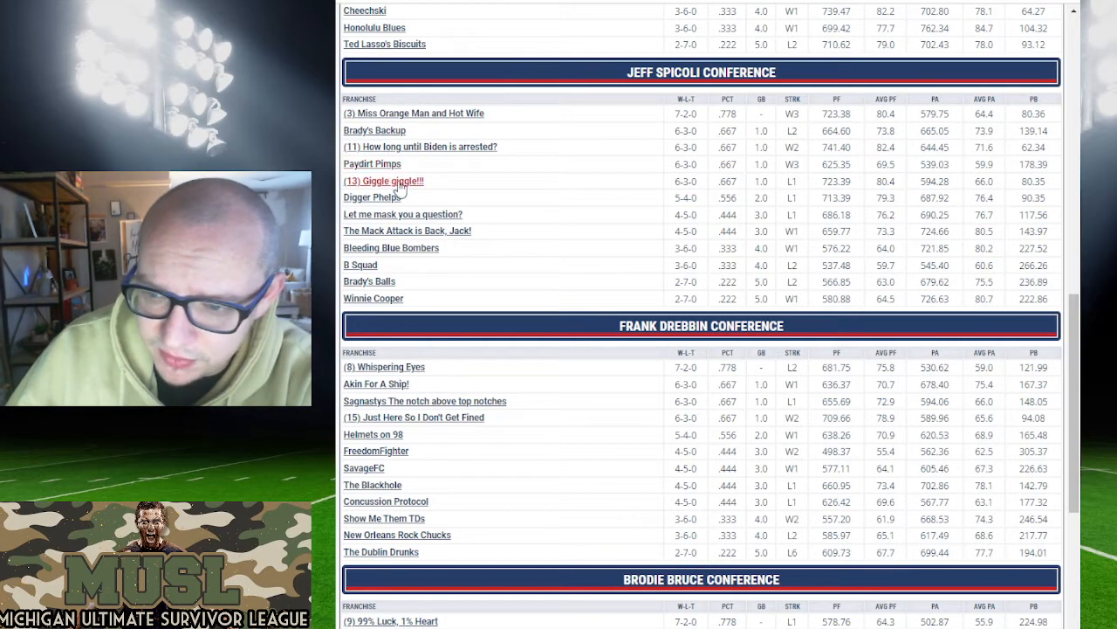
mouse_move(393, 216)
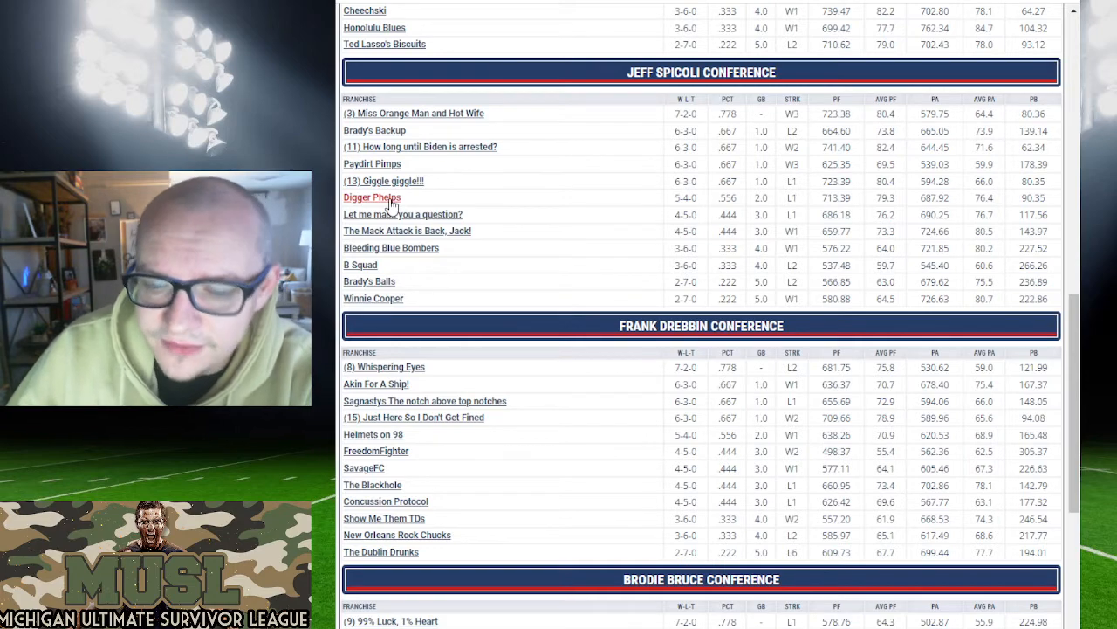
scroll(down, 3)
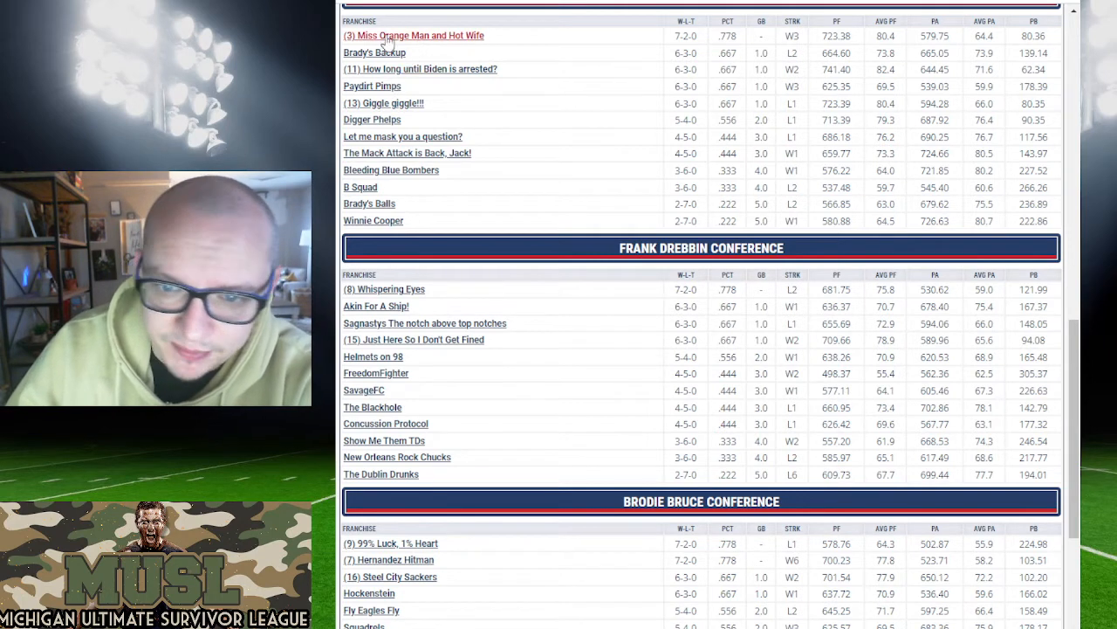
mouse_move(419, 69)
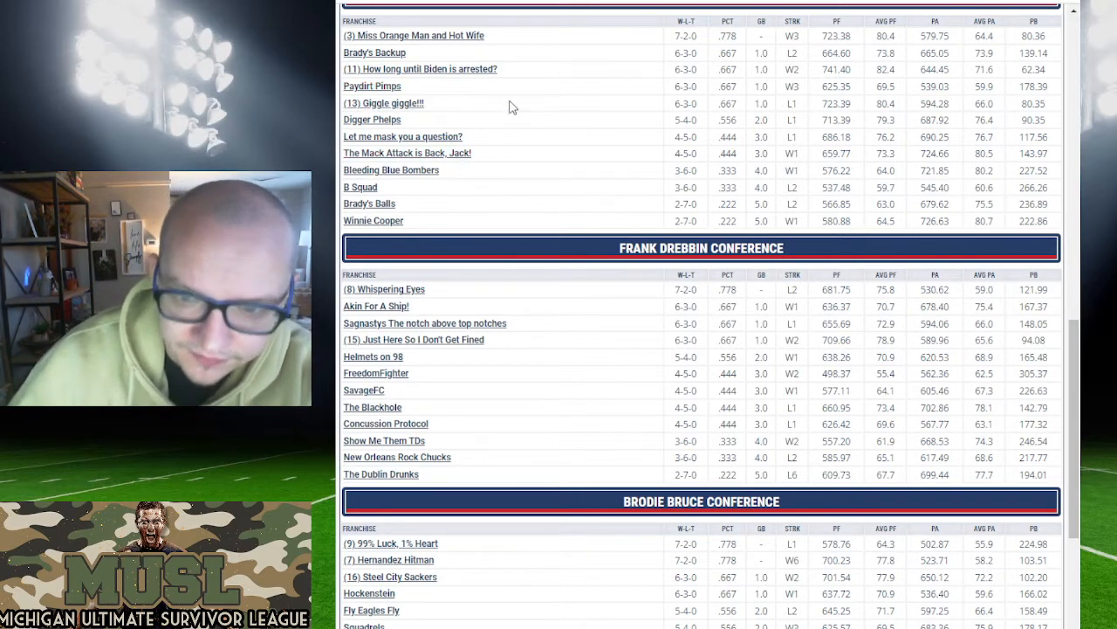
mouse_move(642, 100)
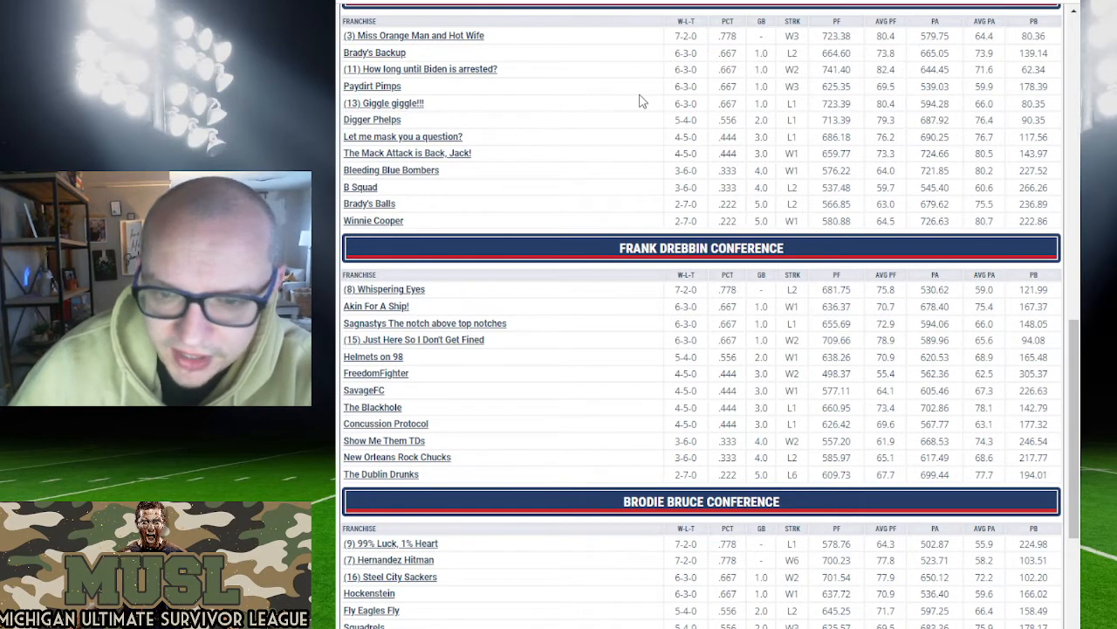
mouse_move(653, 97)
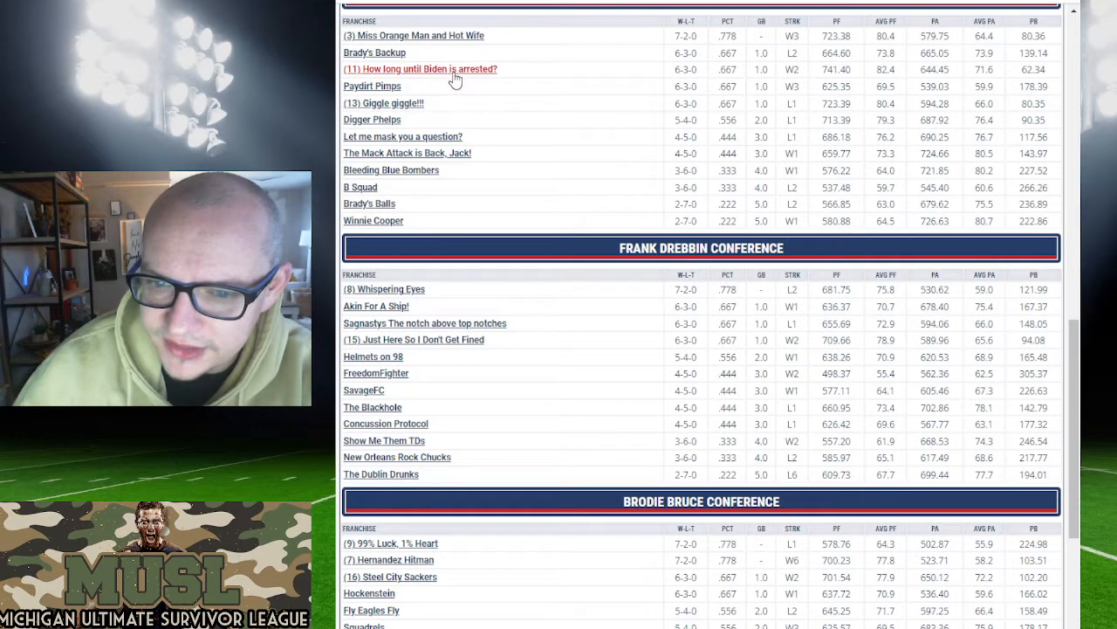
mouse_move(457, 154)
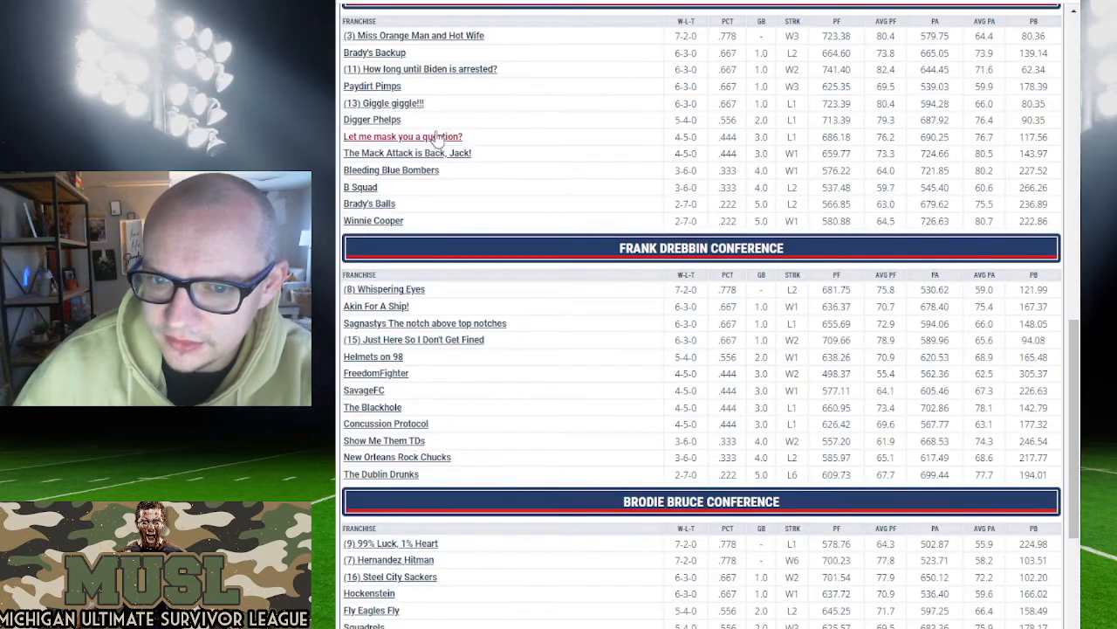
Step: View Giggle giggle!!'s week-by-week schedule, then return to the standings by conference
click(506, 16)
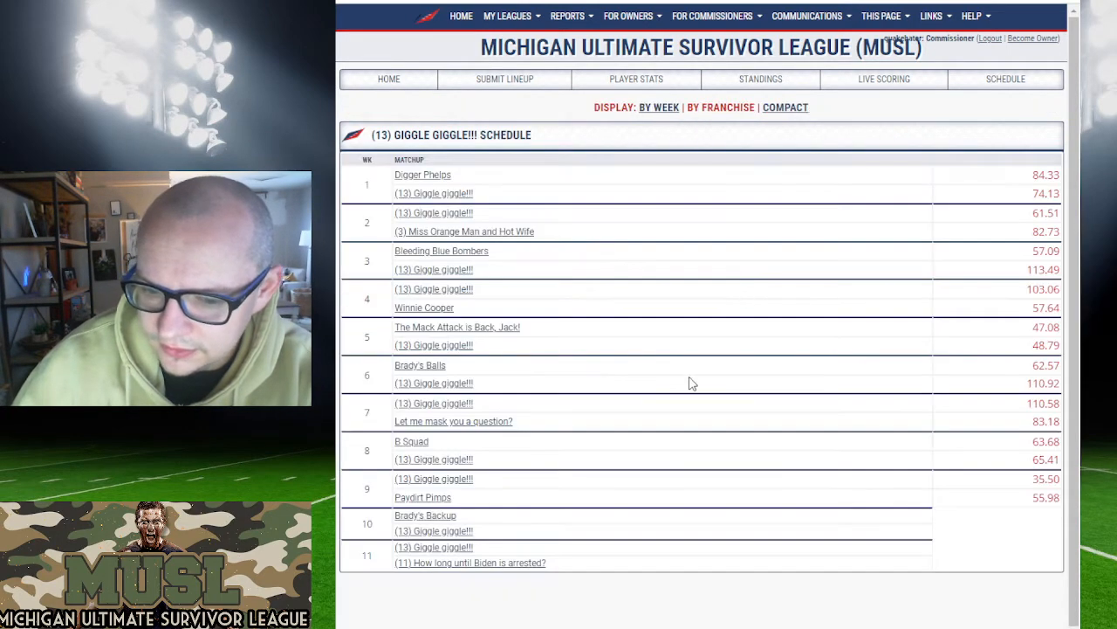
mouse_move(490, 402)
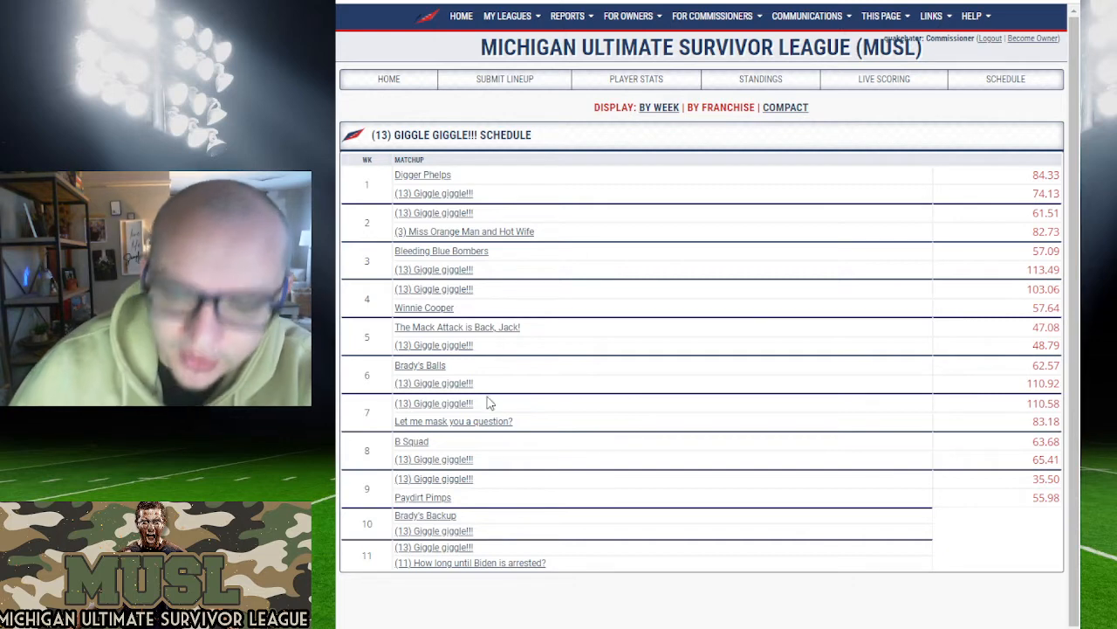
mouse_move(567, 497)
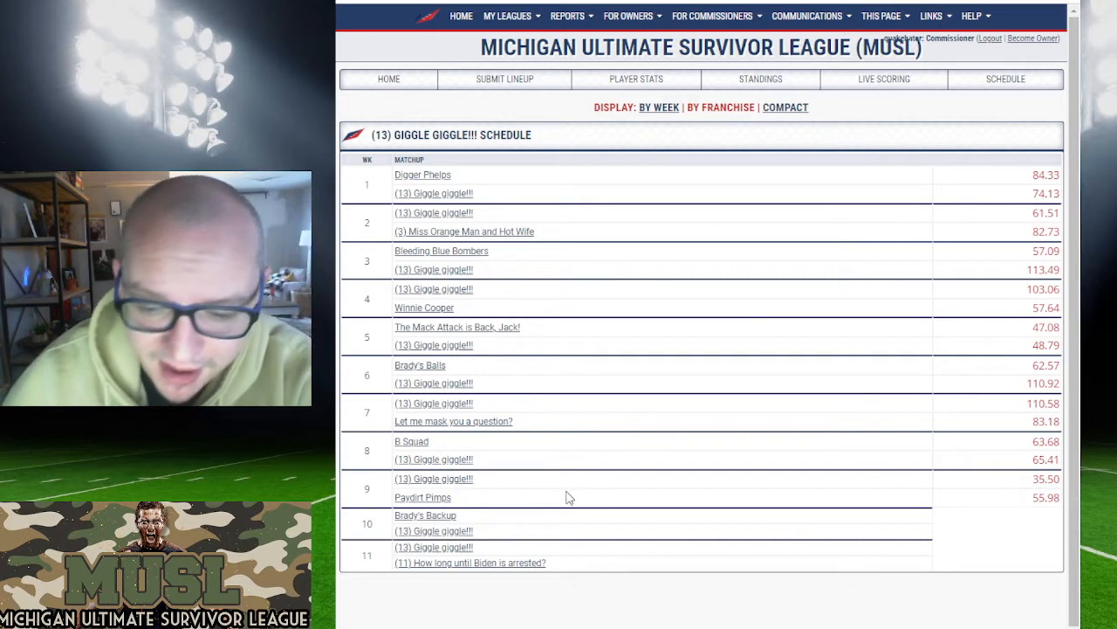
mouse_move(510, 180)
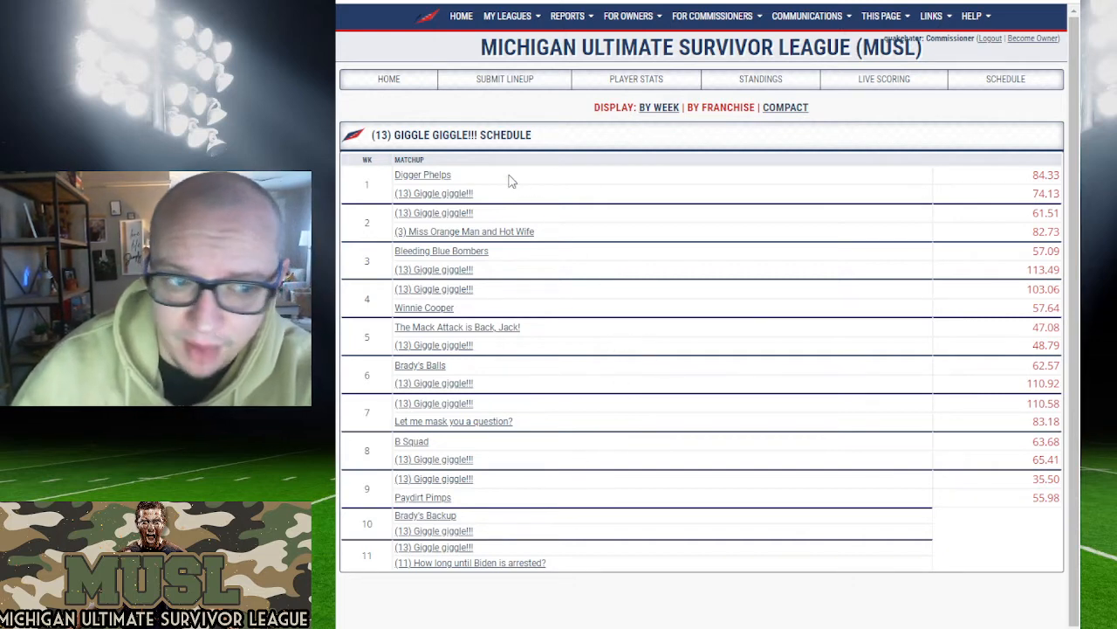
click(761, 79)
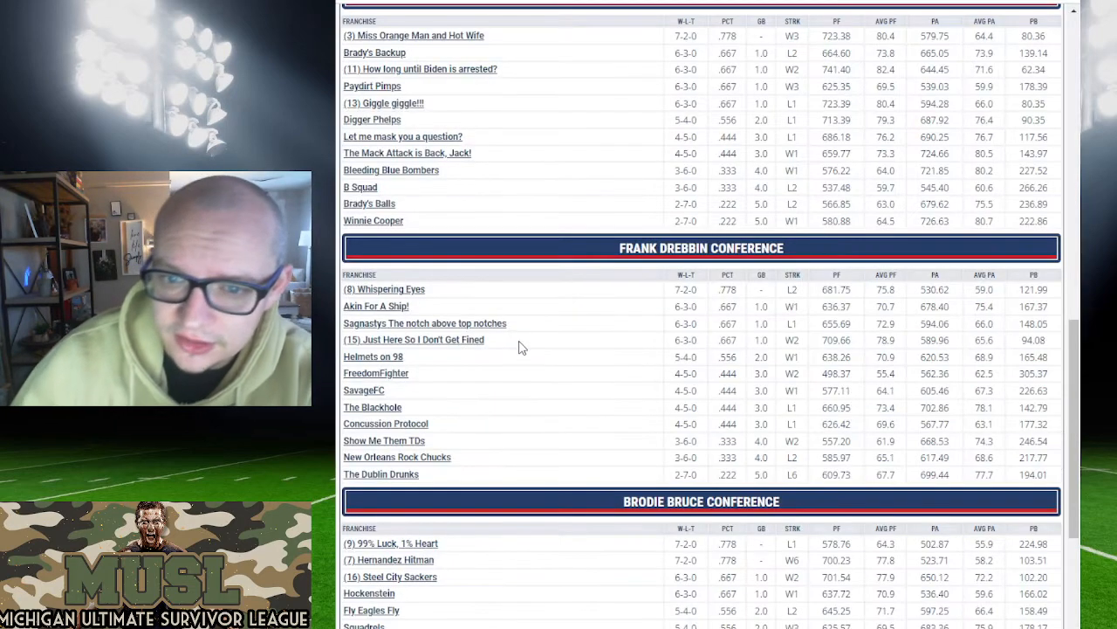
Step: Scroll through the conference standings tables to review team records
click(382, 103)
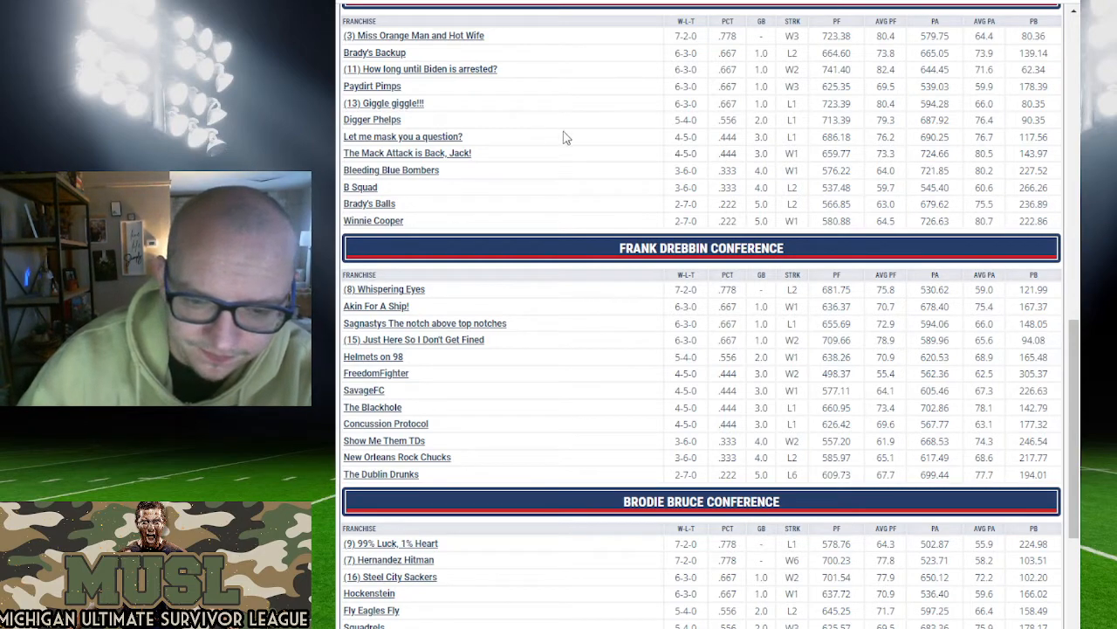
scroll(down, 3)
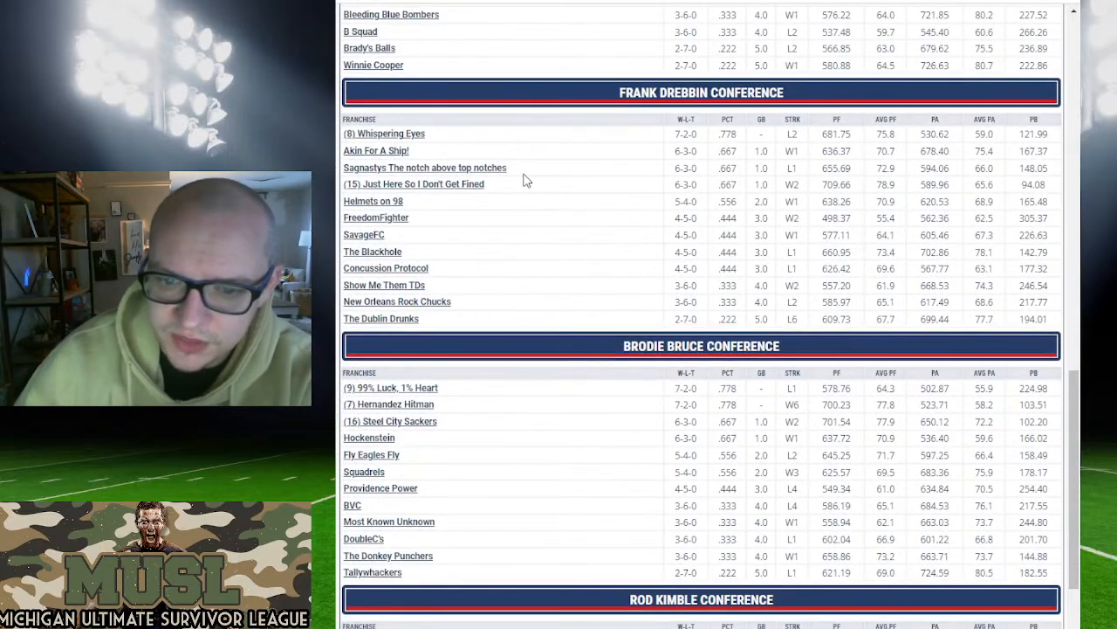
scroll(up, 3)
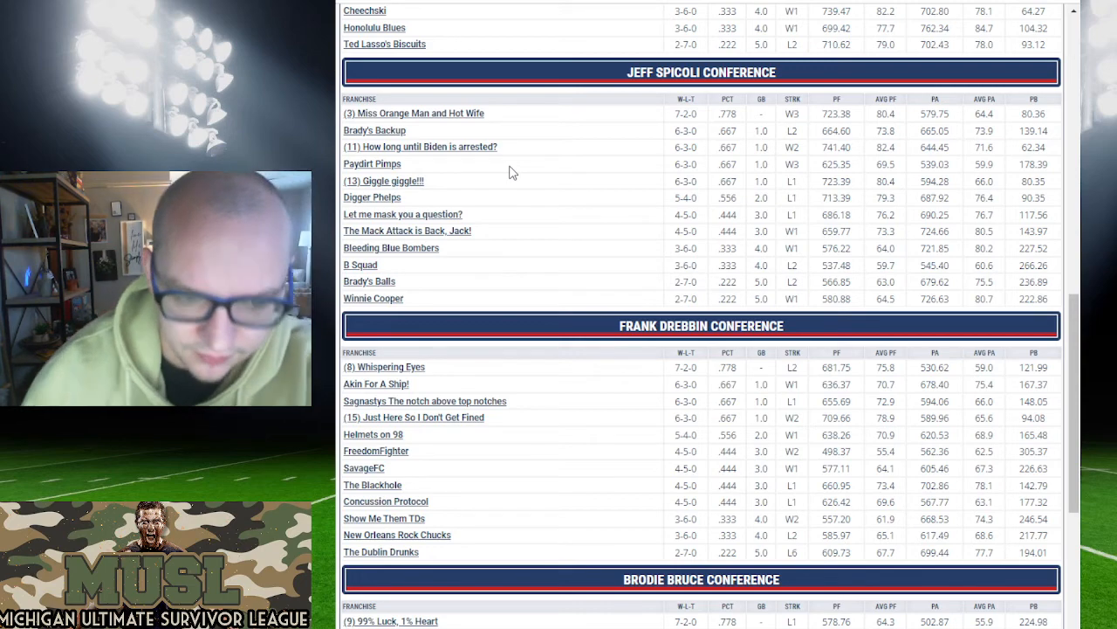
scroll(down, 3)
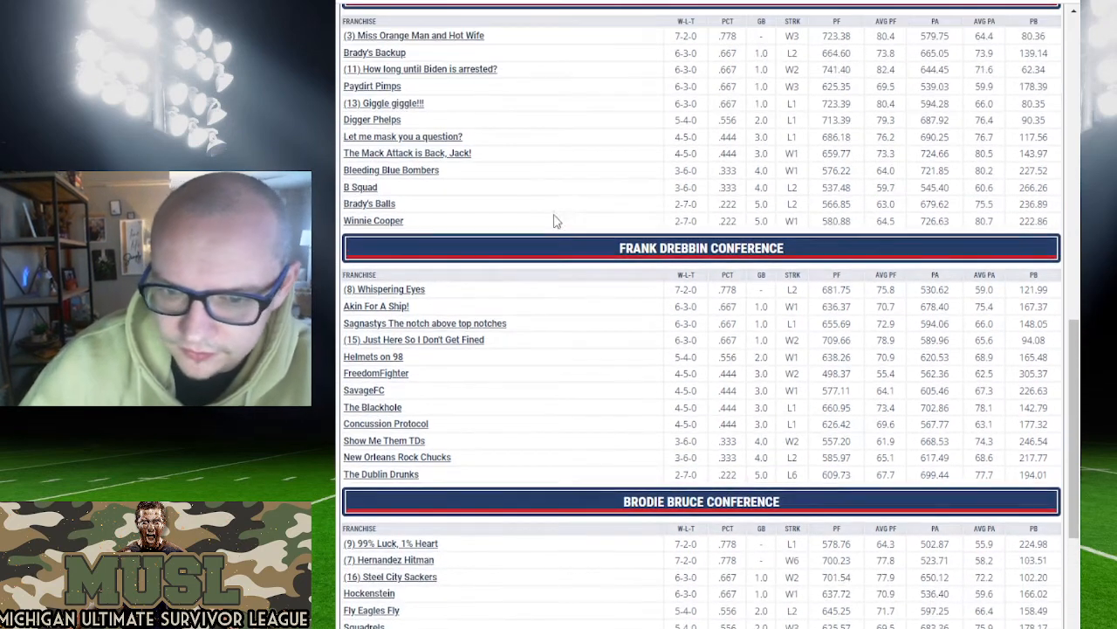
scroll(down, 3)
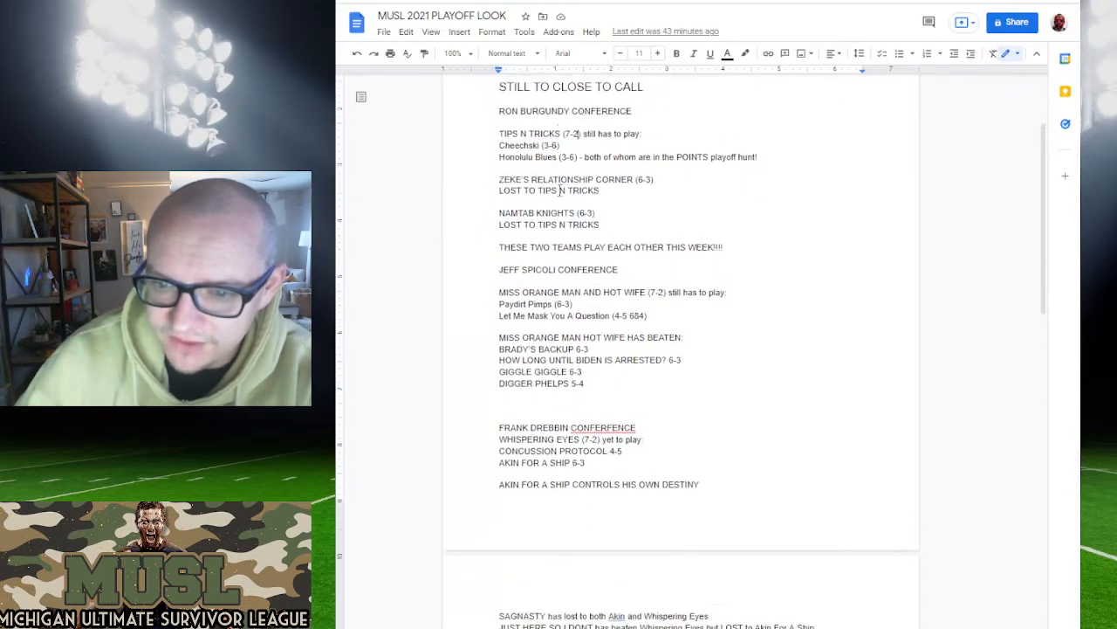
Step: Scroll the notes to the Frank Drebbin and Brodie Bruce sections and clear the Akin For A Ship selection
scroll(down, 3)
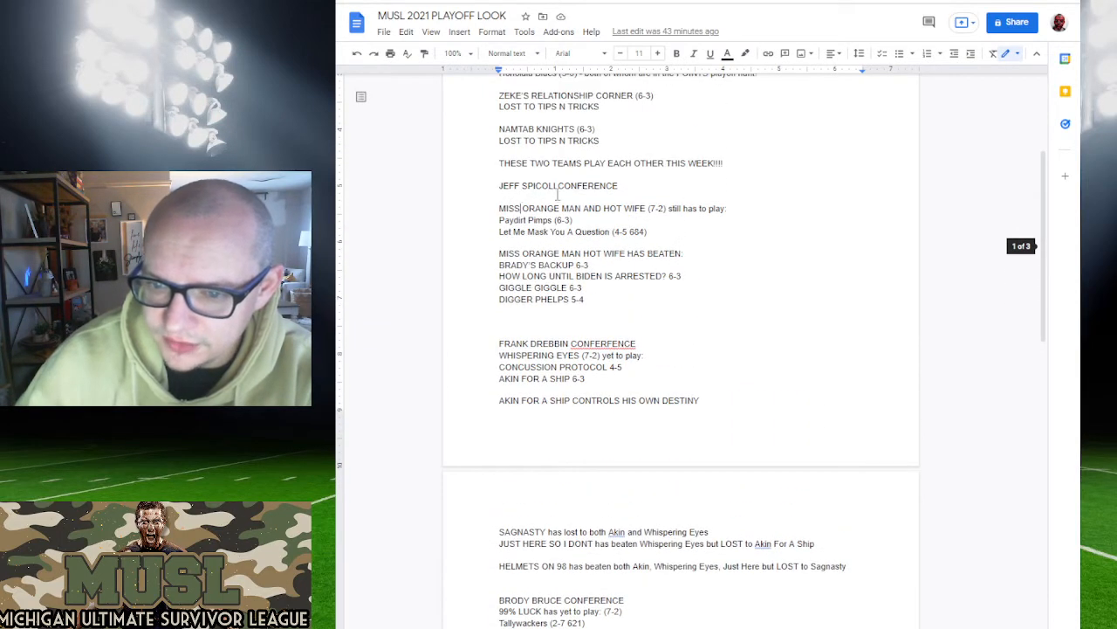
scroll(down, 3)
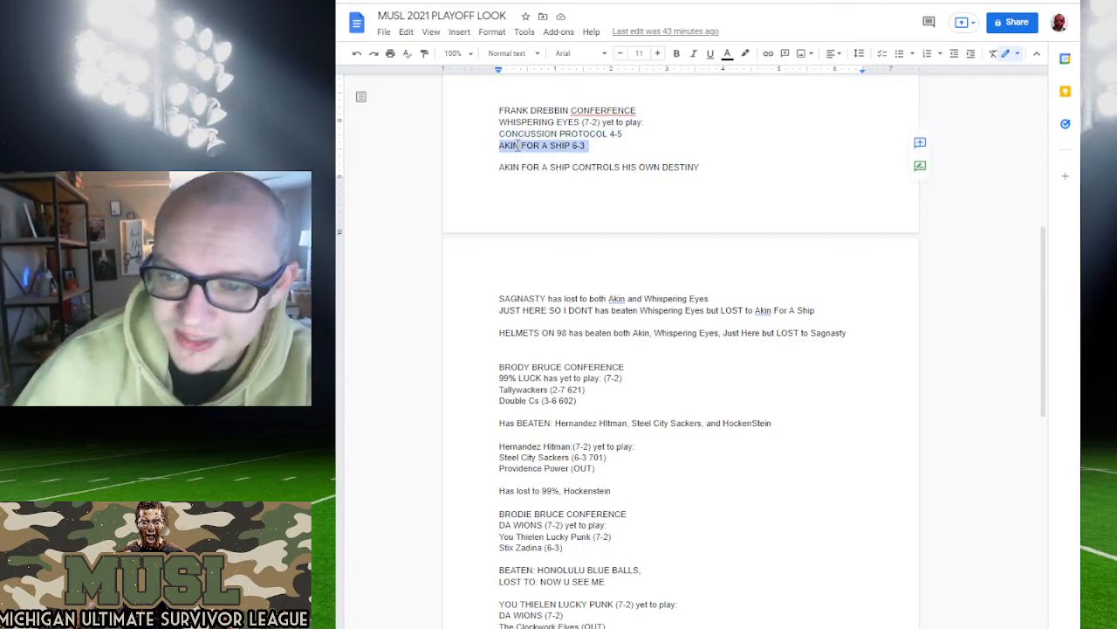
click(548, 167)
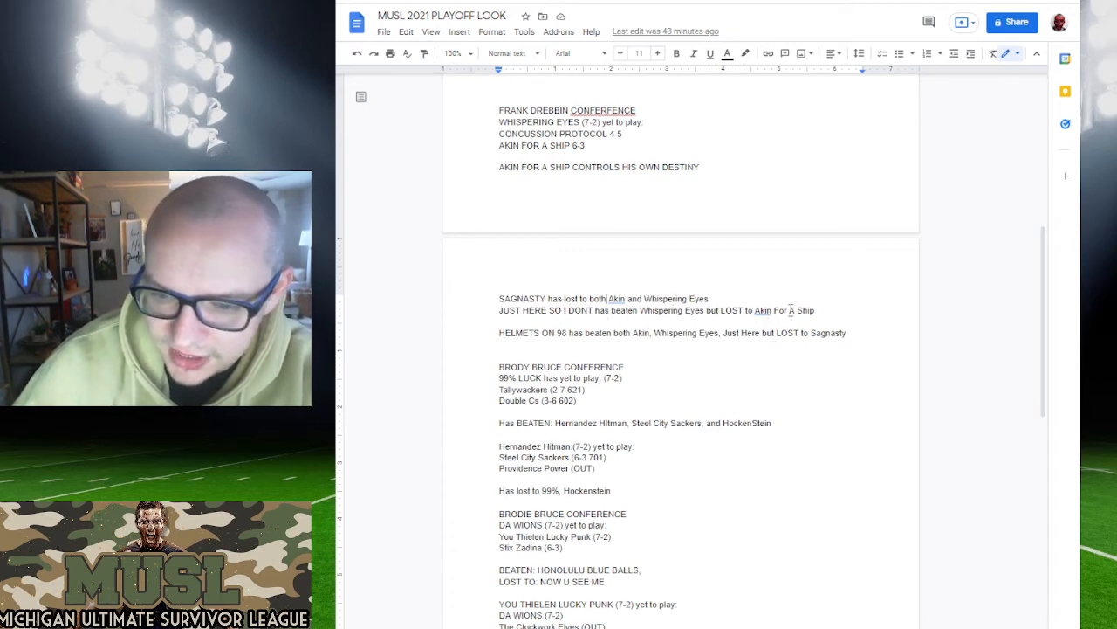
double_click(576, 331)
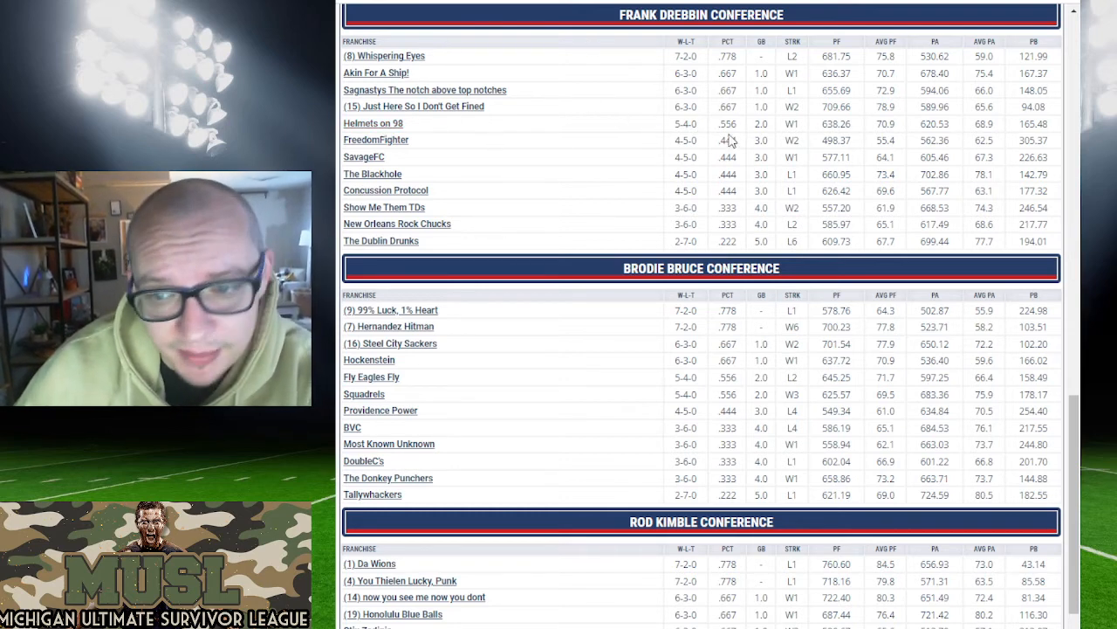
mouse_move(667, 105)
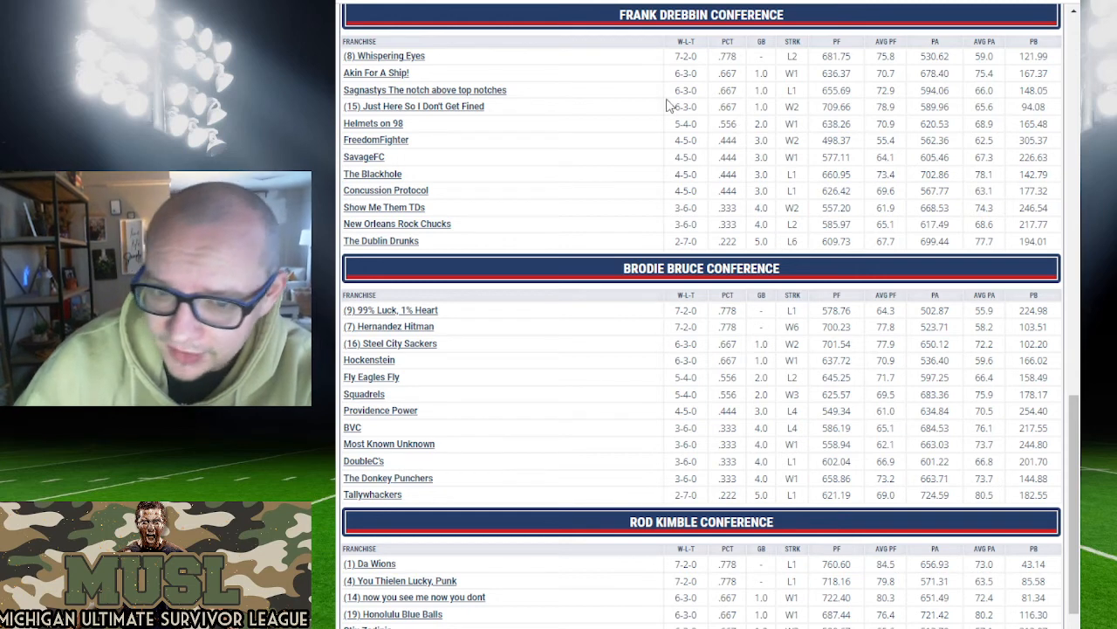
mouse_move(422, 139)
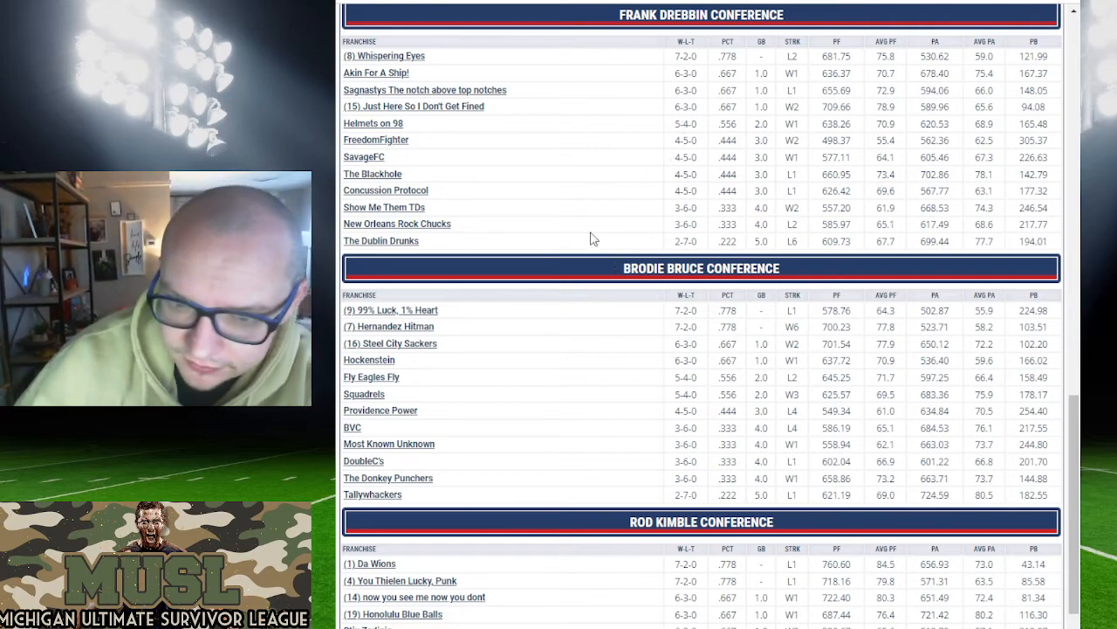
Step: Scroll the standings down to the Brodie Bruce and Rod Kimble conferences
scroll(down, 3)
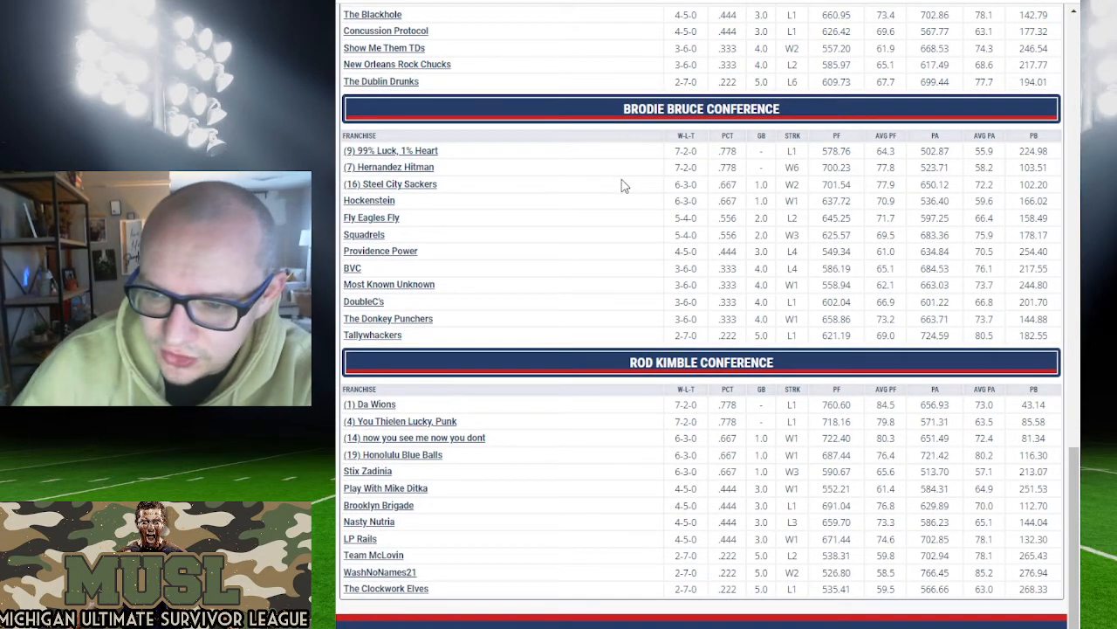
mouse_move(618, 202)
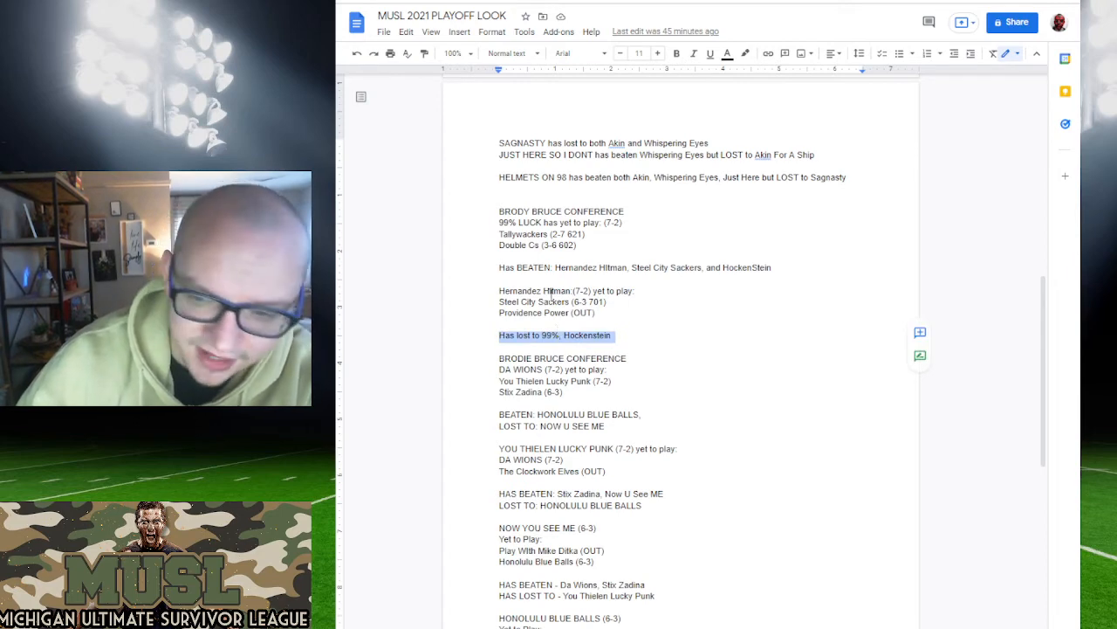
scroll(down, 3)
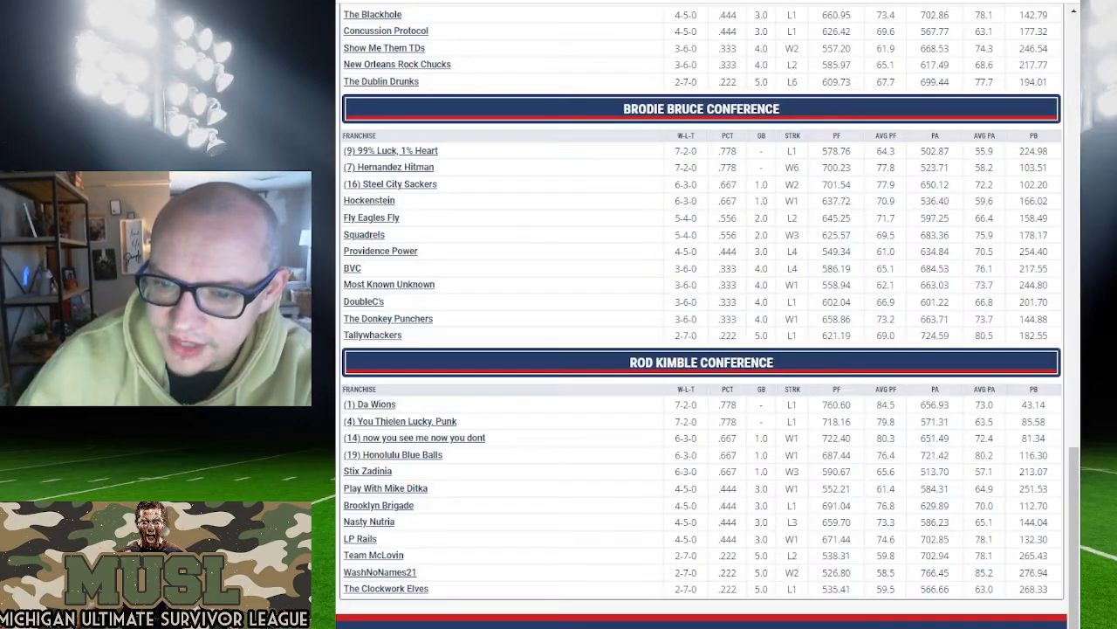
mouse_move(391, 185)
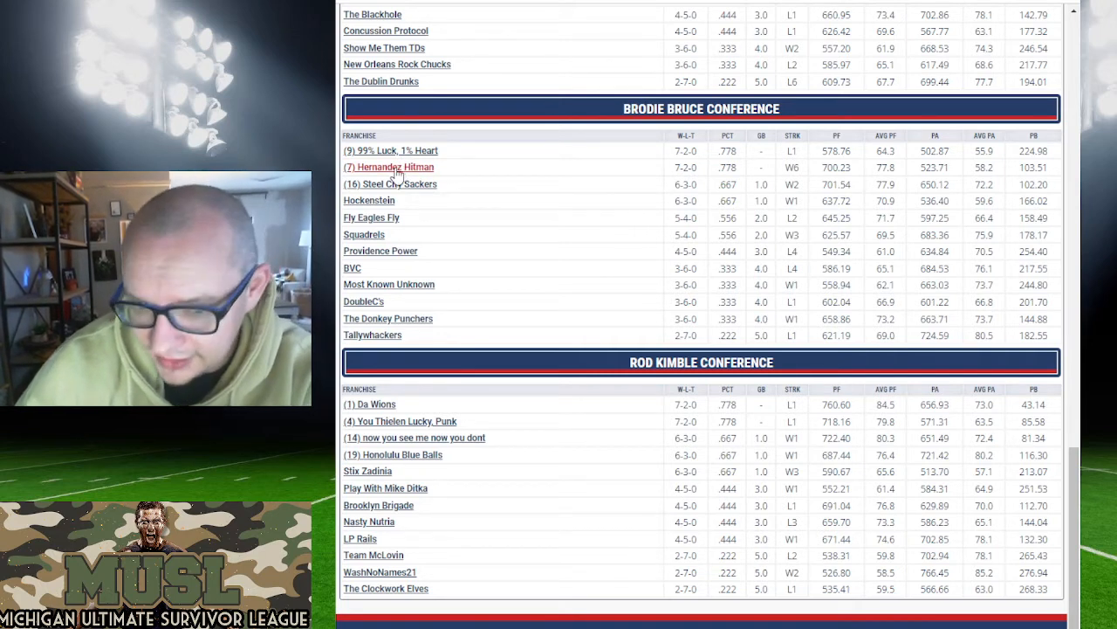
mouse_move(369, 199)
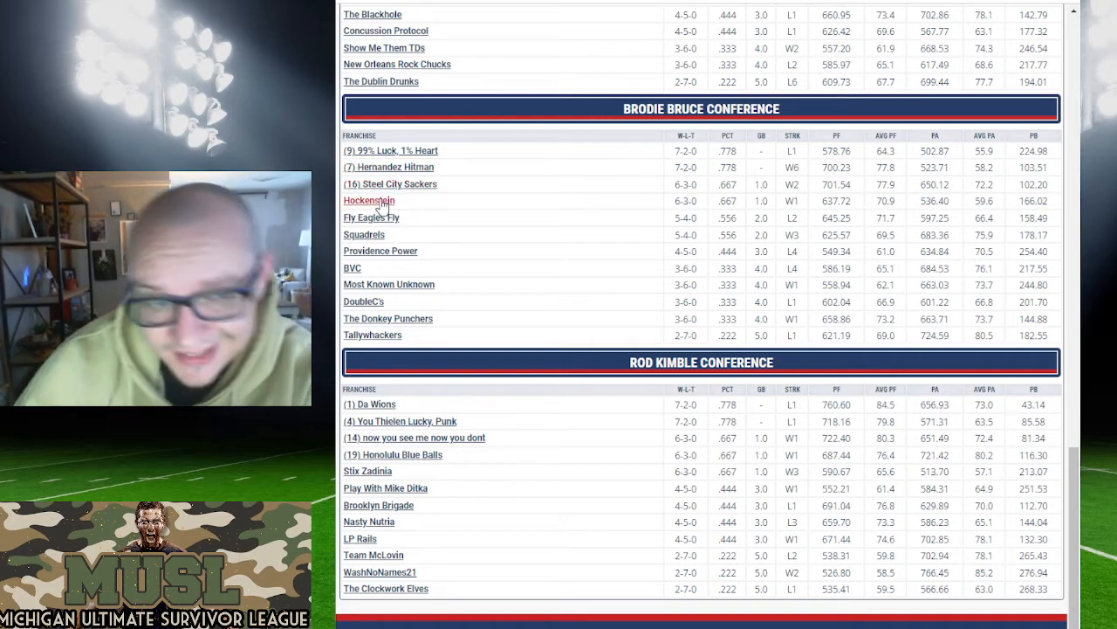
mouse_move(523, 226)
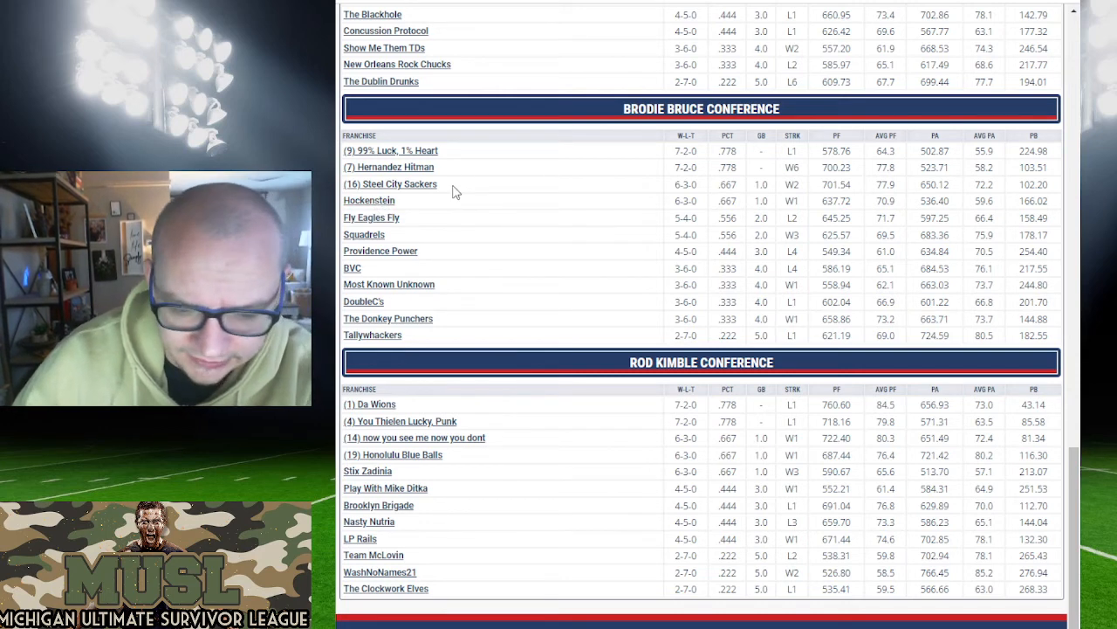
mouse_move(611, 342)
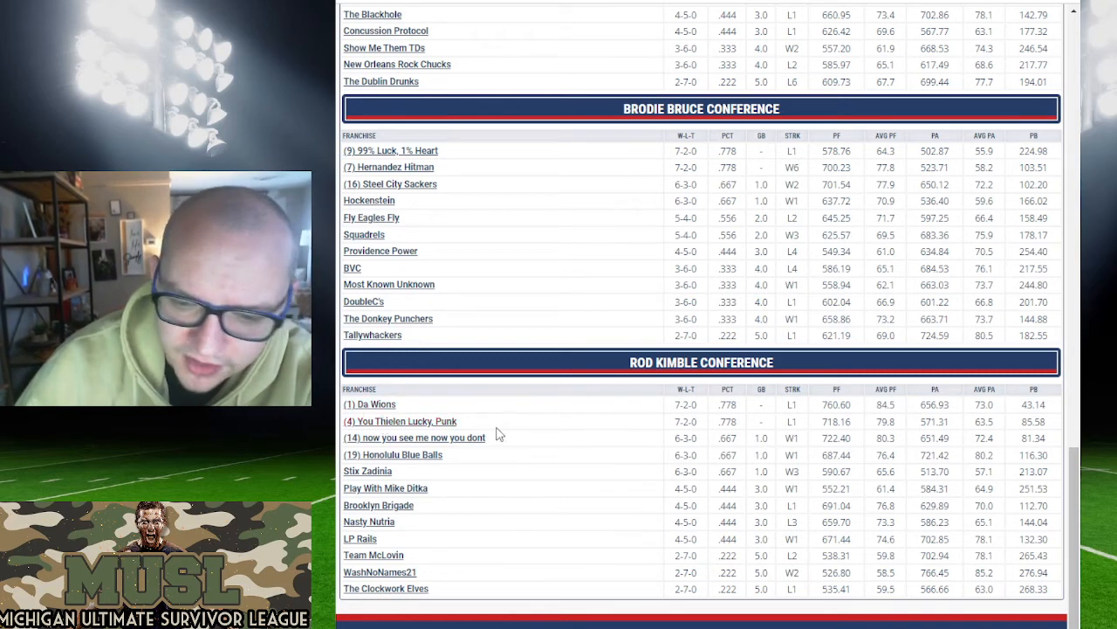
mouse_move(416, 436)
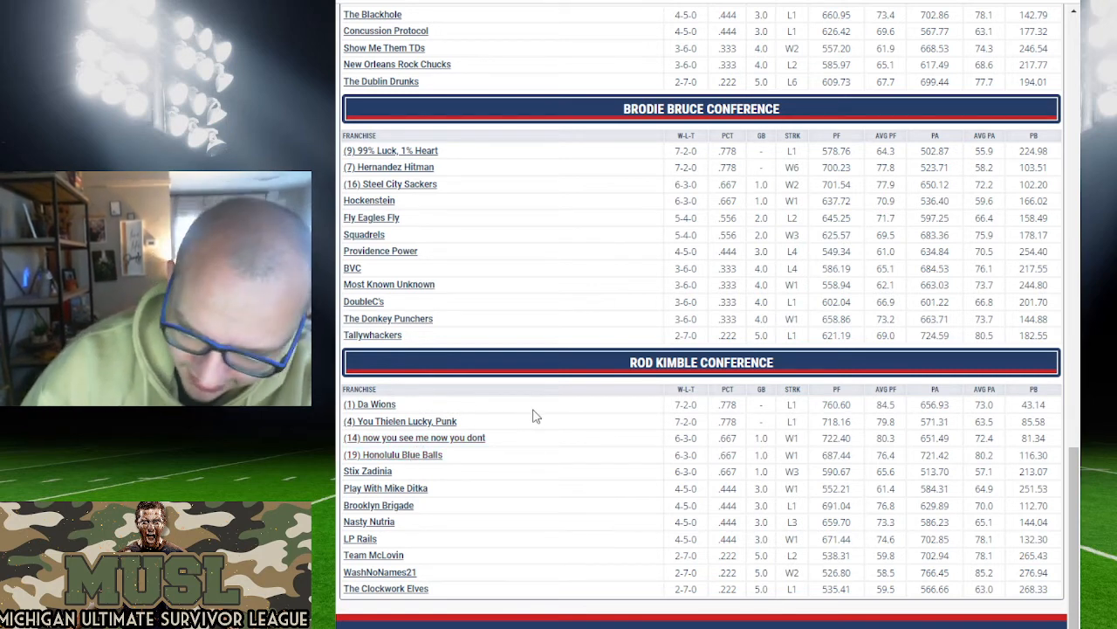
mouse_move(503, 419)
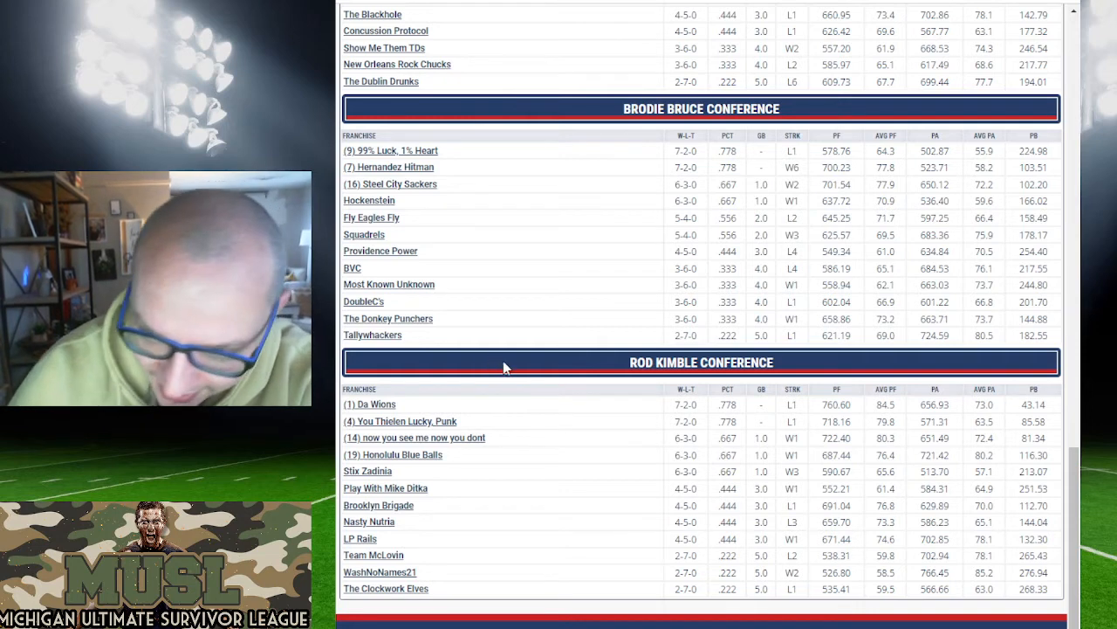
mouse_move(520, 452)
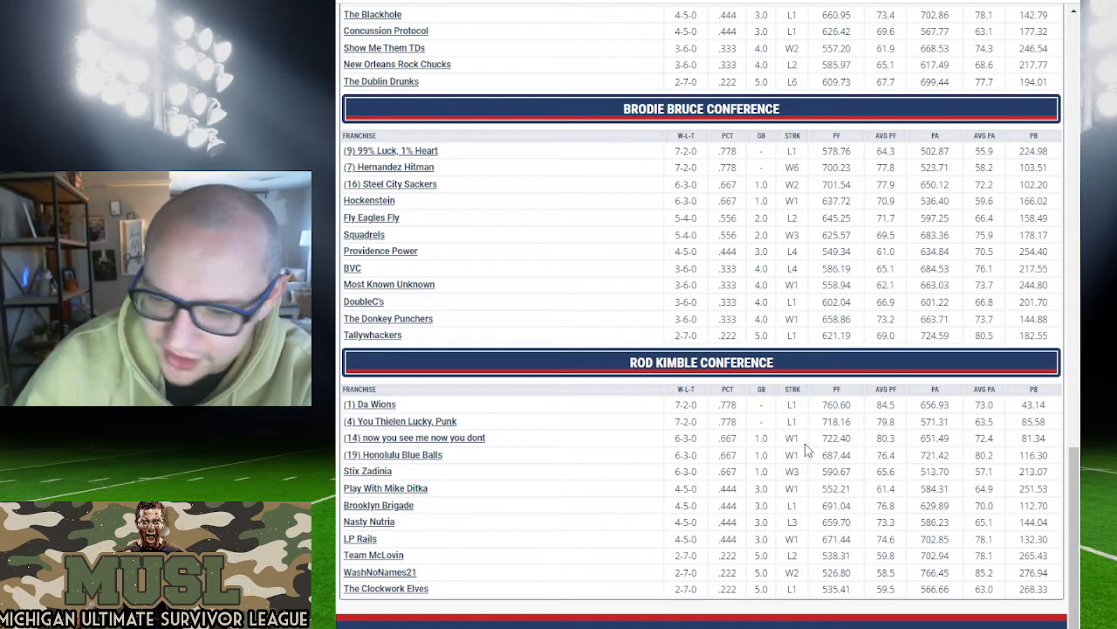
mouse_move(817, 454)
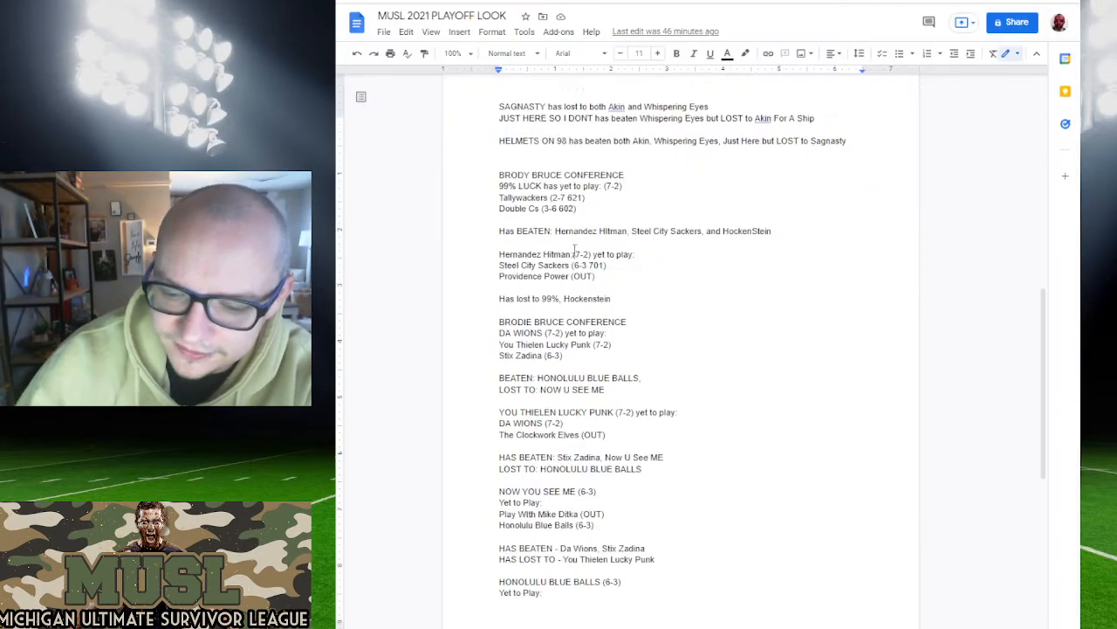
Step: Scroll the notes down to the Honolulu Blue Balls section
scroll(down, 3)
text(Has Lost to: Da WIons)
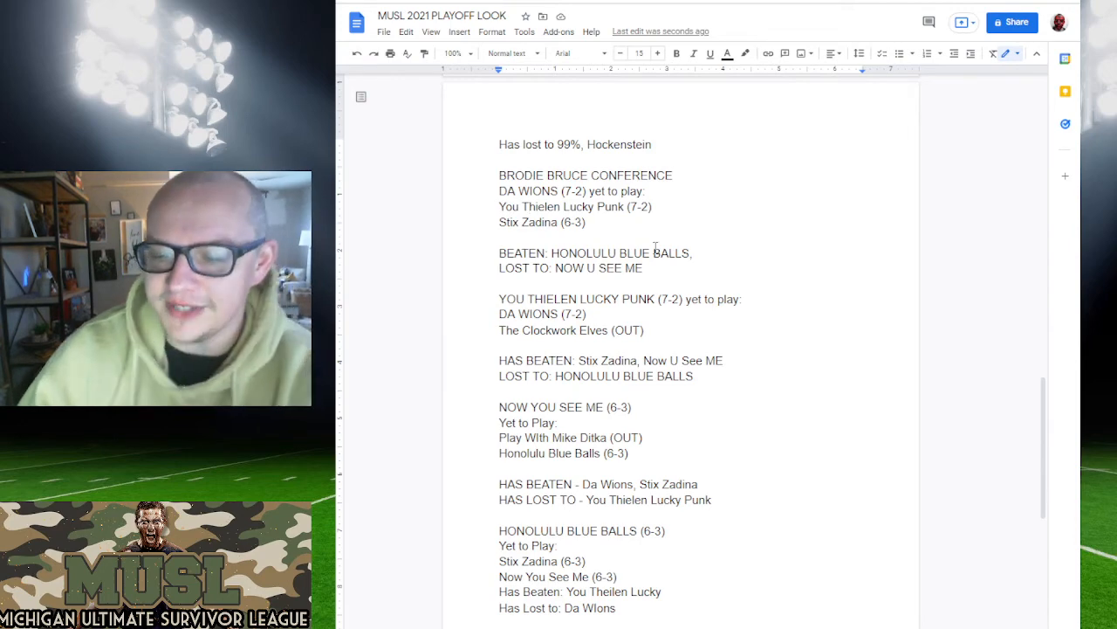
double_click(571, 268)
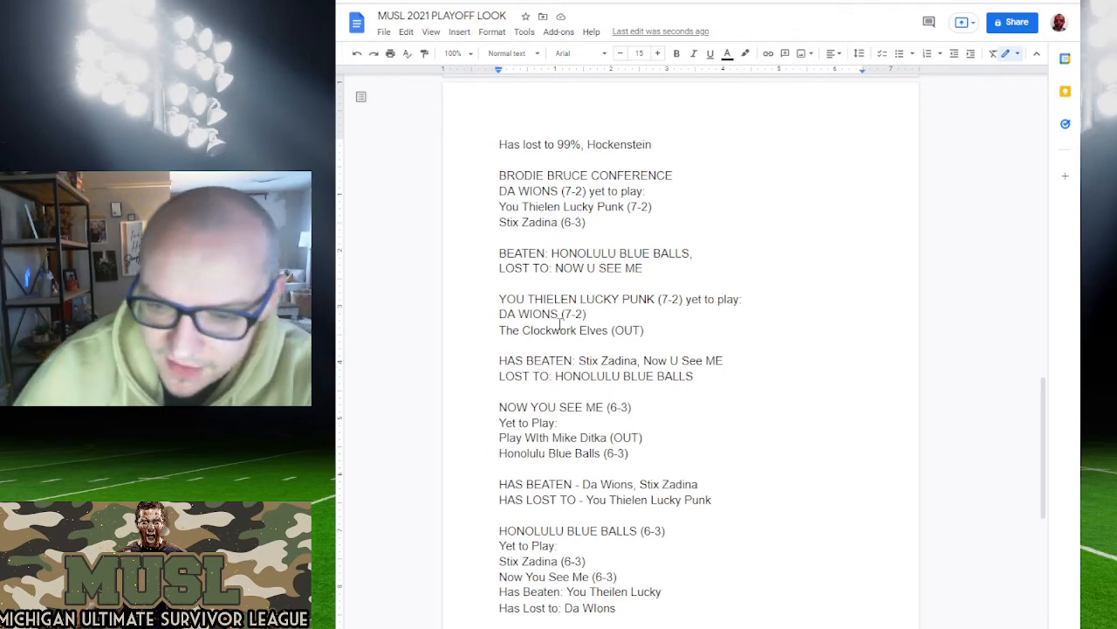
triple_click(571, 330)
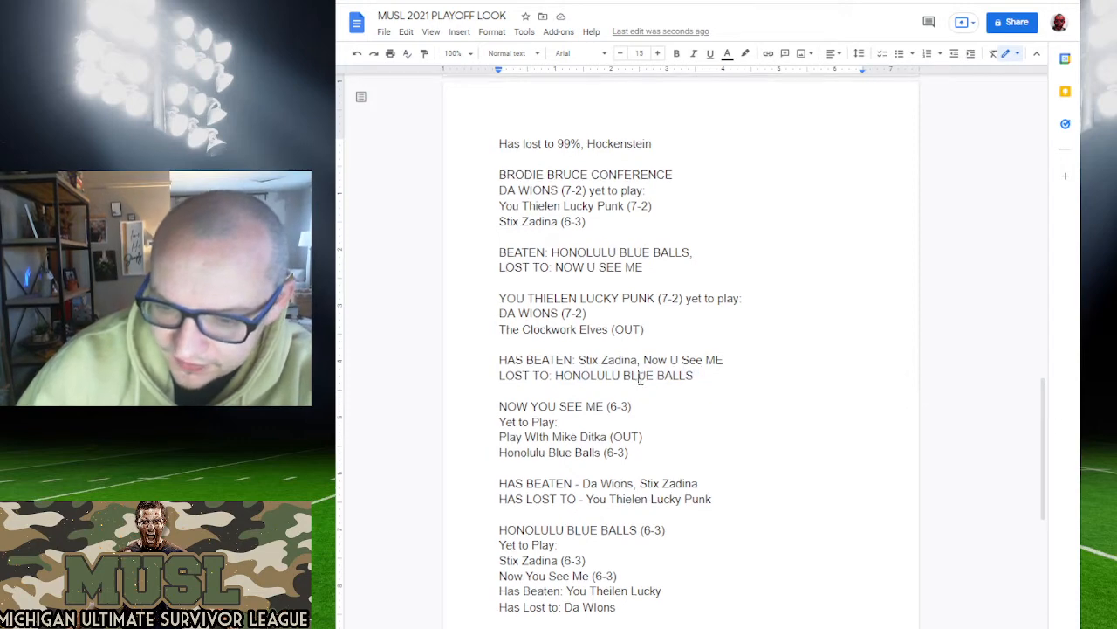
scroll(down, 3)
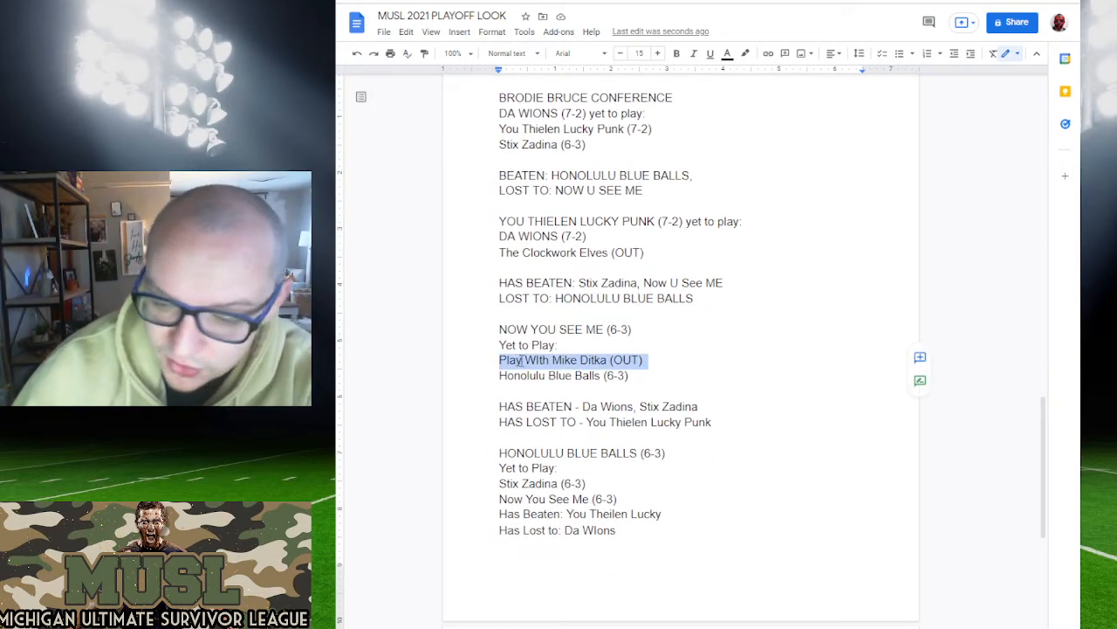
click(527, 375)
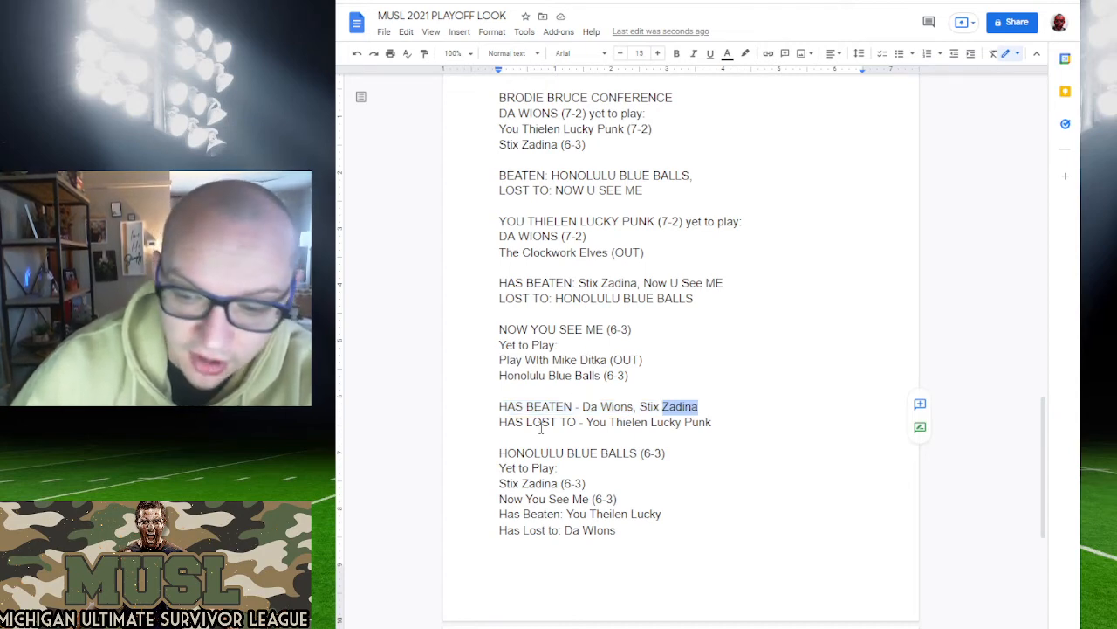
scroll(down, 3)
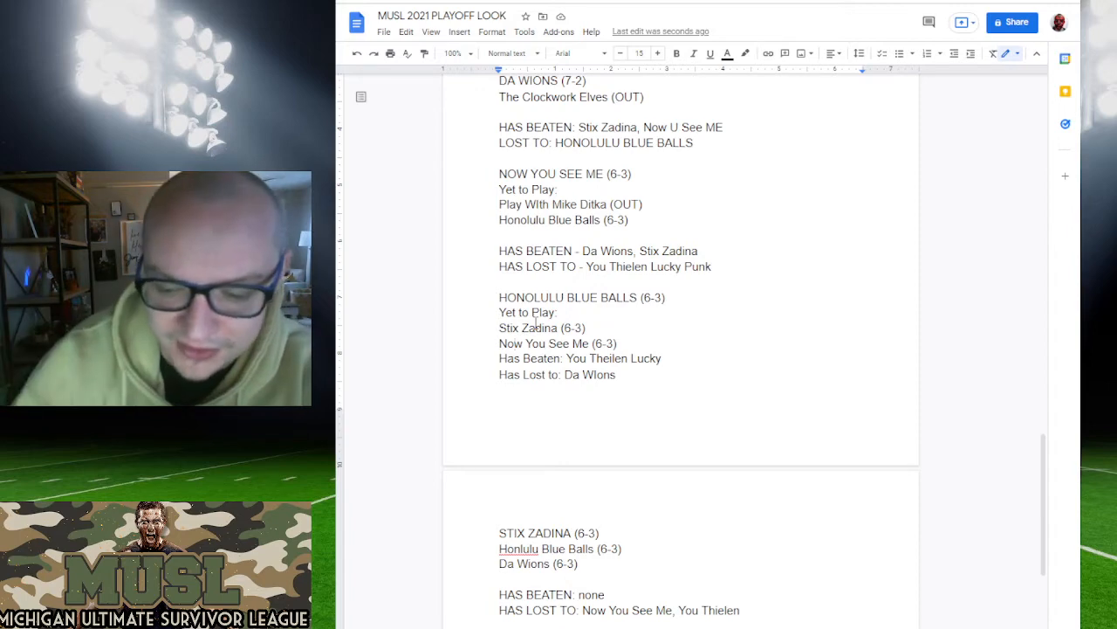
Step: Read down to the Stix Zadina section and highlight 'none' under Has Beaten
scroll(down, 3)
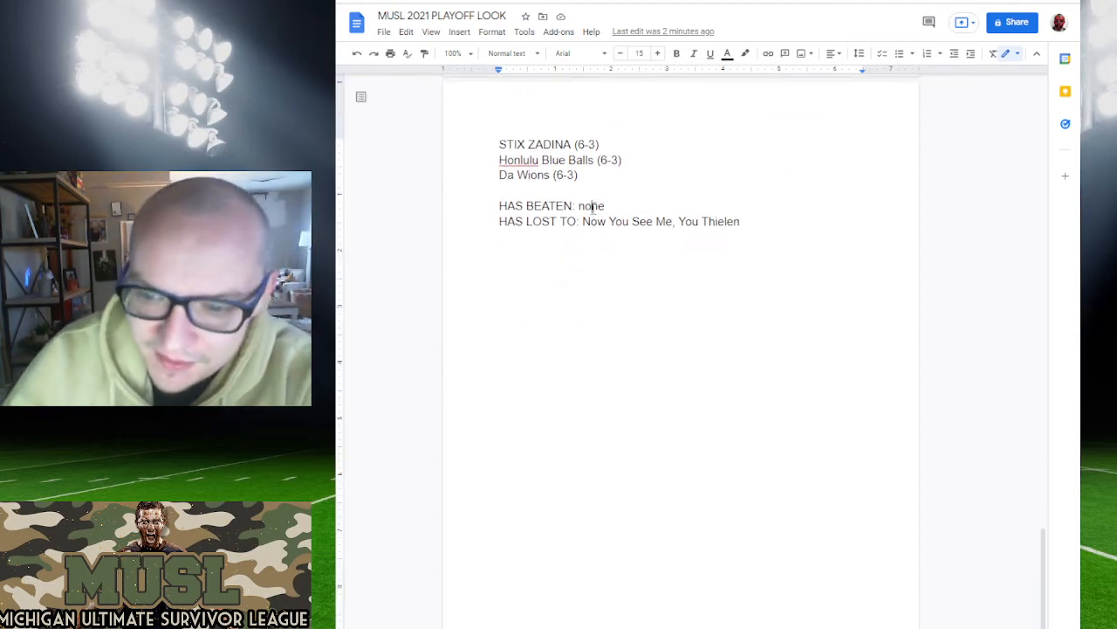
double_click(593, 220)
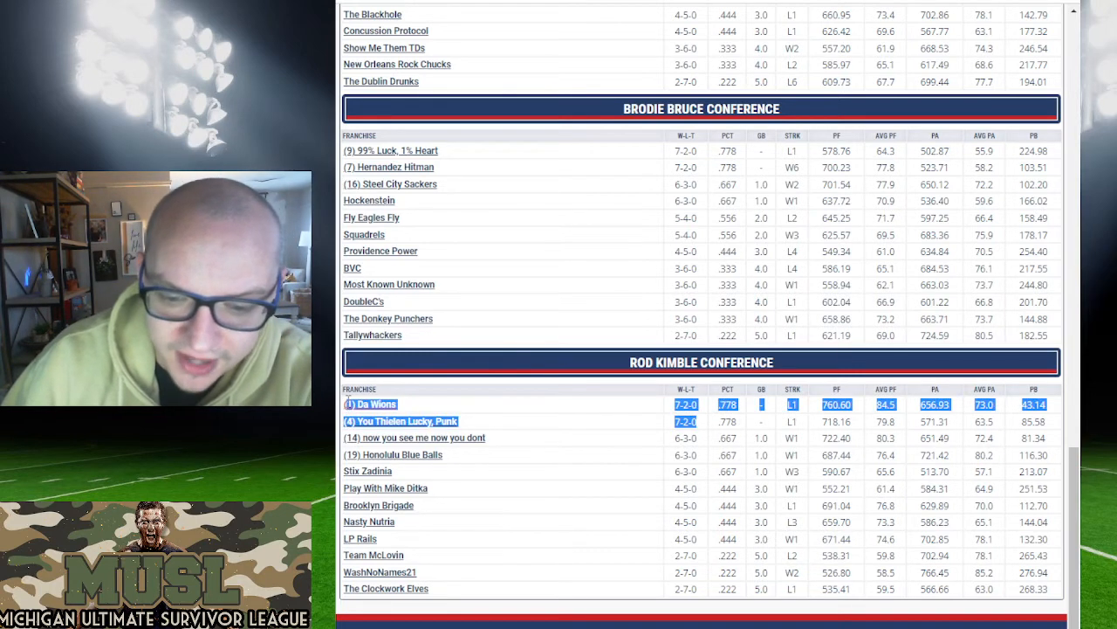
mouse_move(622, 435)
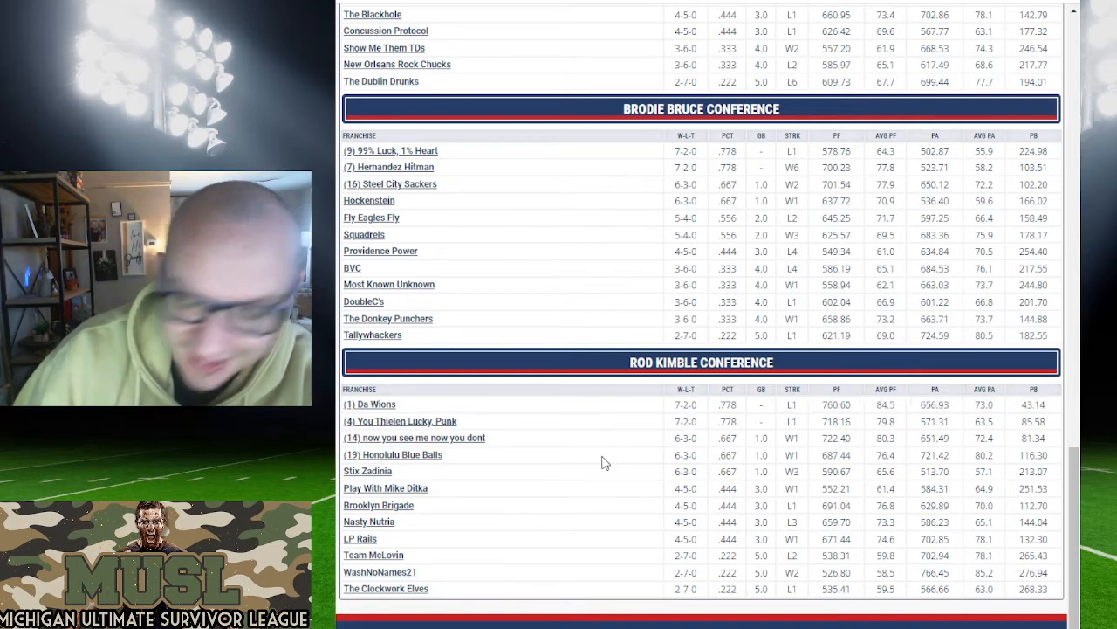
Step: Scroll through the Rod Kimble Conference standings table
scroll(down, 3)
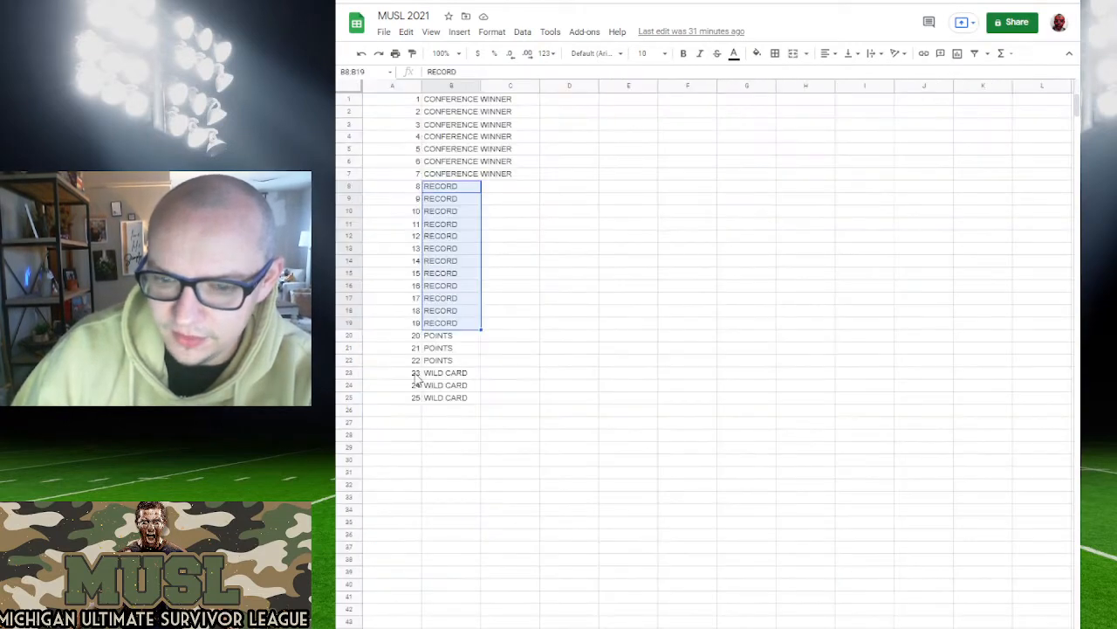
click(509, 248)
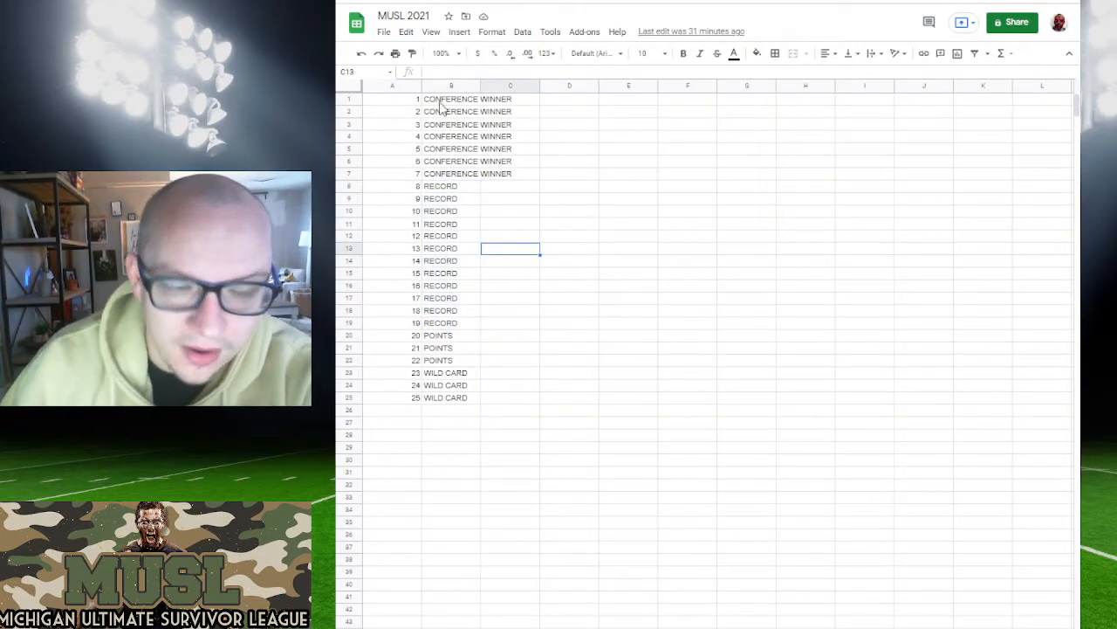
mouse_move(396, 114)
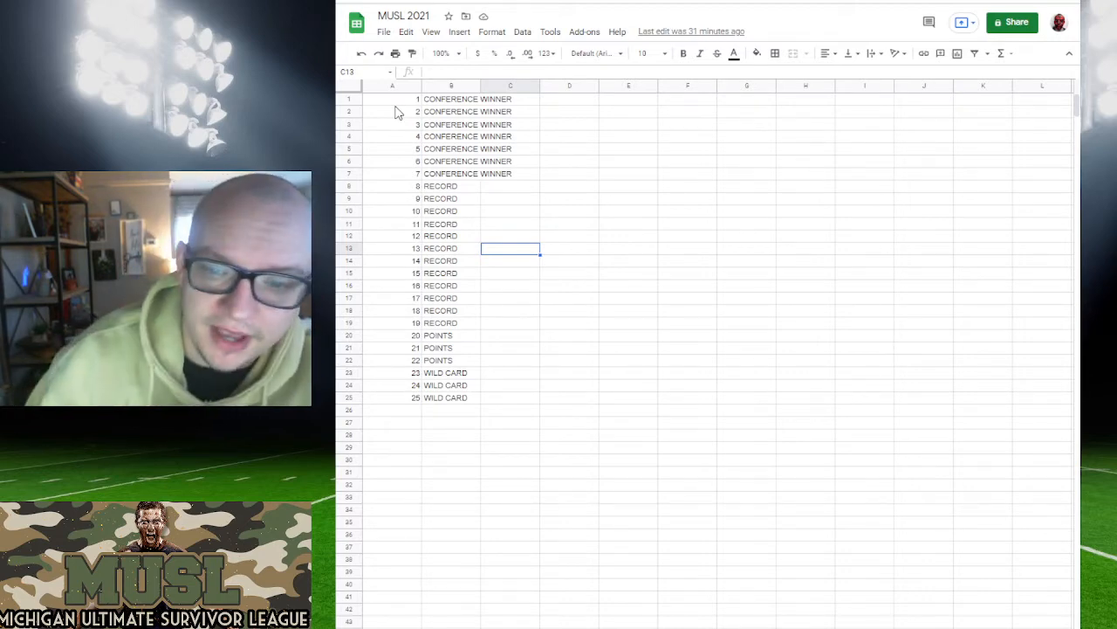
Step: Fill the conference winner rows 1–7 gold
drag(349, 98, 349, 161)
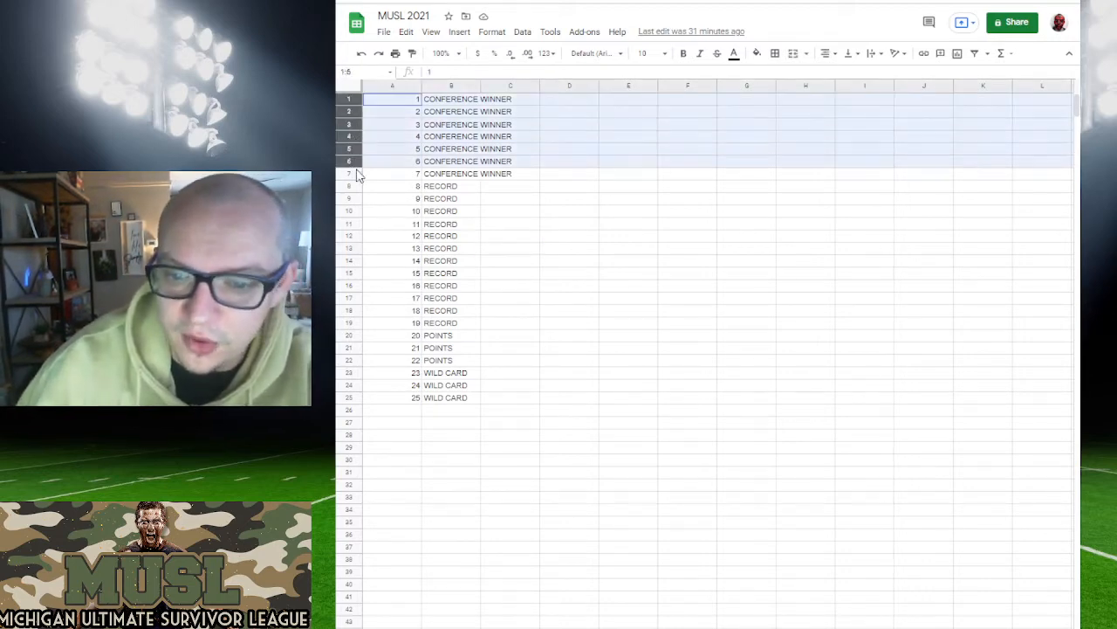
click(756, 52)
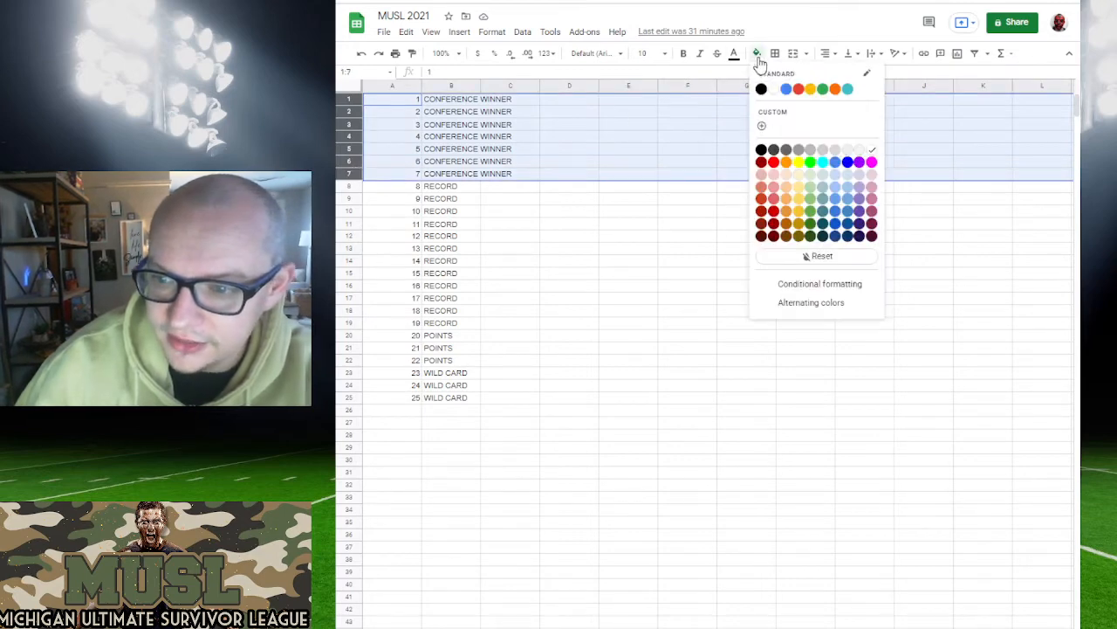
click(798, 160)
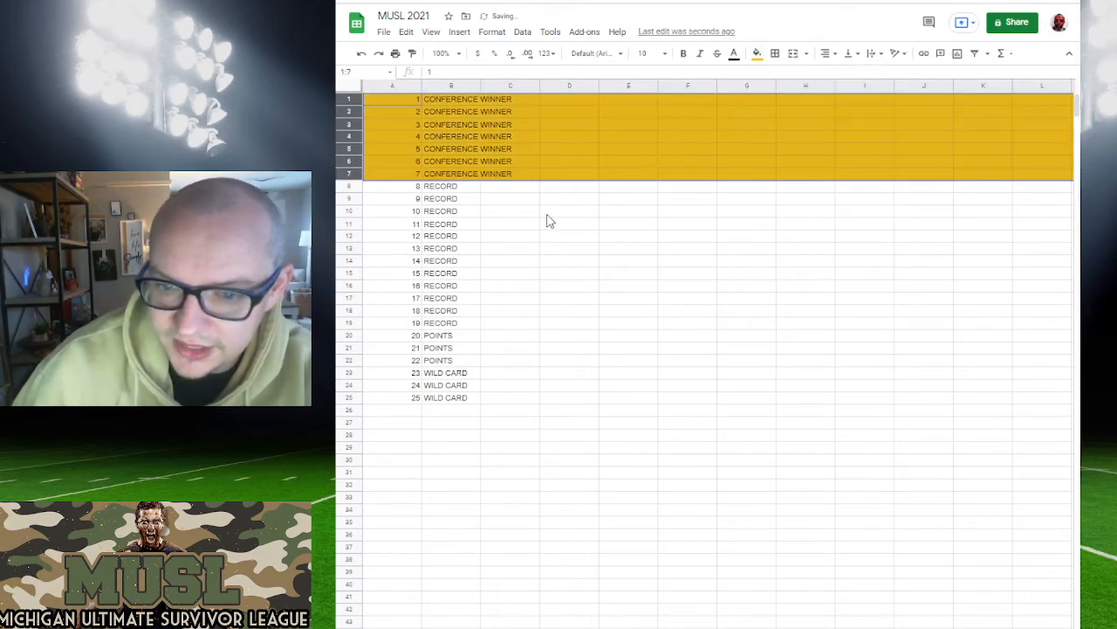
click(569, 209)
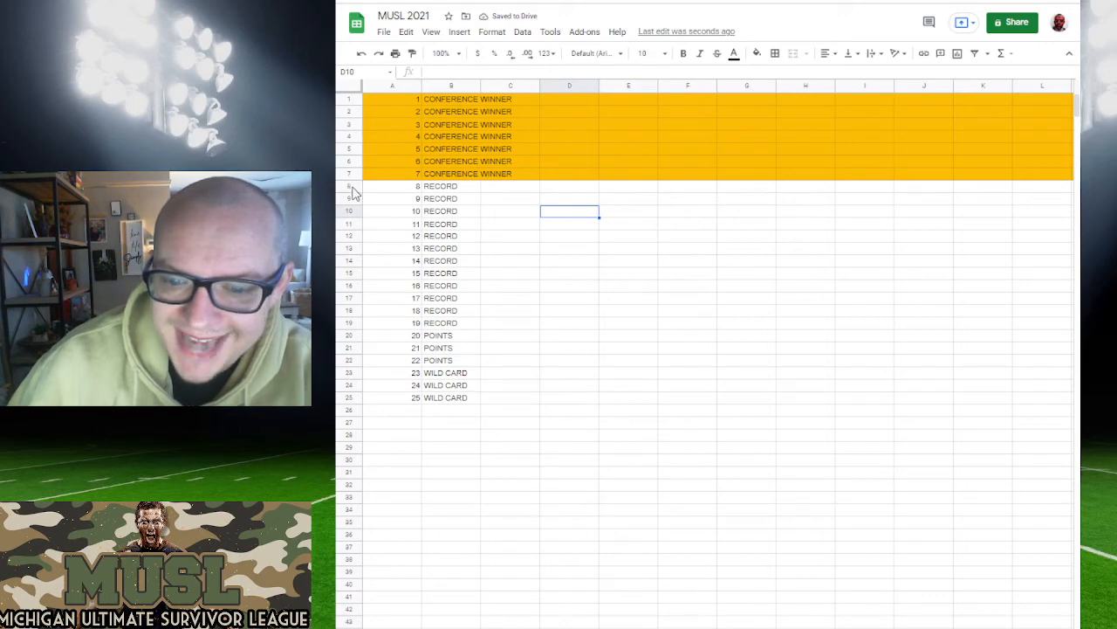
Step: Fill the record rows 8–19 light blue and the points rows 20–22 green
drag(349, 185, 350, 311)
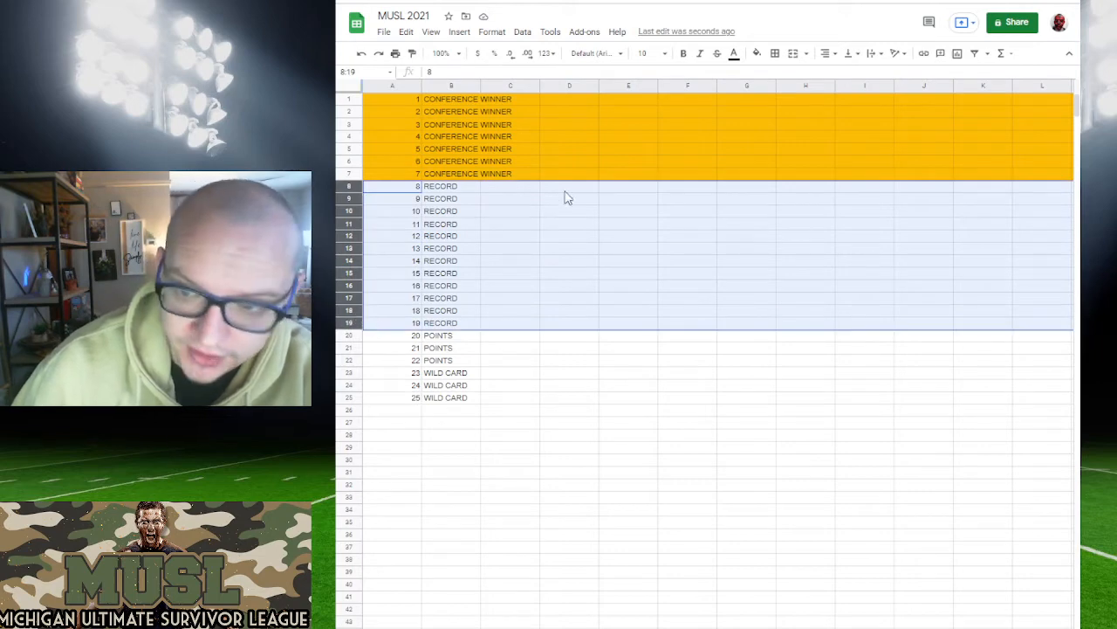
click(756, 52)
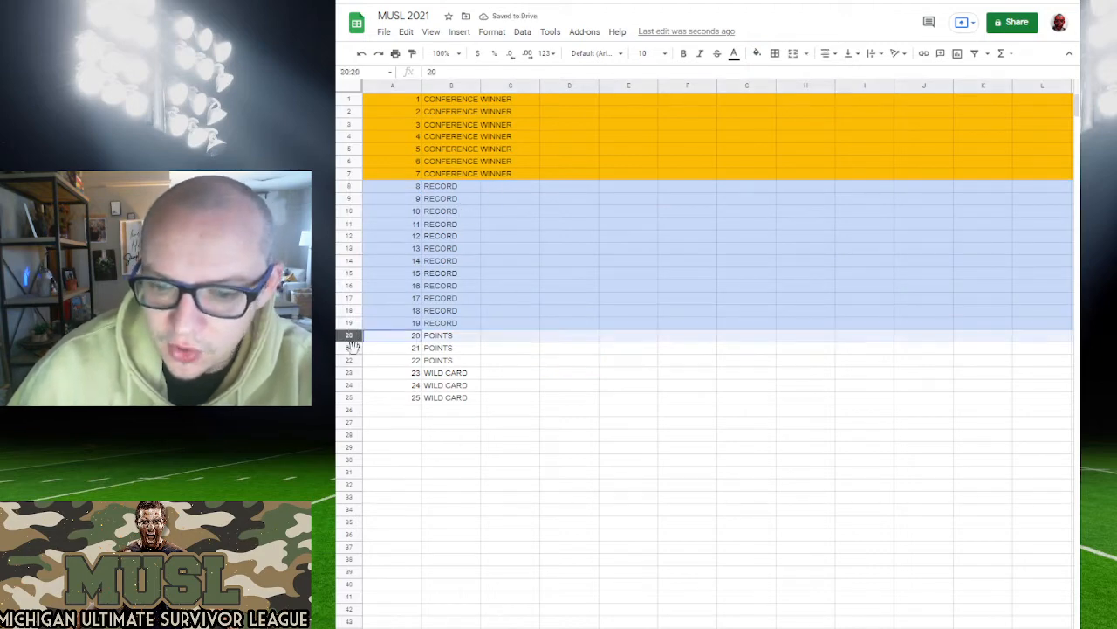
click(416, 360)
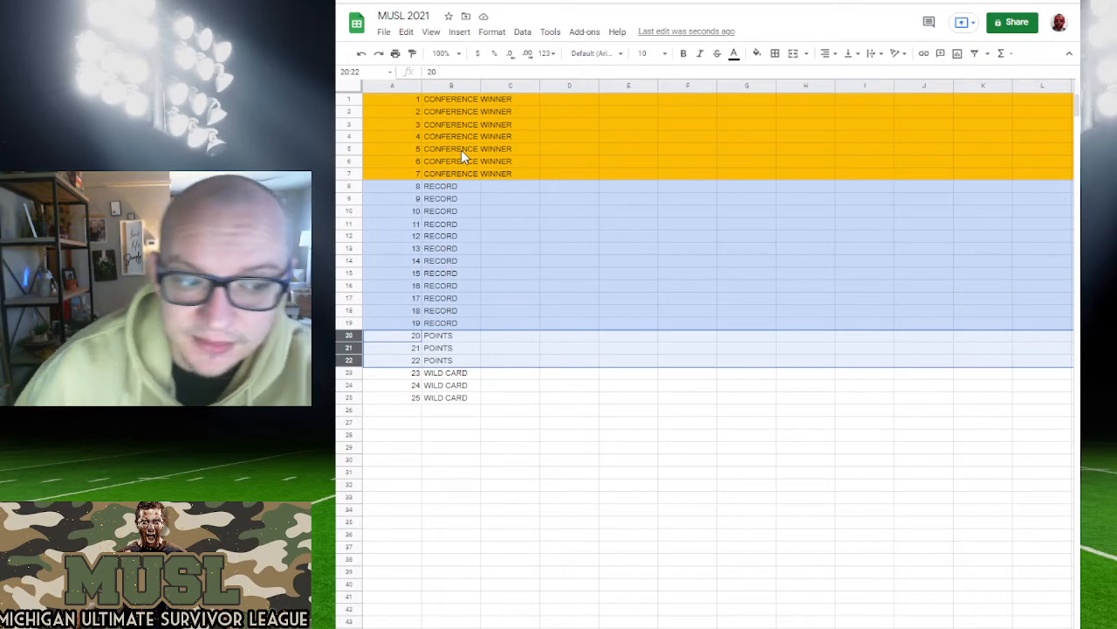
mouse_move(672, 87)
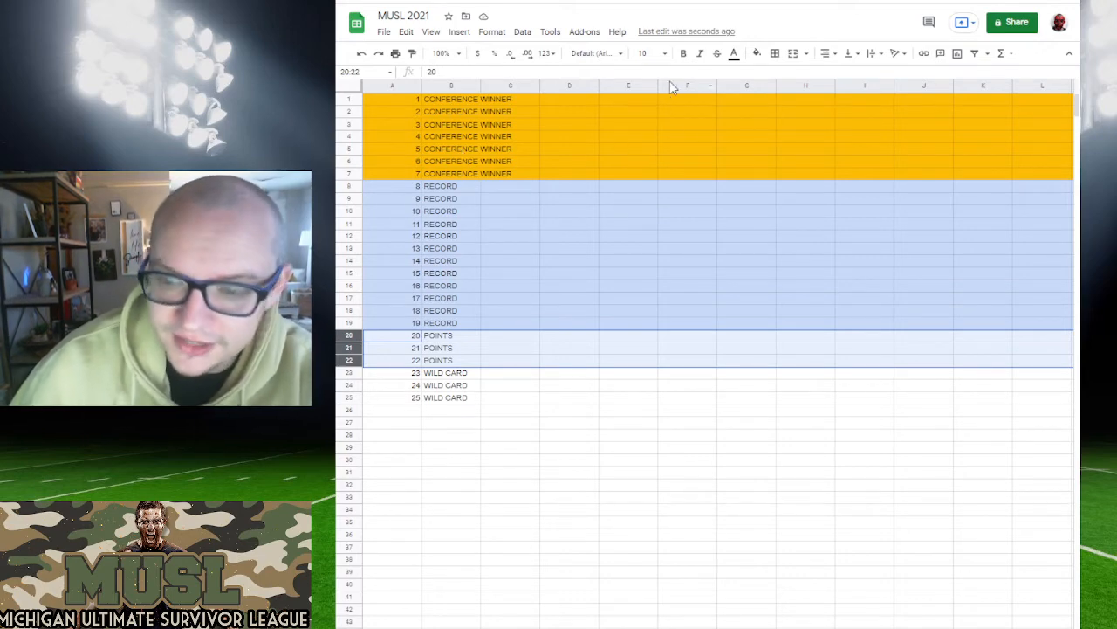
click(758, 53)
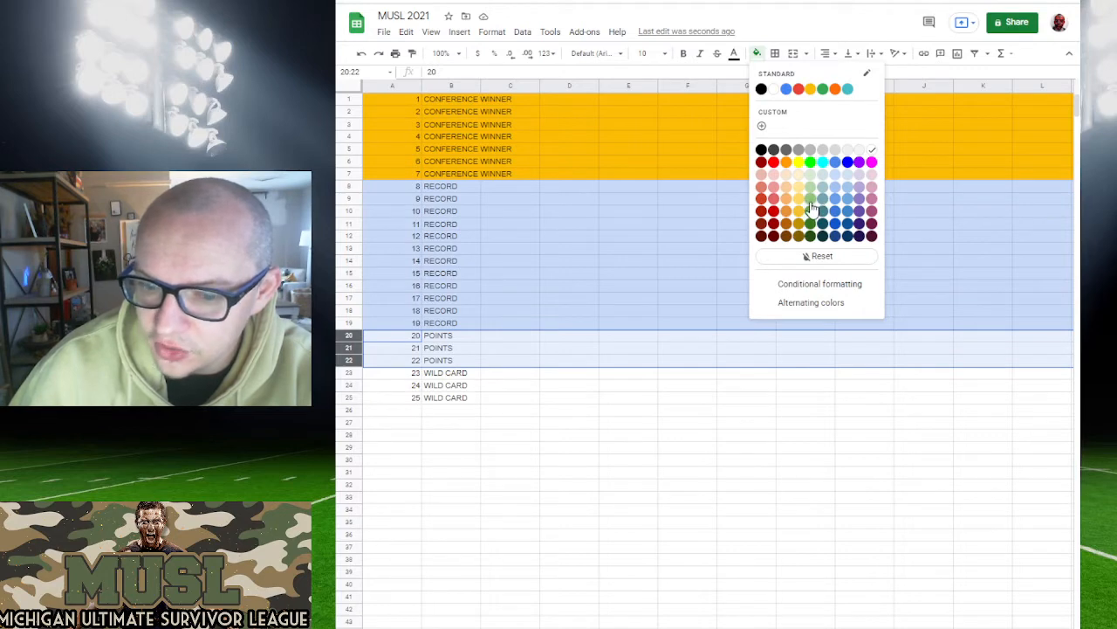
click(810, 210)
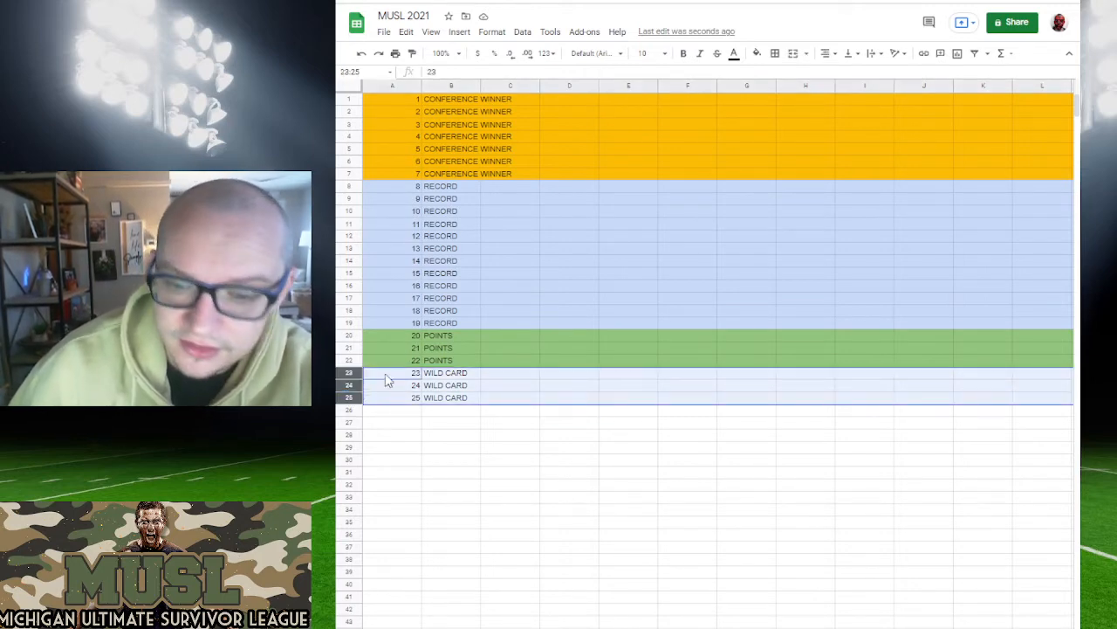
mouse_move(522, 164)
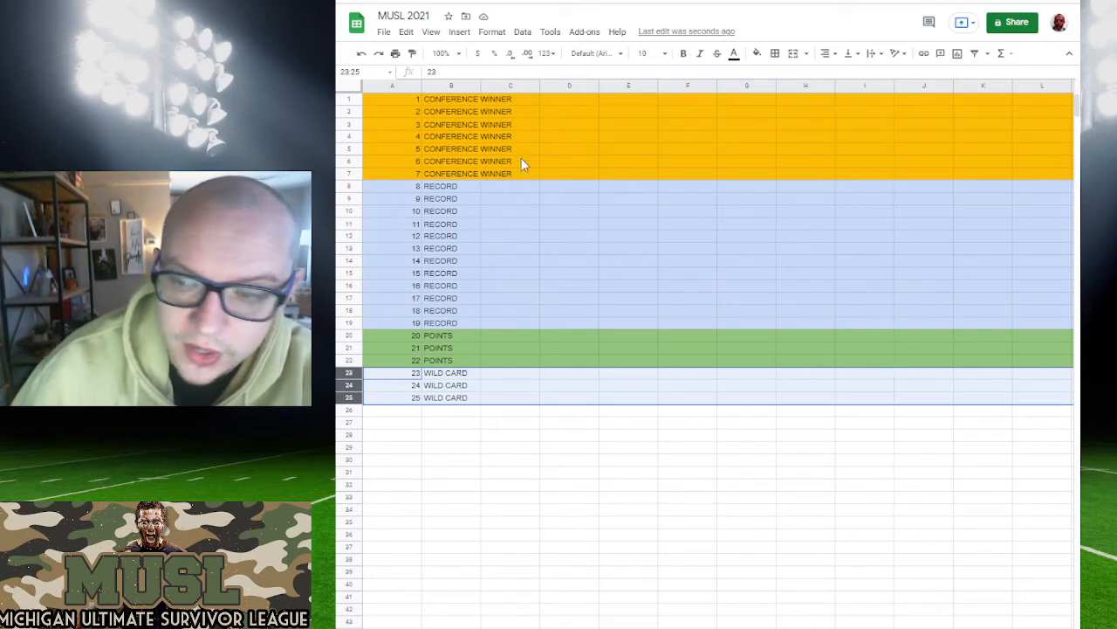
mouse_move(528, 175)
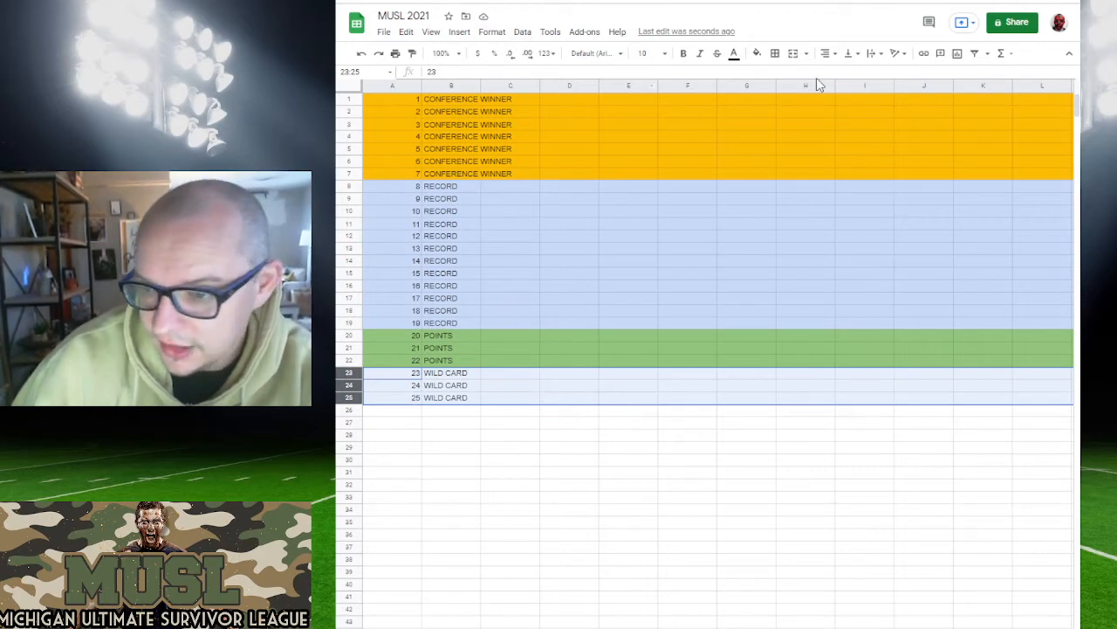
Step: Fill the wild card rows 23–25 pink, select the three wild card labels, and move to the team standings
click(756, 53)
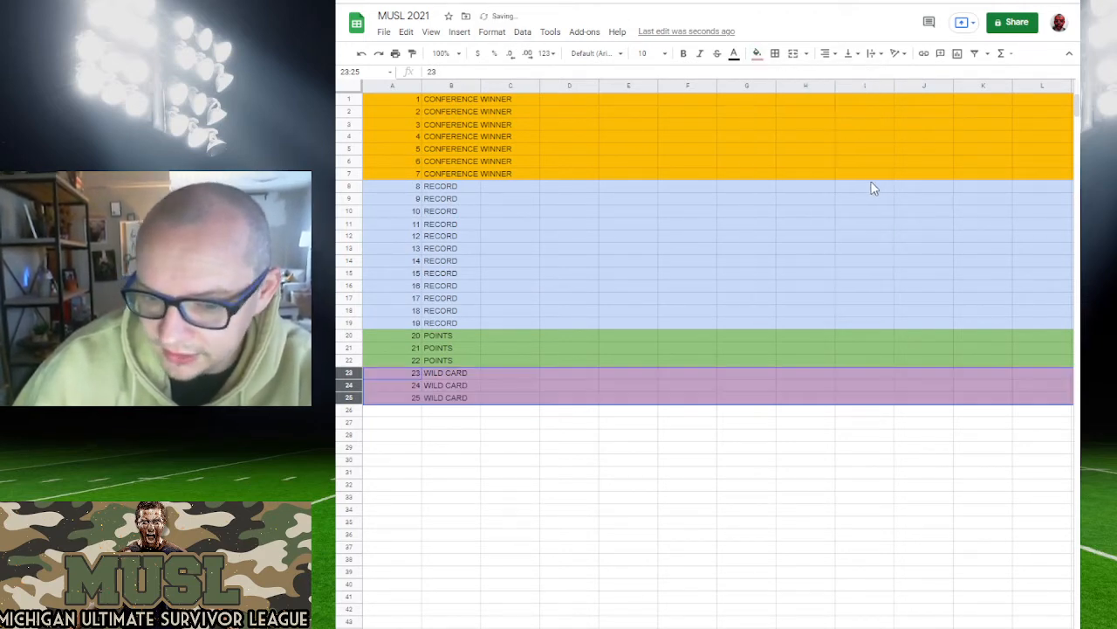
click(629, 287)
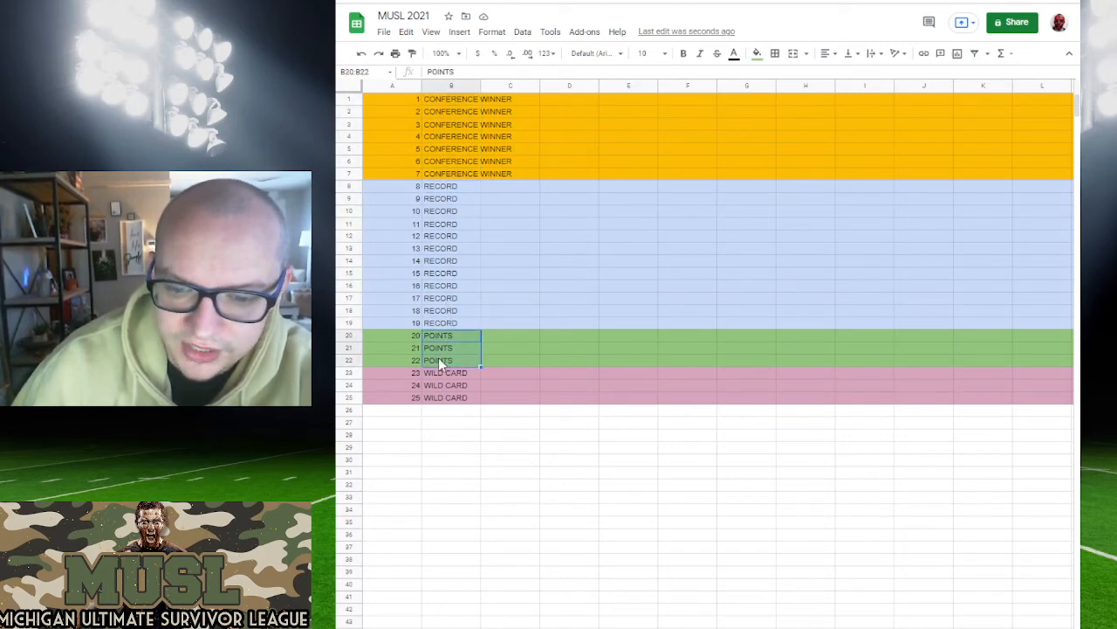
click(446, 372)
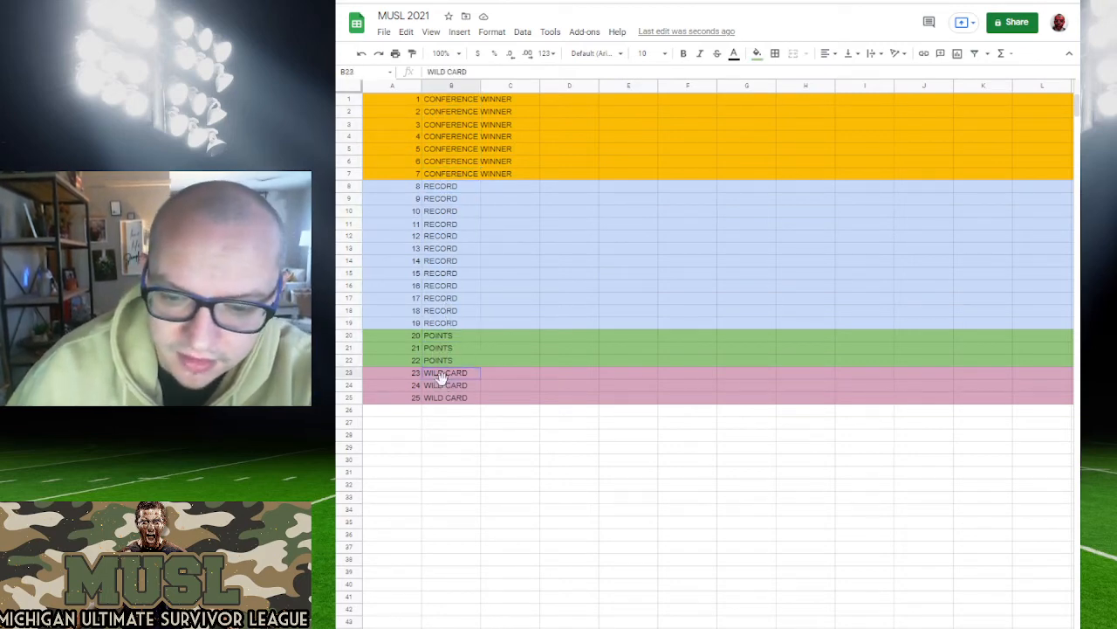
drag(445, 372, 445, 398)
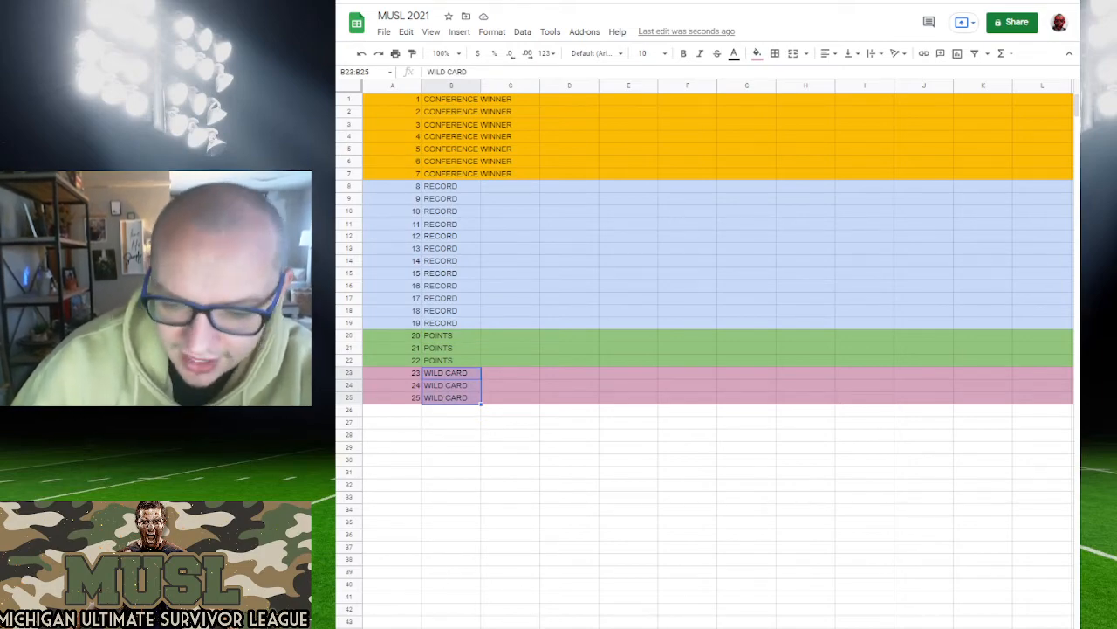
scroll(down, 3)
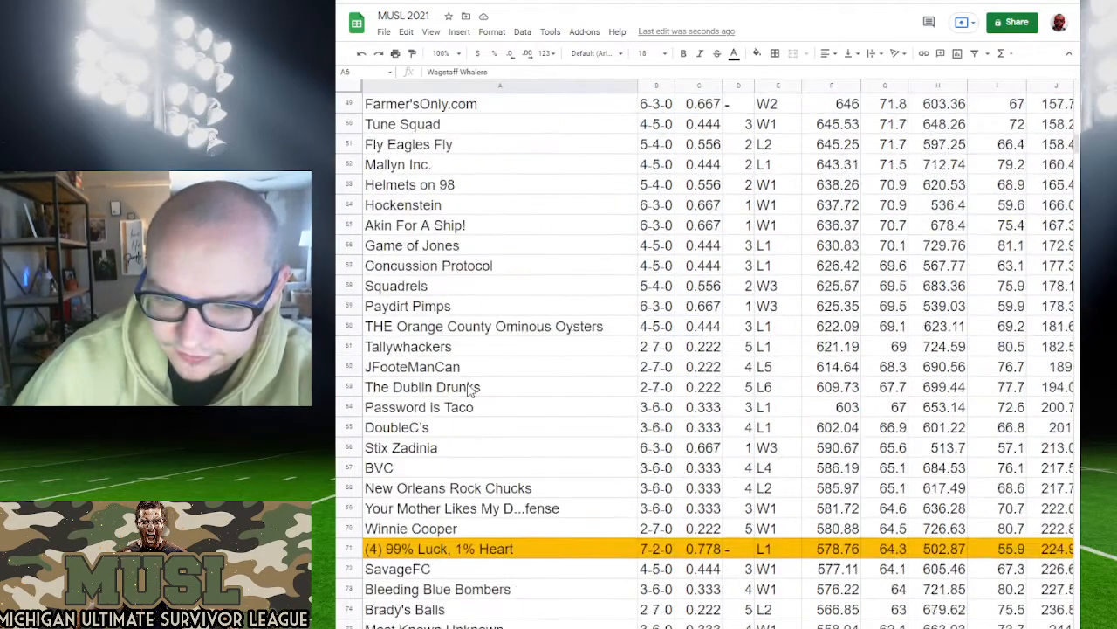
Step: Scroll to the bottom of the team list and check the last team's 472.29 points value
scroll(down, 3)
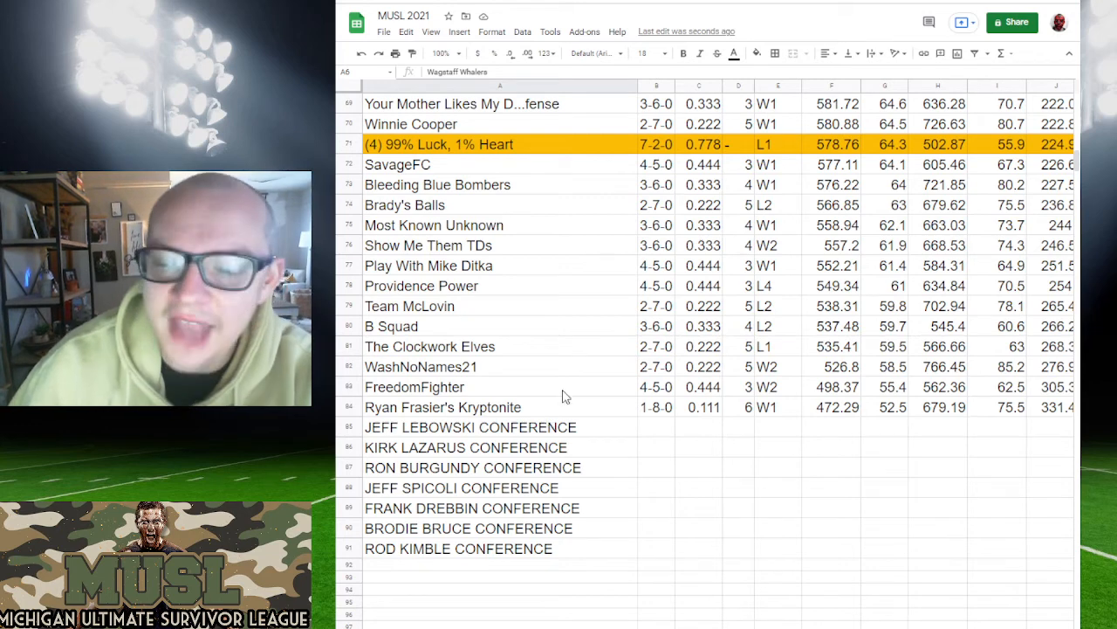
scroll(down, 3)
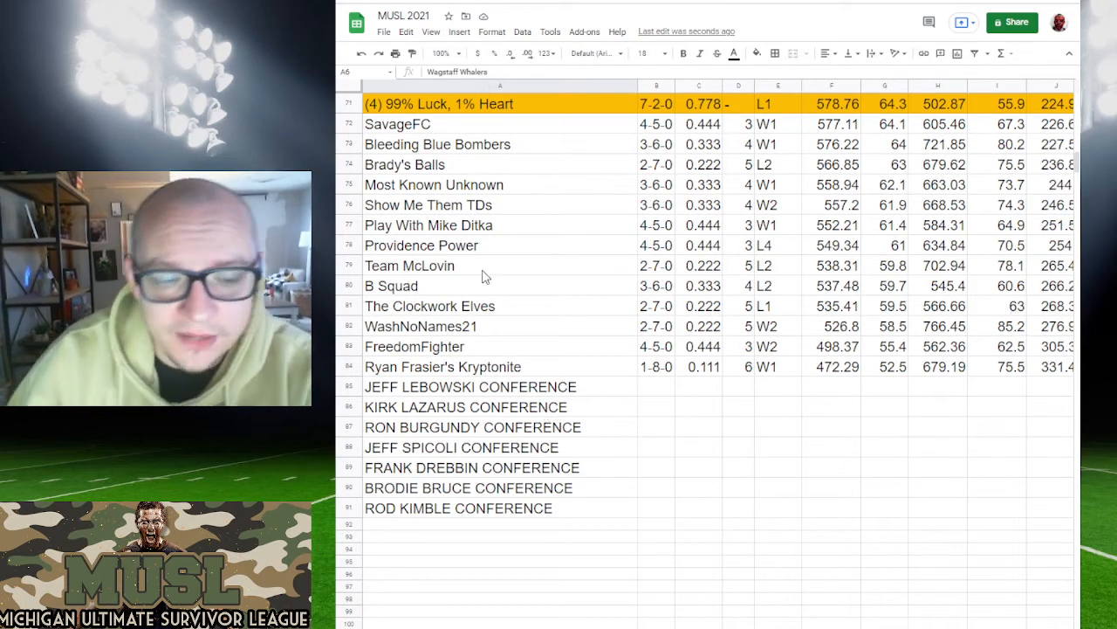
scroll(down, 3)
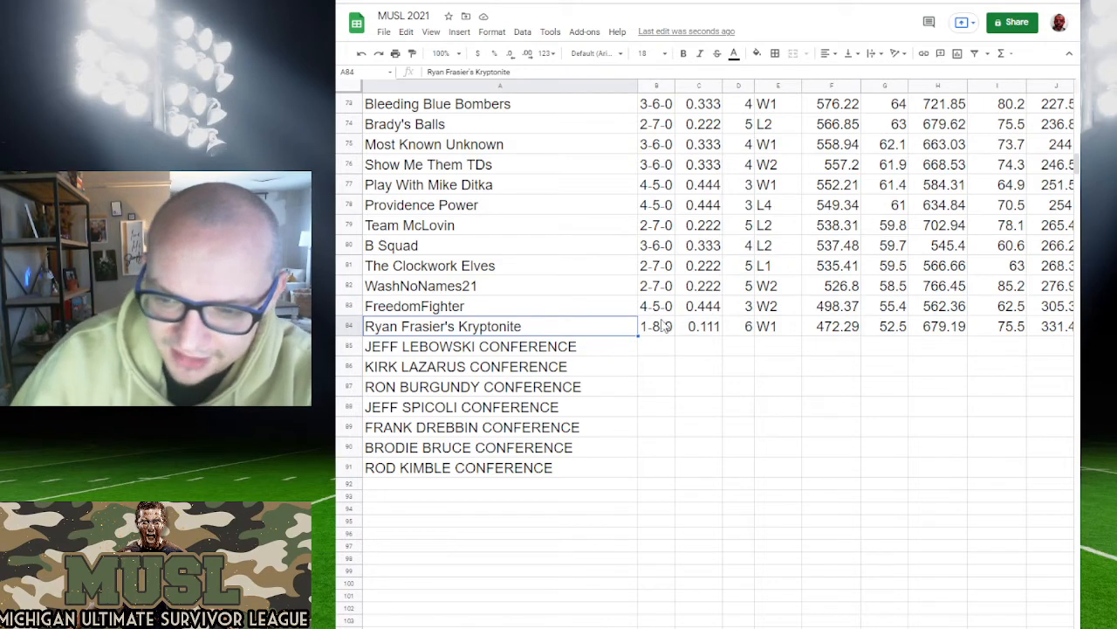
click(831, 327)
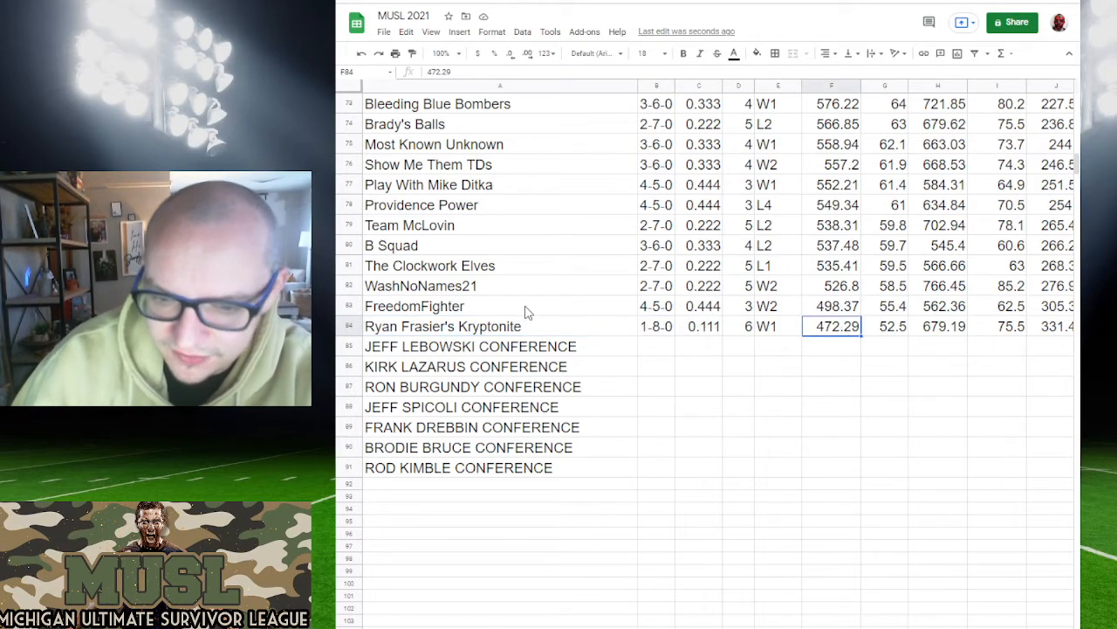
click(656, 305)
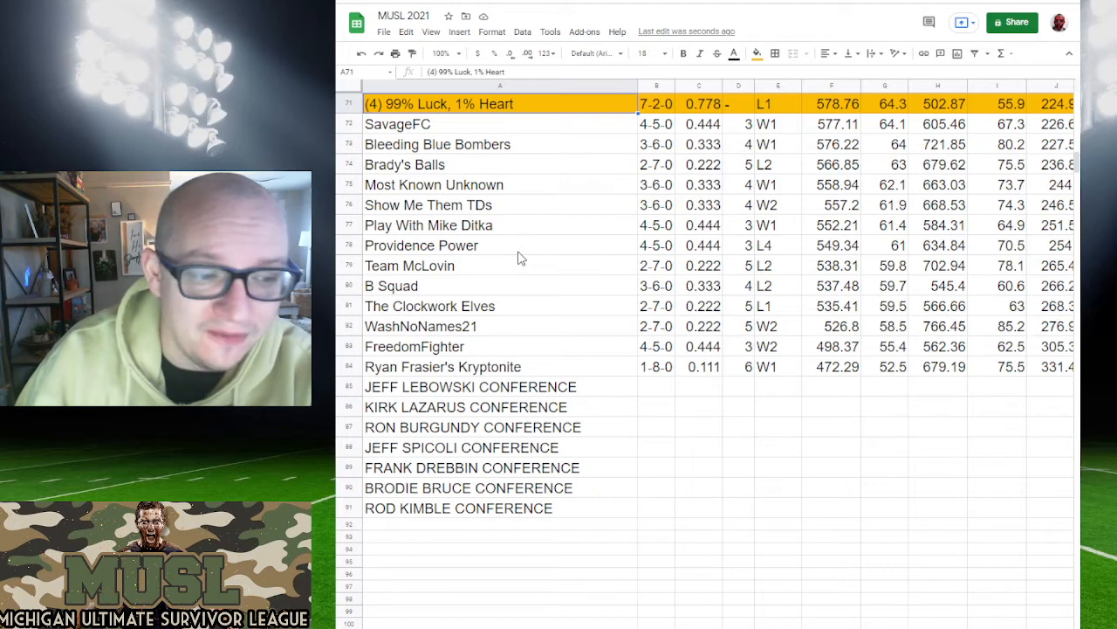
click(776, 103)
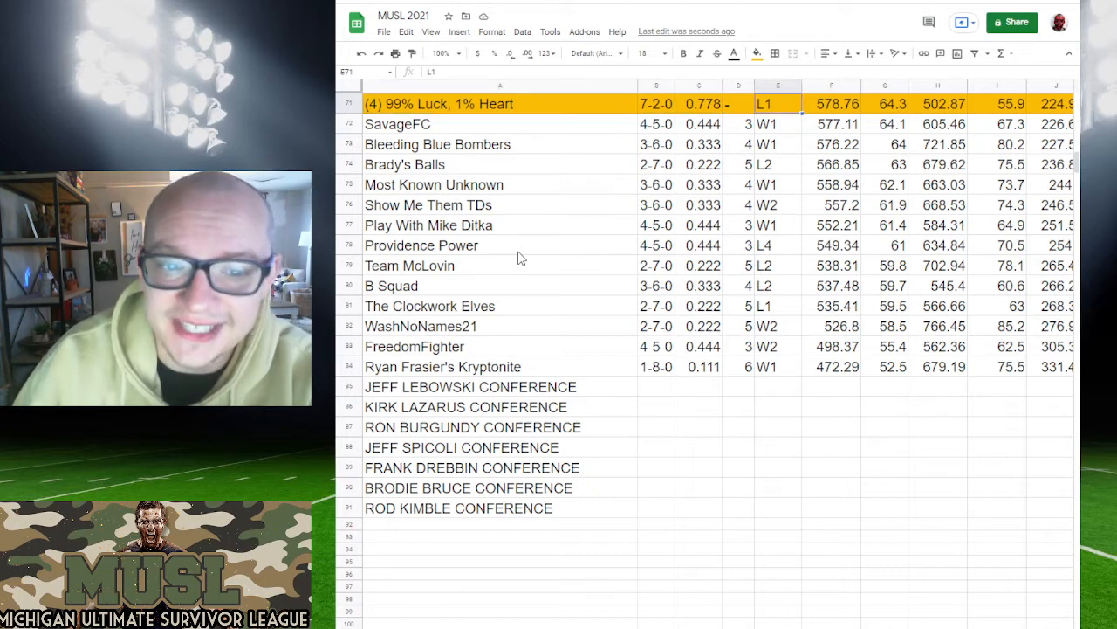
click(831, 103)
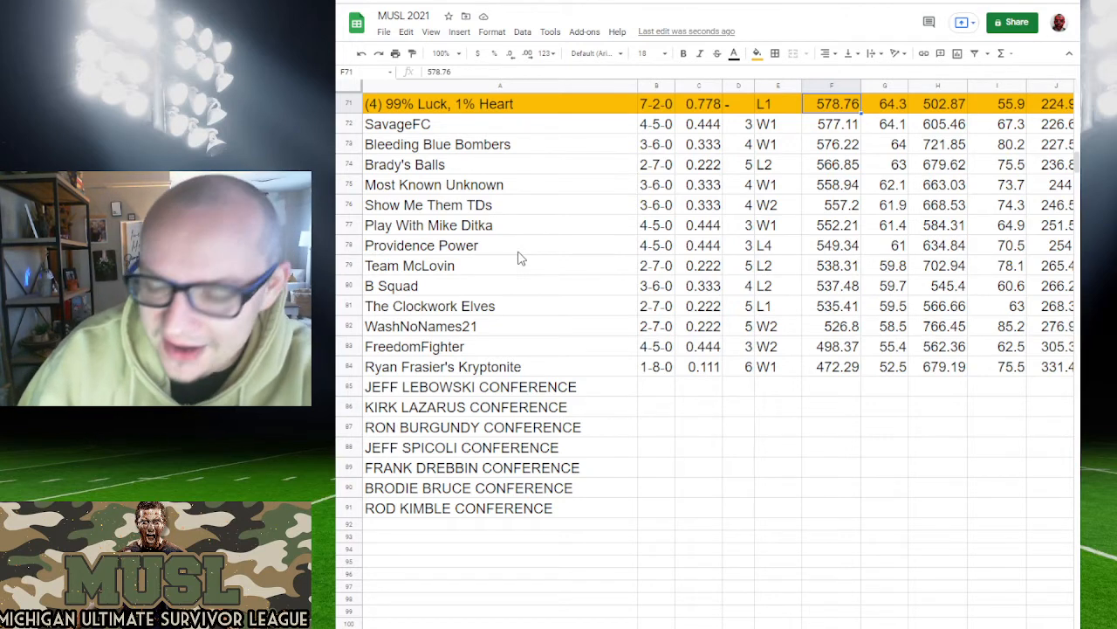
click(777, 103)
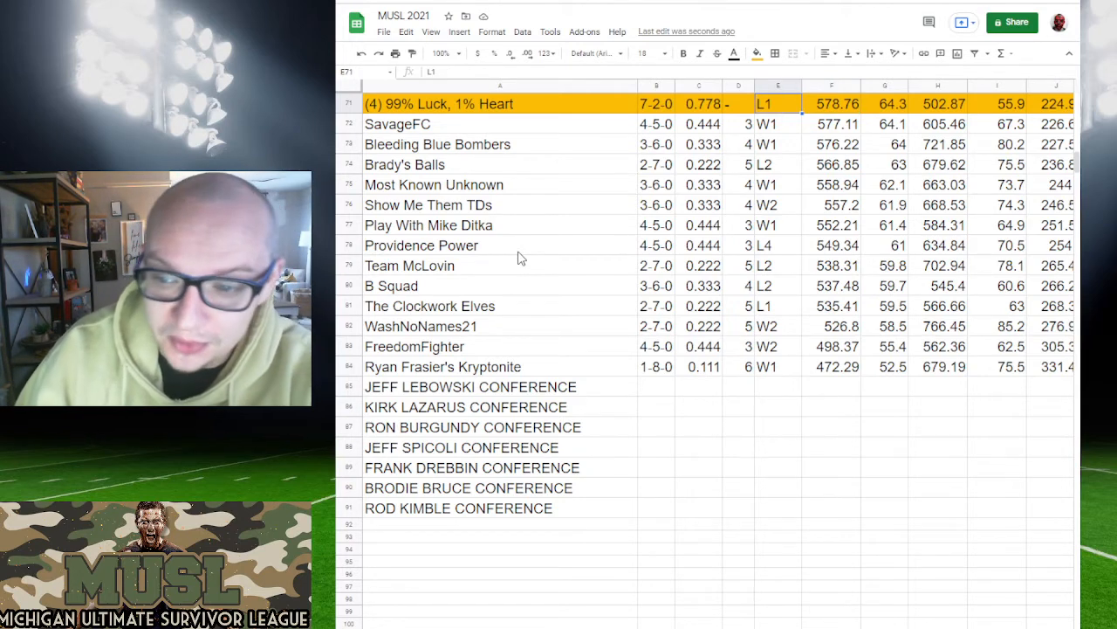
click(499, 103)
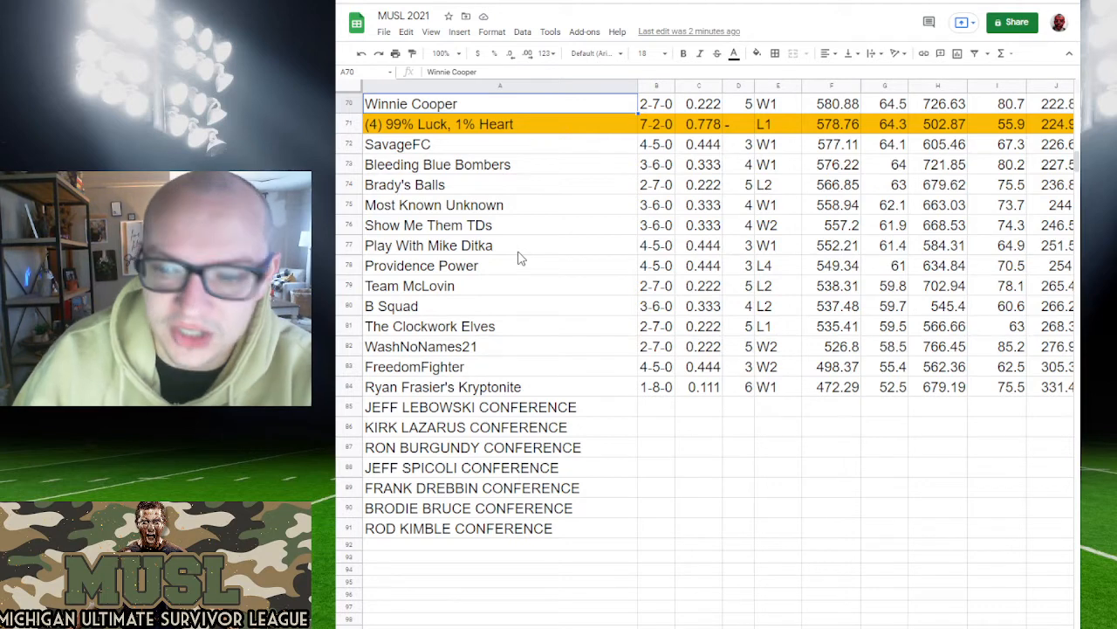
click(498, 123)
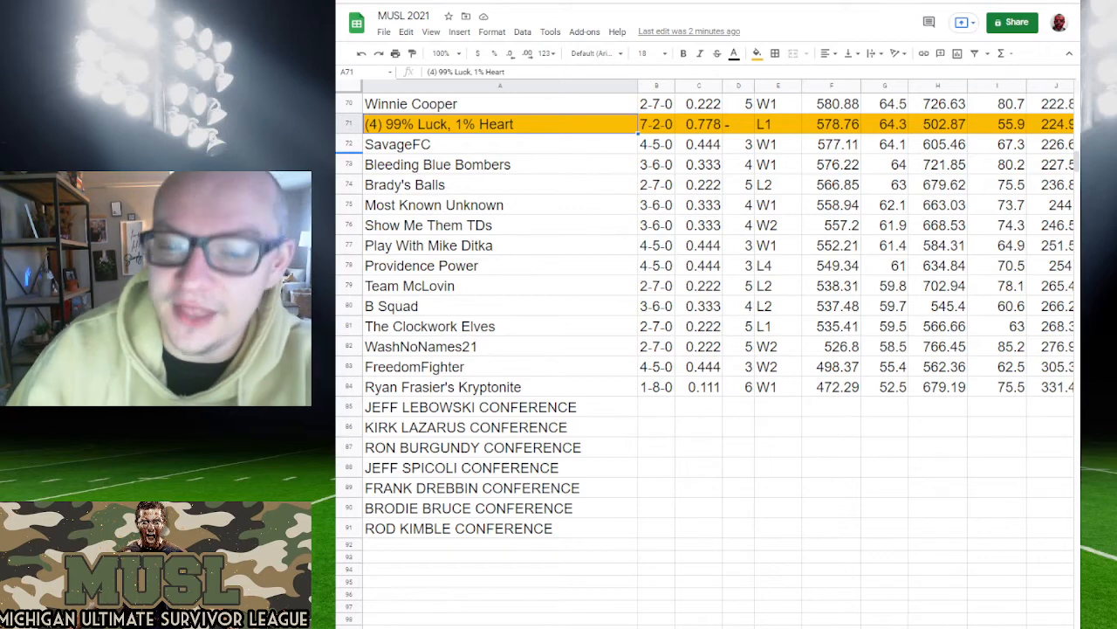
click(349, 122)
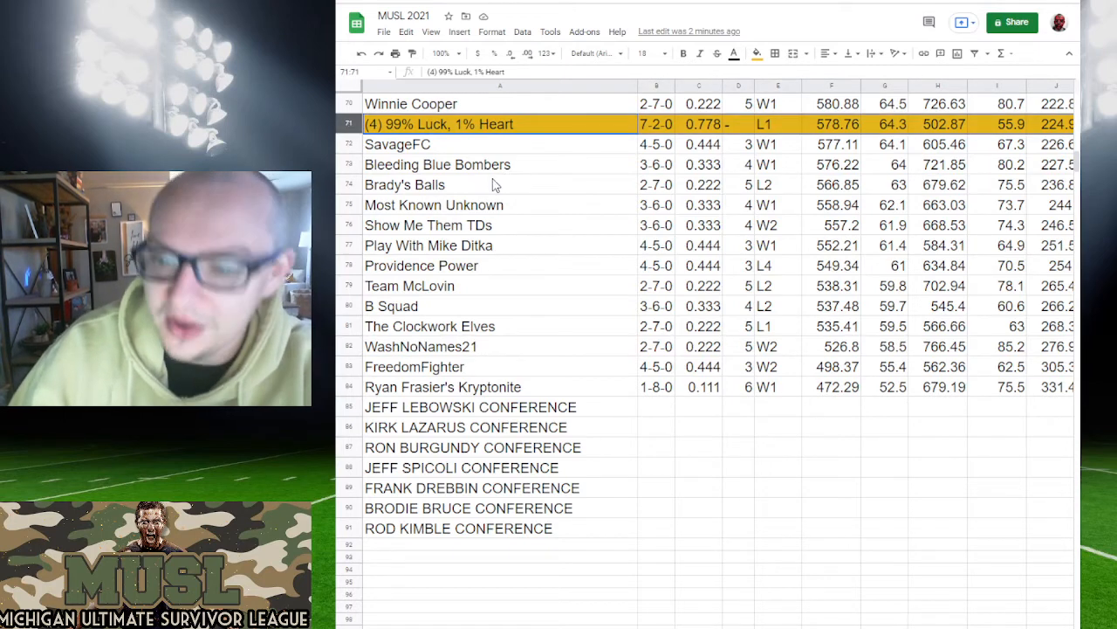
click(437, 122)
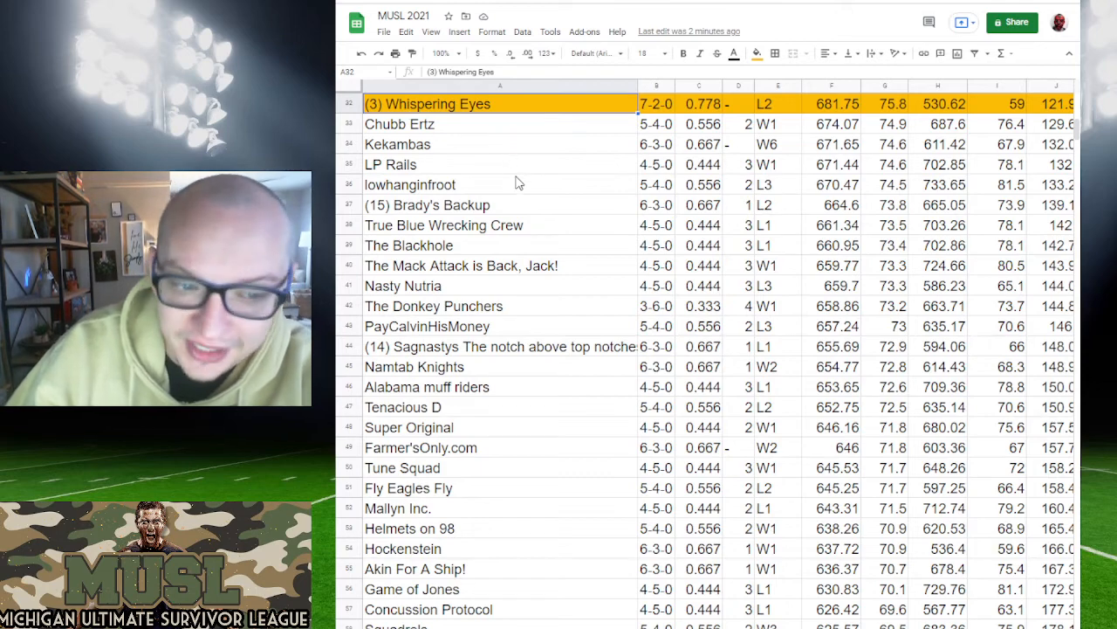
mouse_move(608, 157)
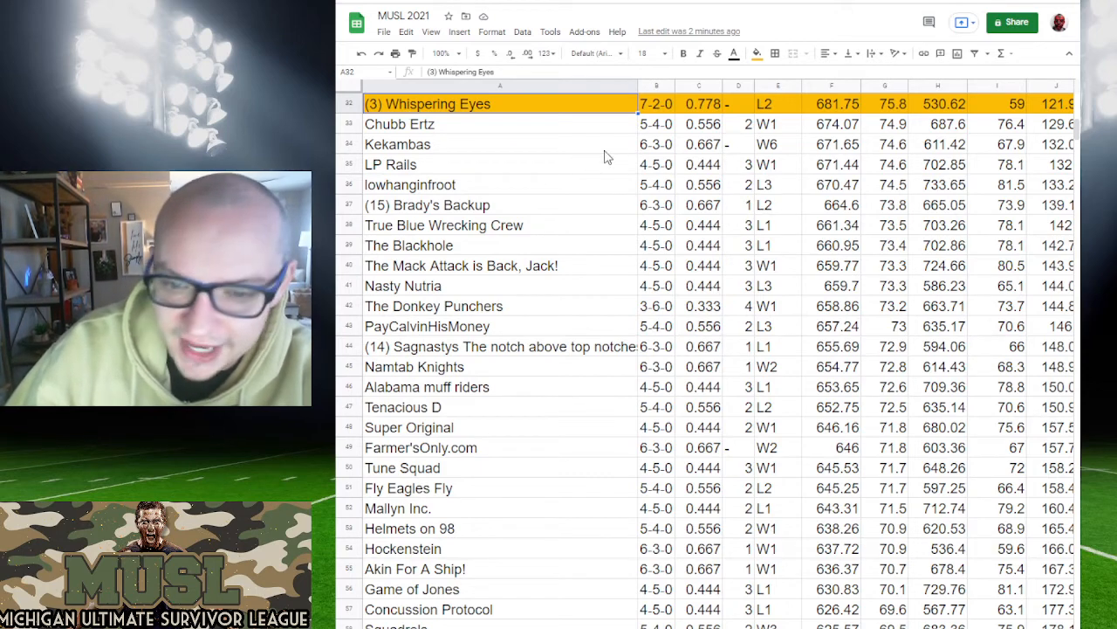
scroll(down, 3)
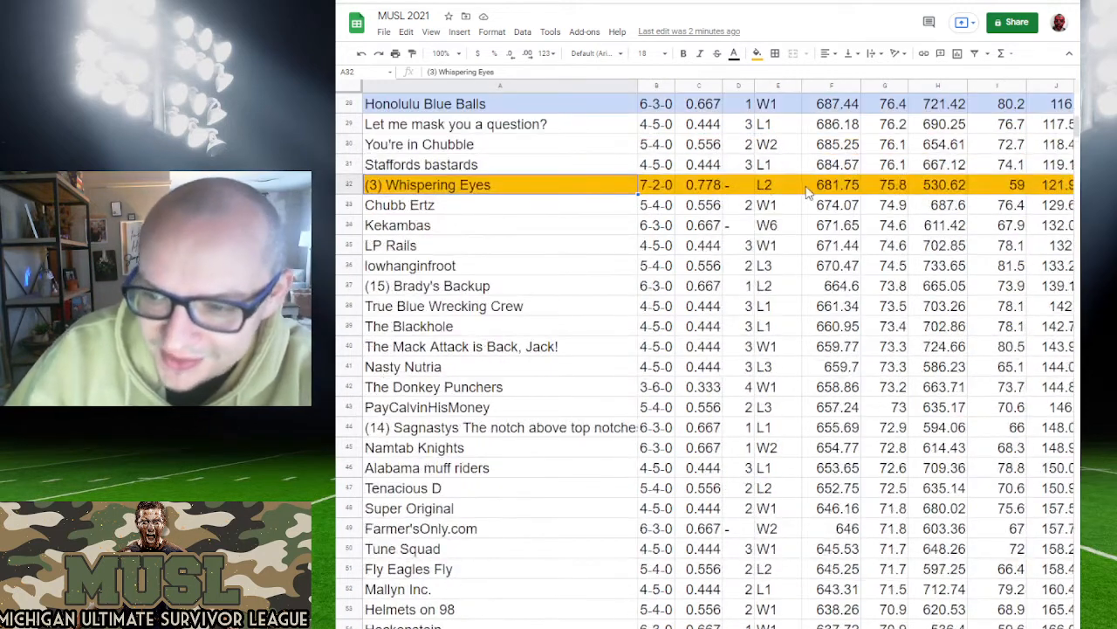
click(831, 185)
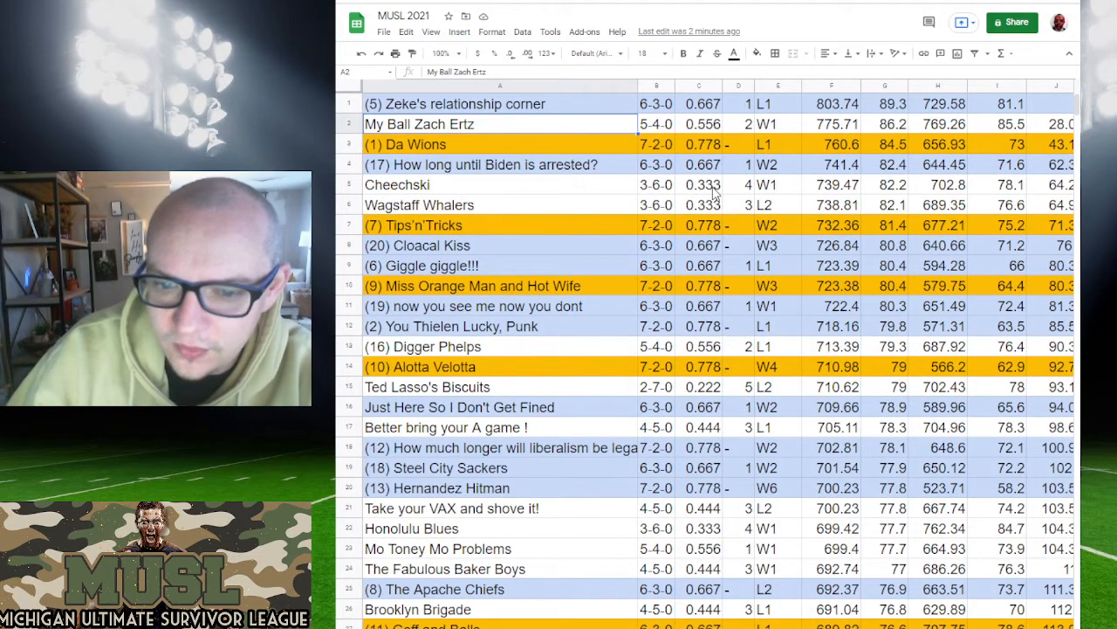
mouse_move(575, 255)
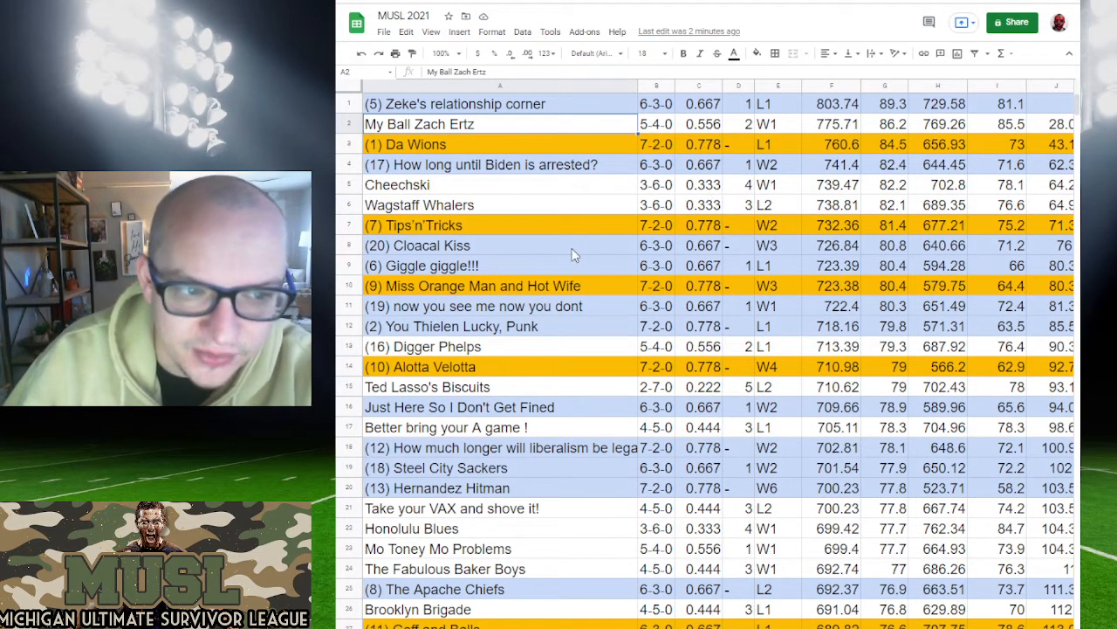
mouse_move(597, 231)
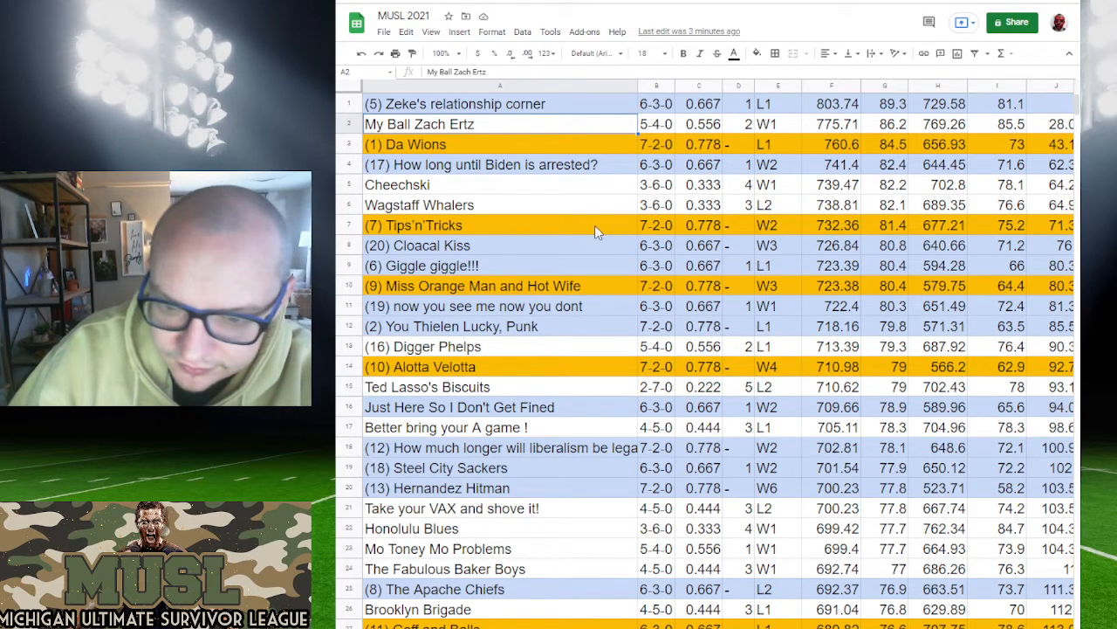
mouse_move(924, 213)
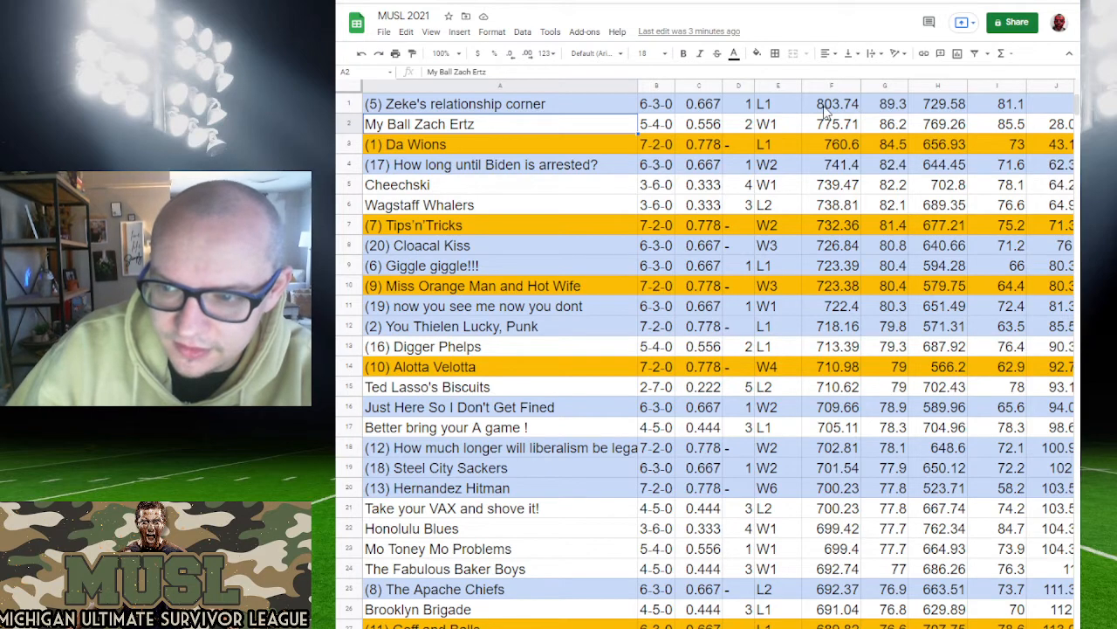
click(831, 105)
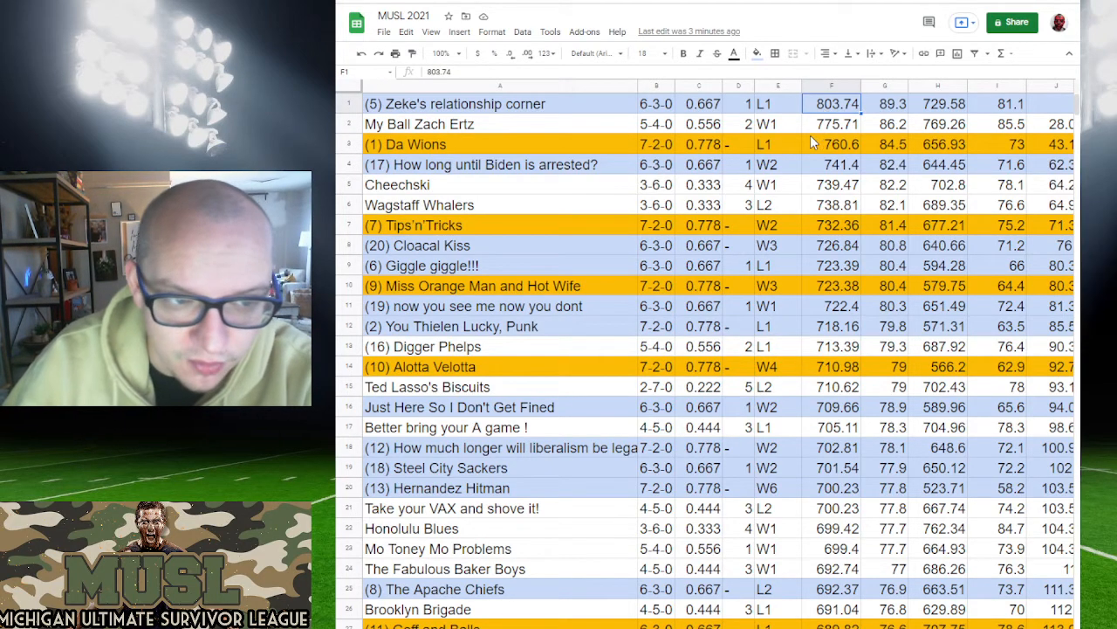
click(348, 103)
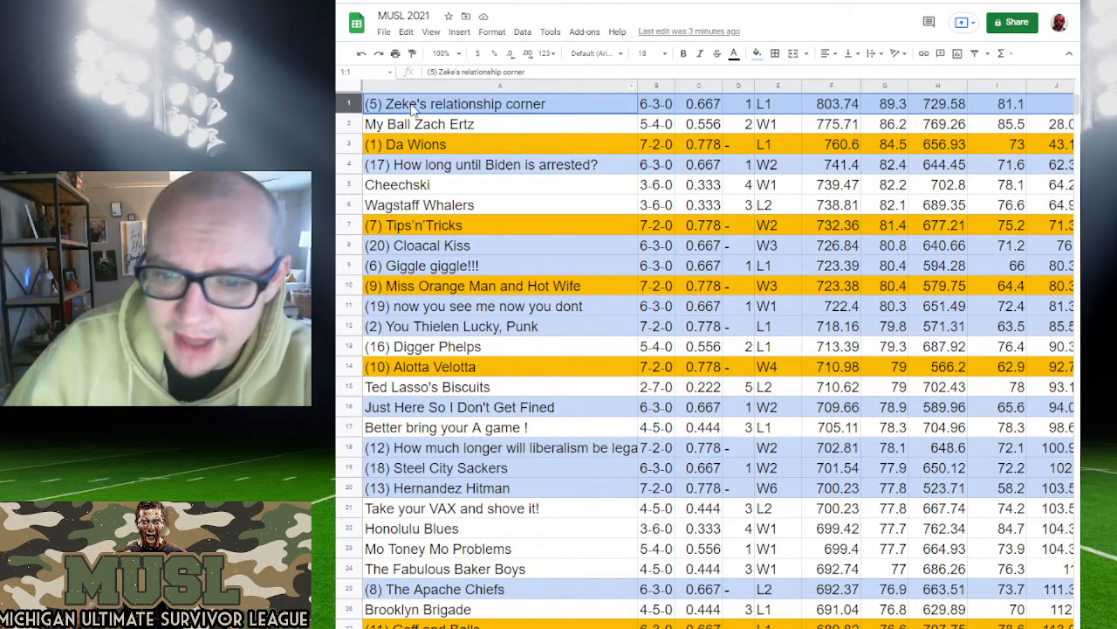
Step: Fill the My Ball Zach Ertz row green and compare its points with (1) Da Wions
click(419, 122)
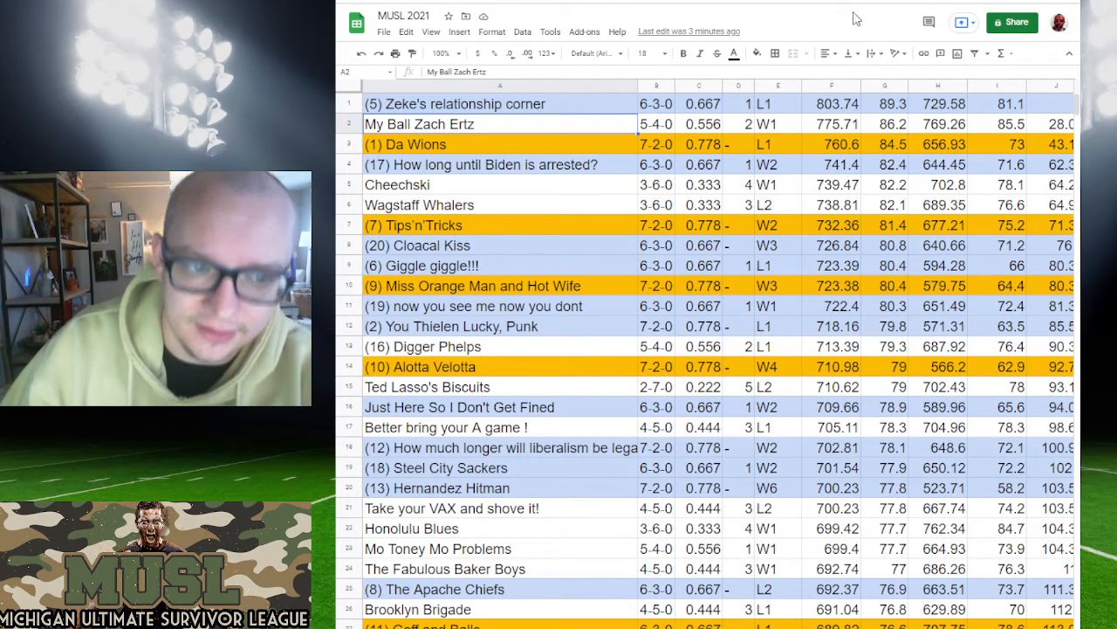
click(349, 124)
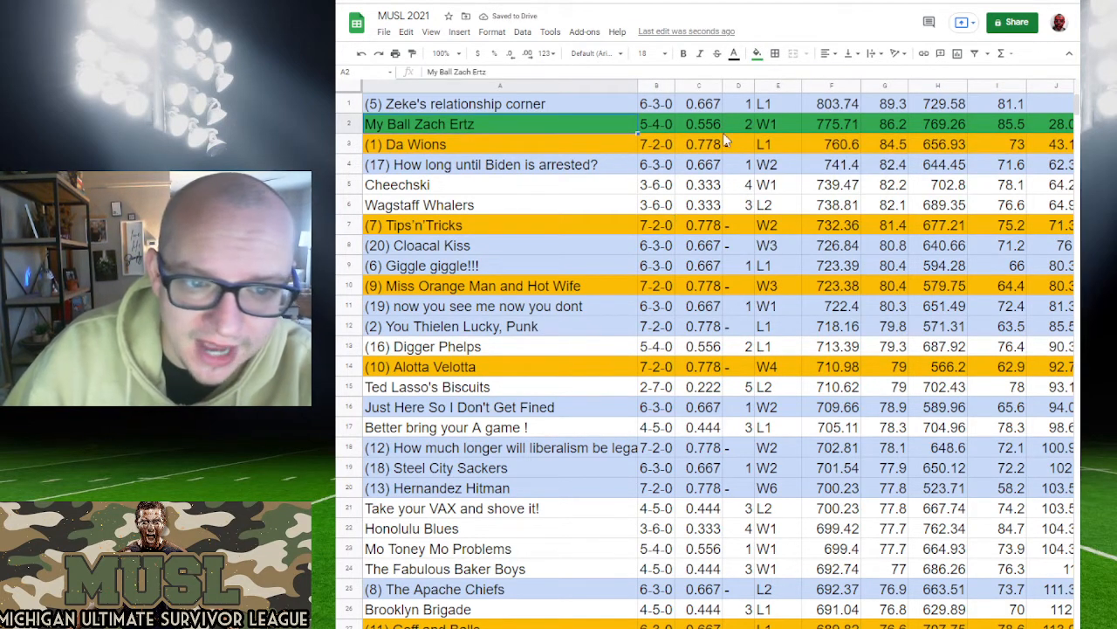
click(831, 122)
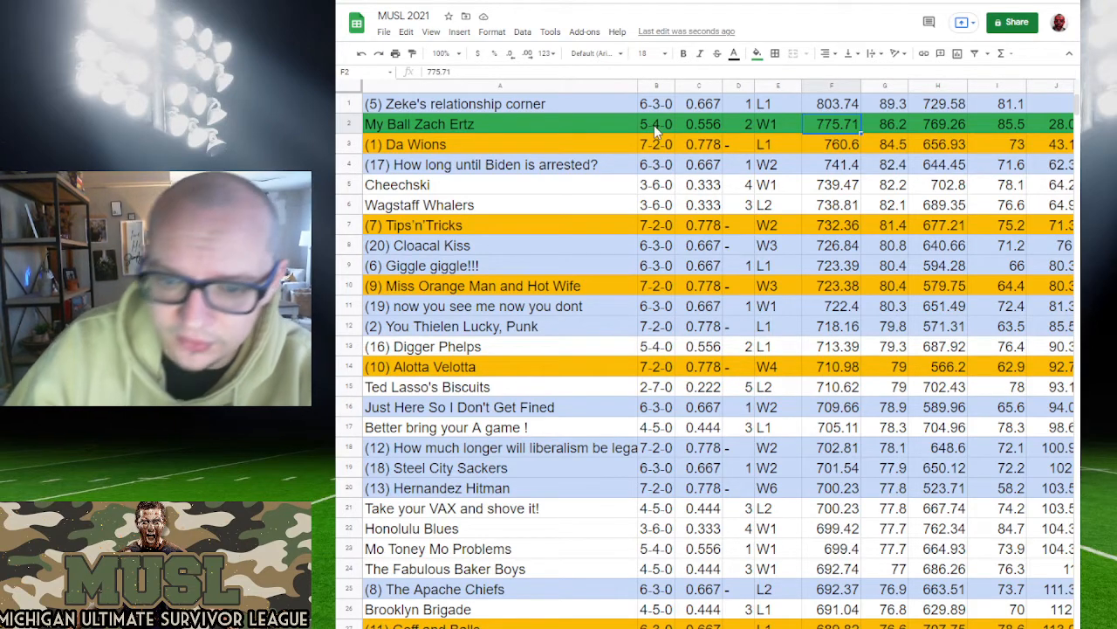
mouse_move(446, 157)
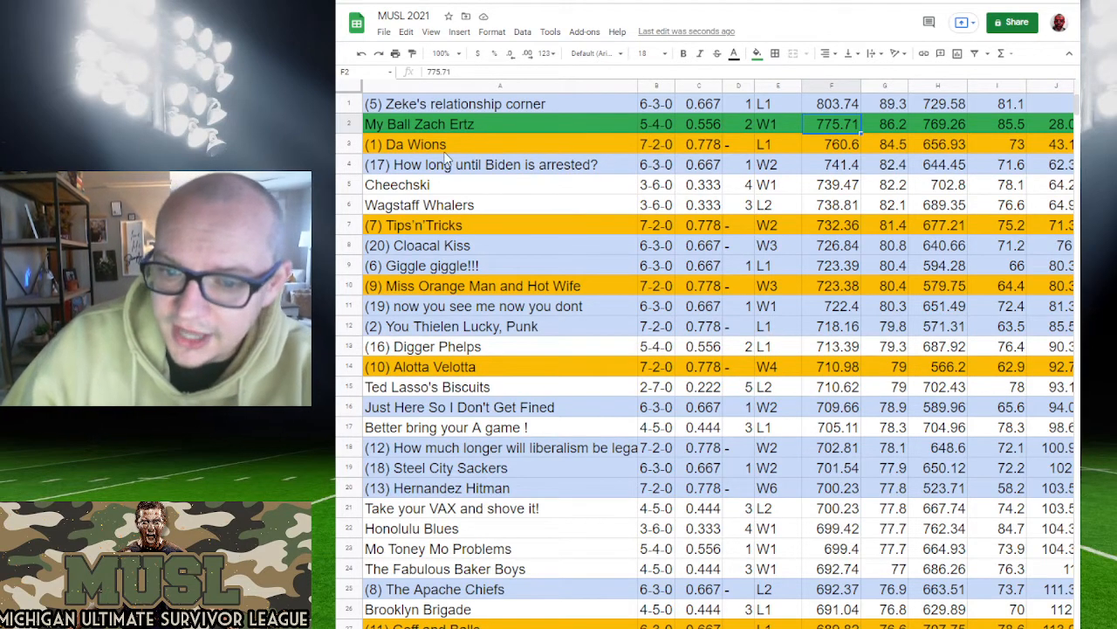
click(831, 143)
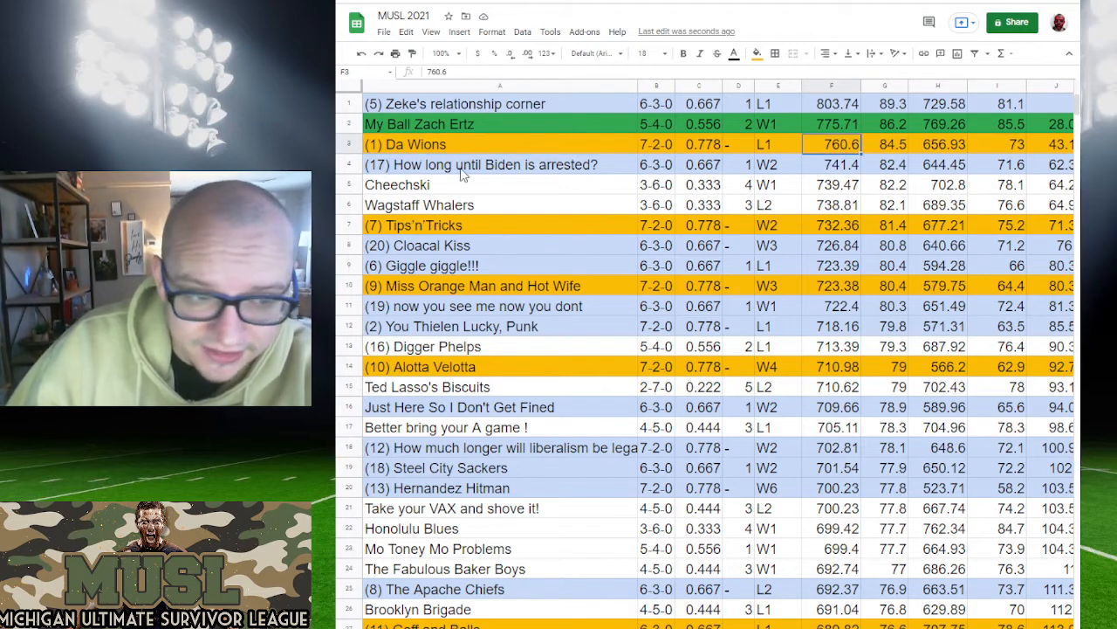
Step: Fill the Cheechski and Wagstaff Whalers rows green
click(499, 164)
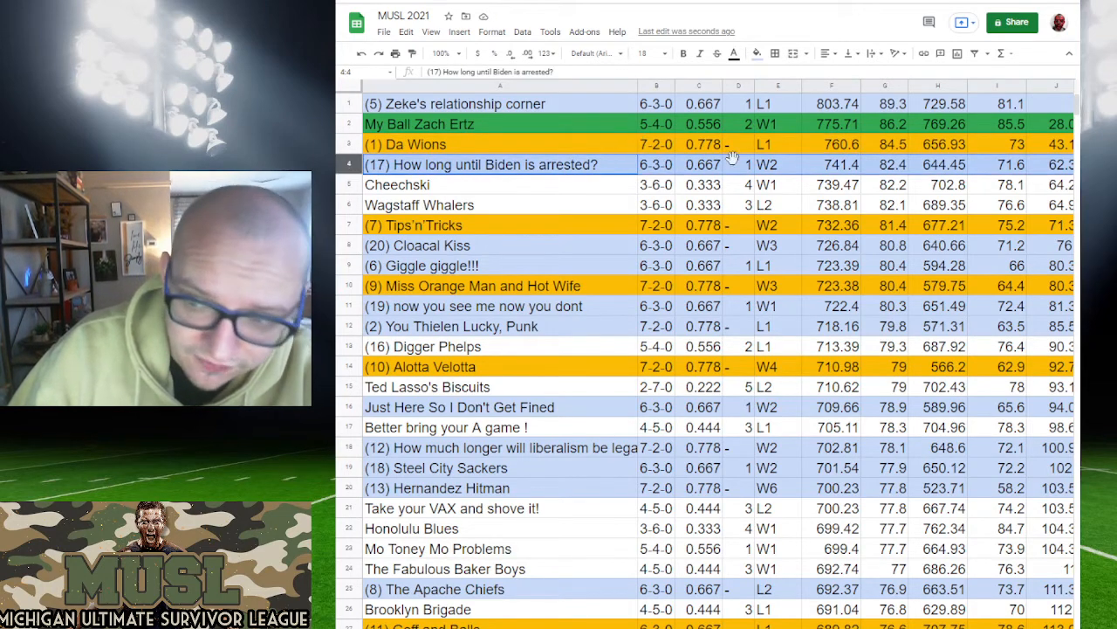
click(831, 164)
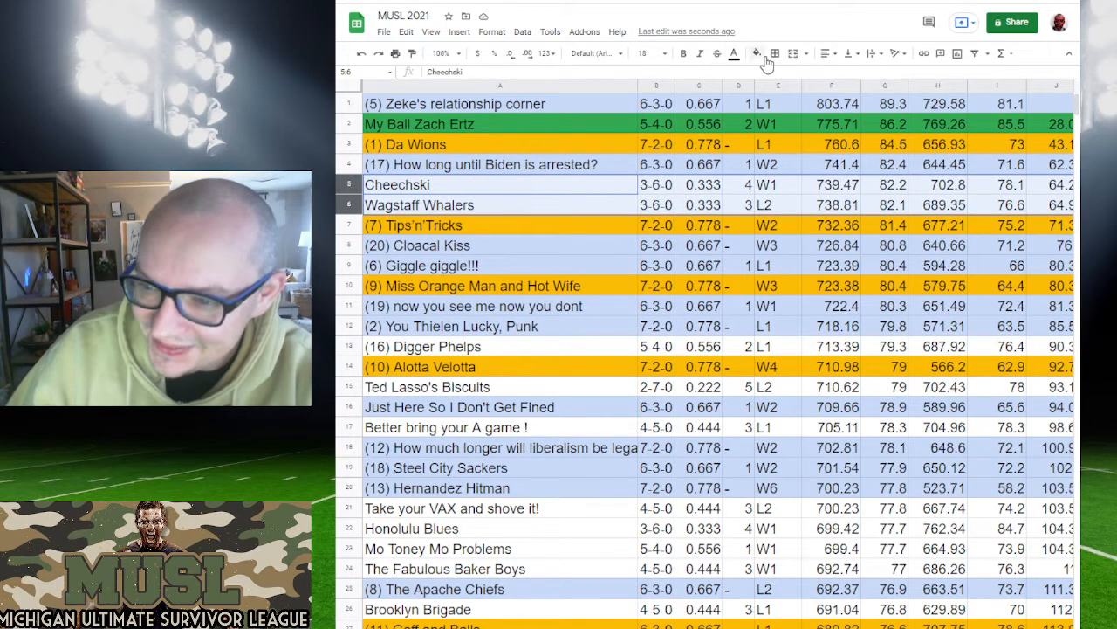
click(756, 52)
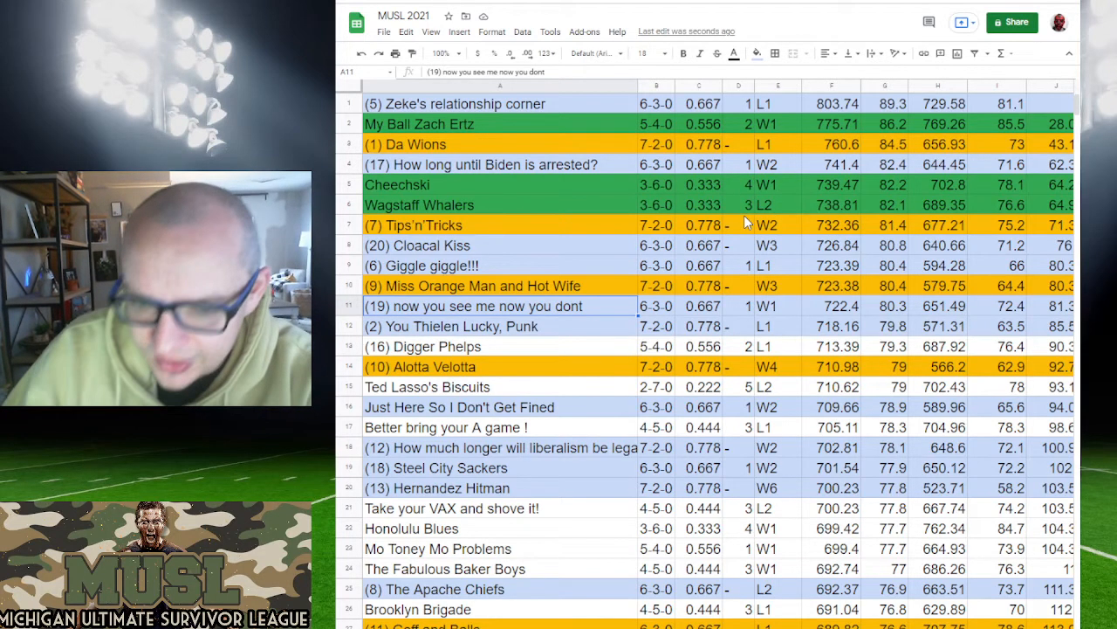
mouse_move(782, 149)
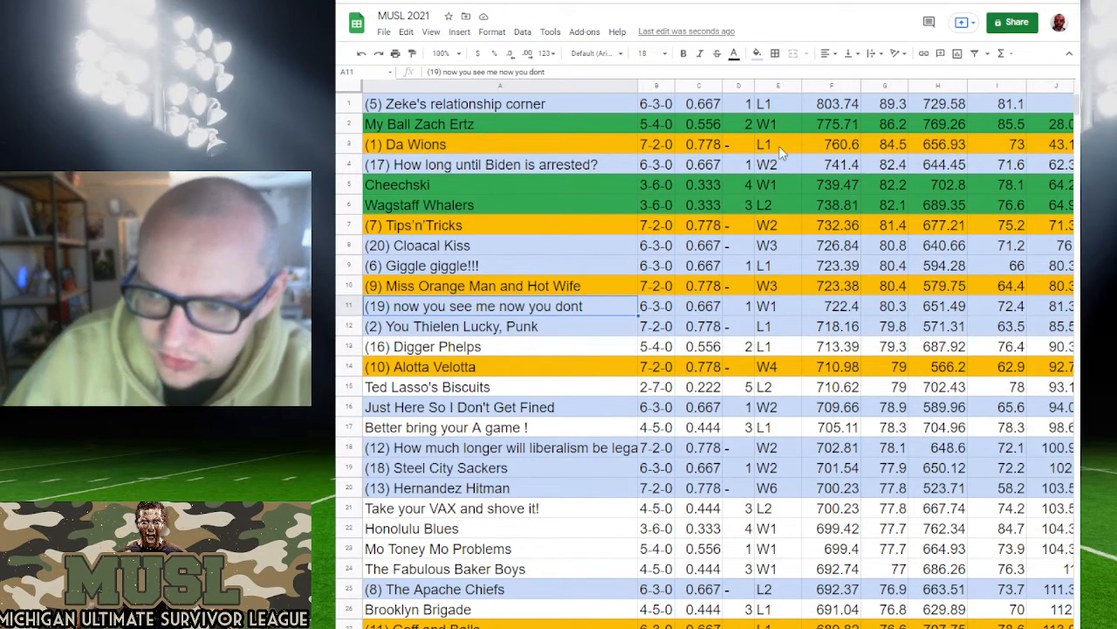
click(832, 122)
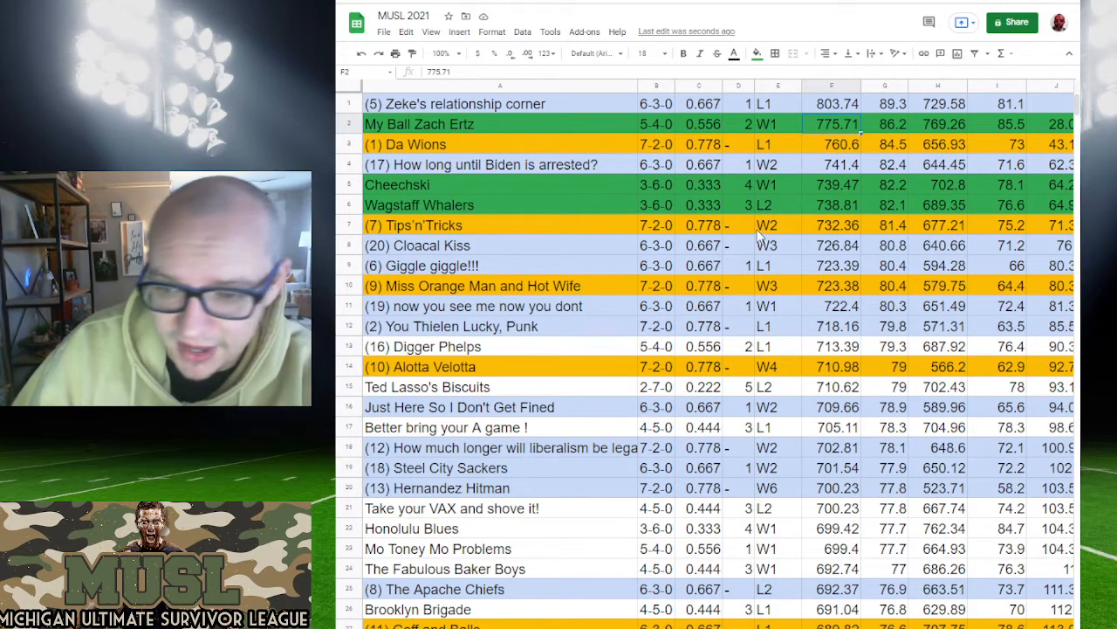
mouse_move(565, 166)
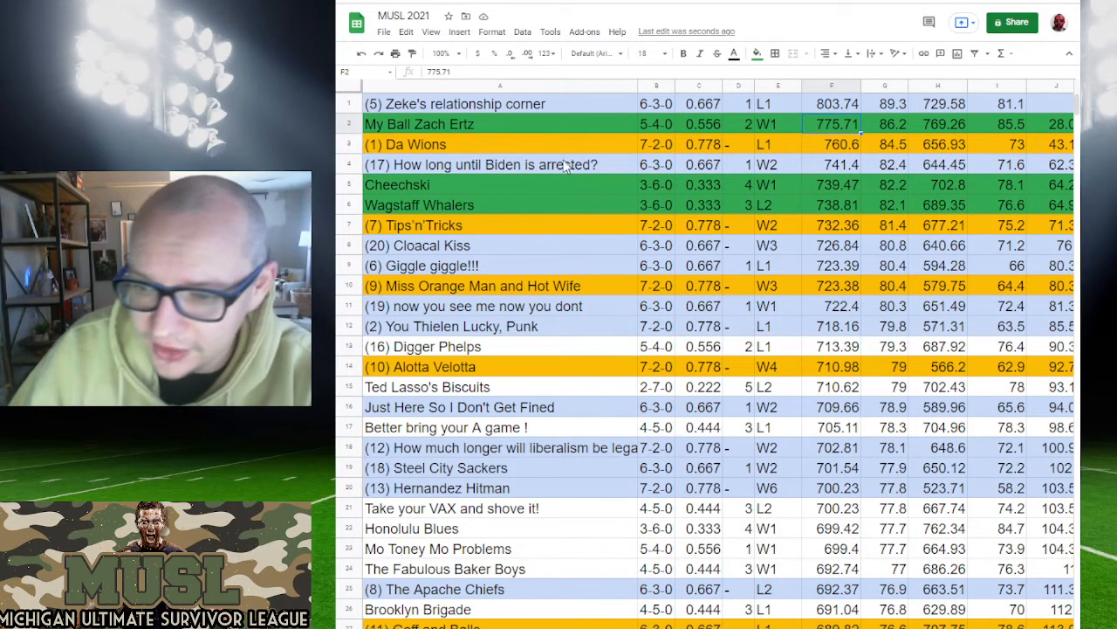
scroll(down, 3)
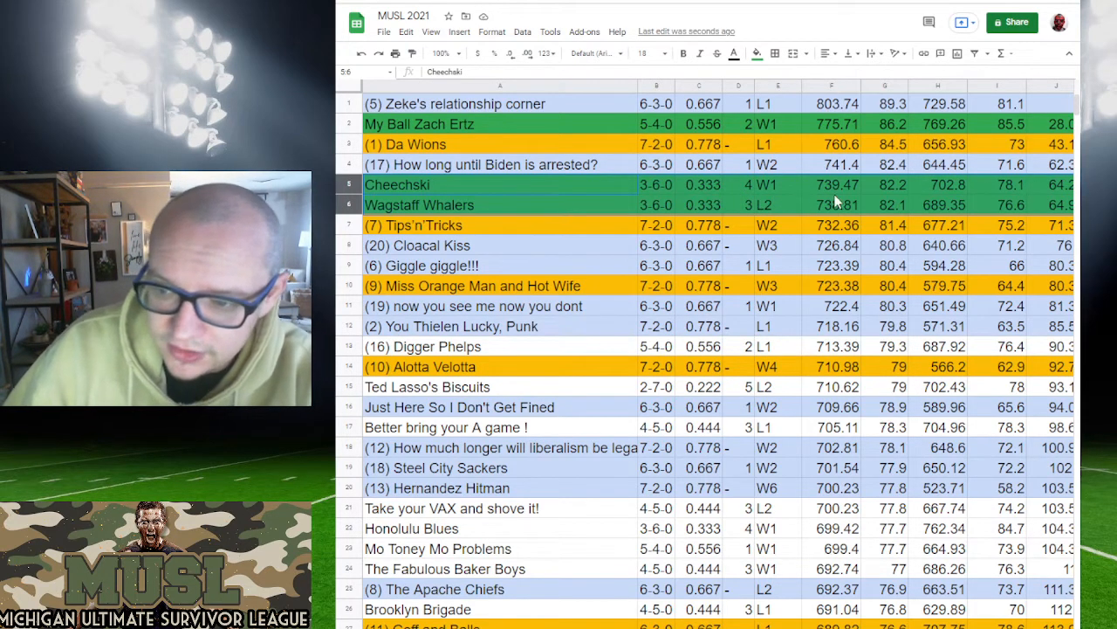
click(831, 204)
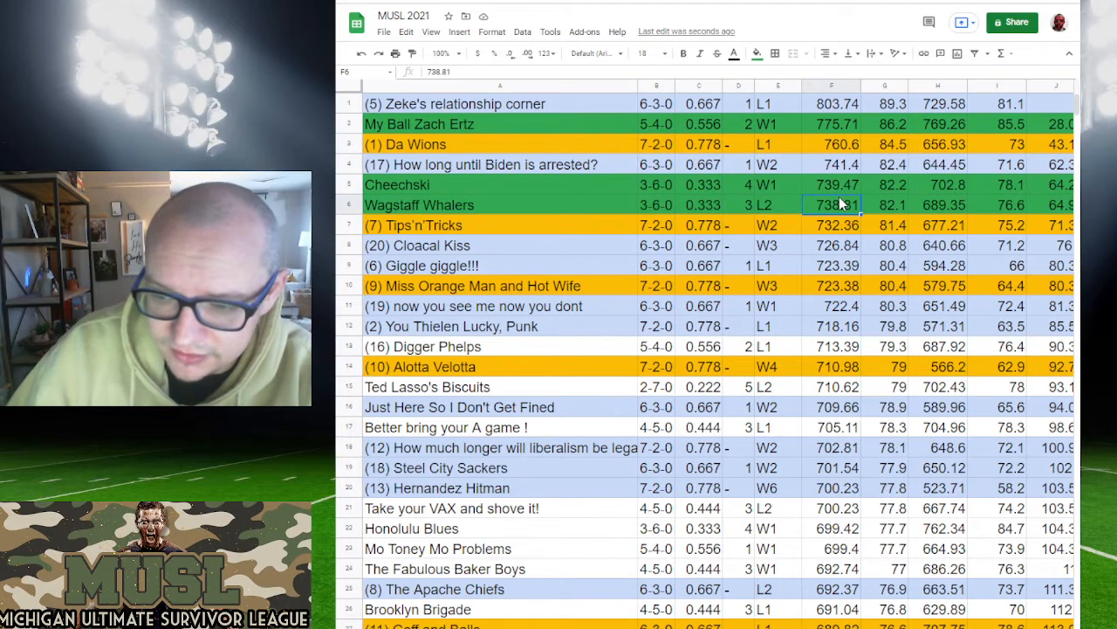
click(831, 345)
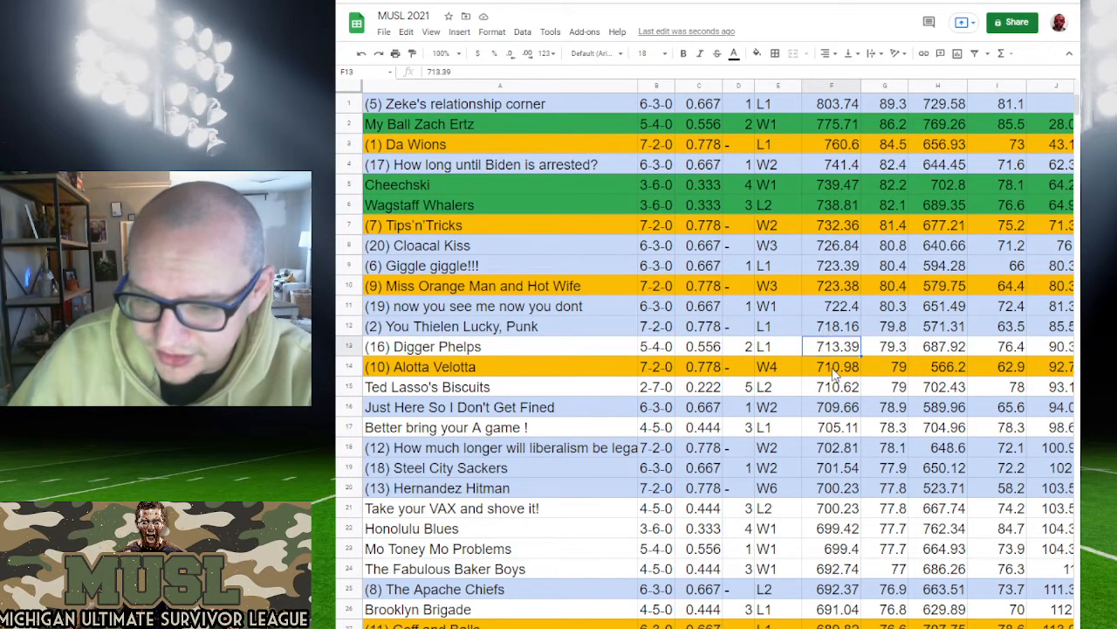
scroll(down, 3)
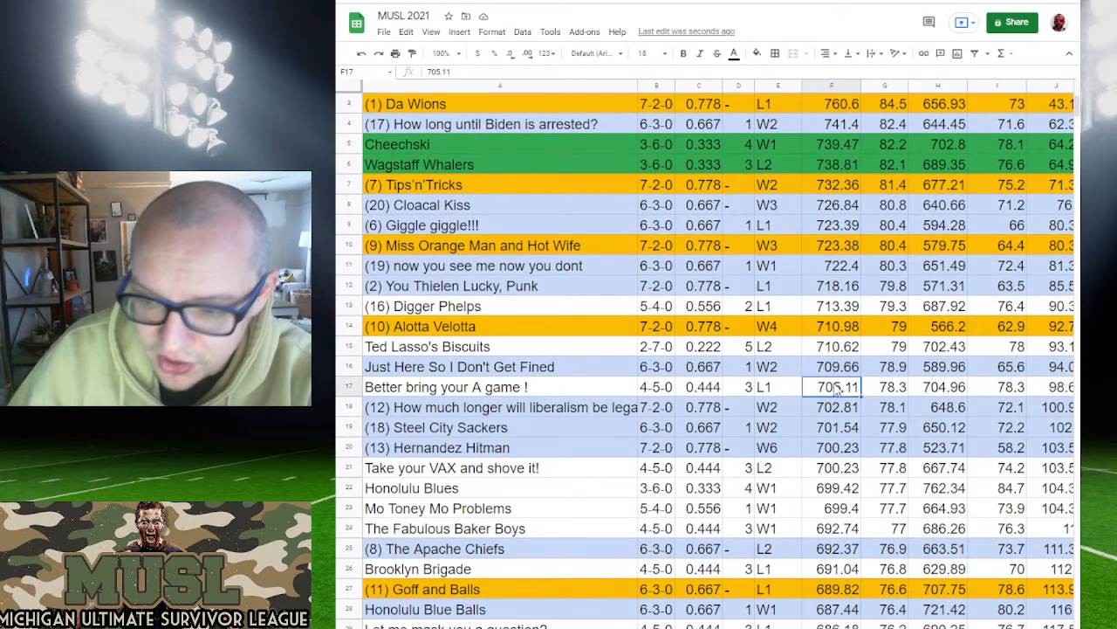
scroll(up, 3)
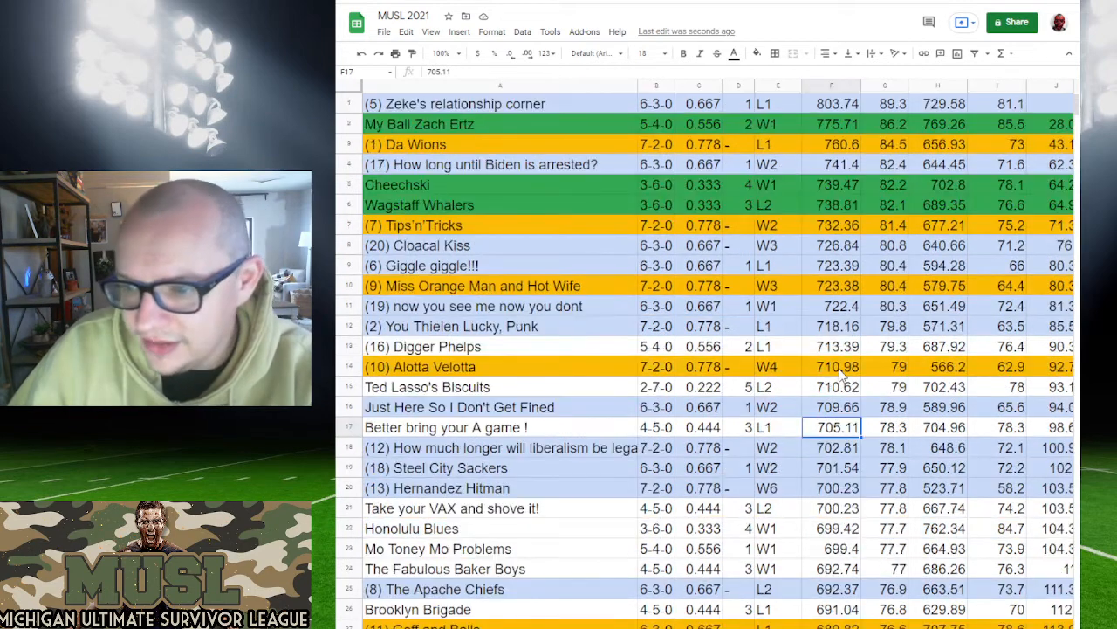
scroll(down, 3)
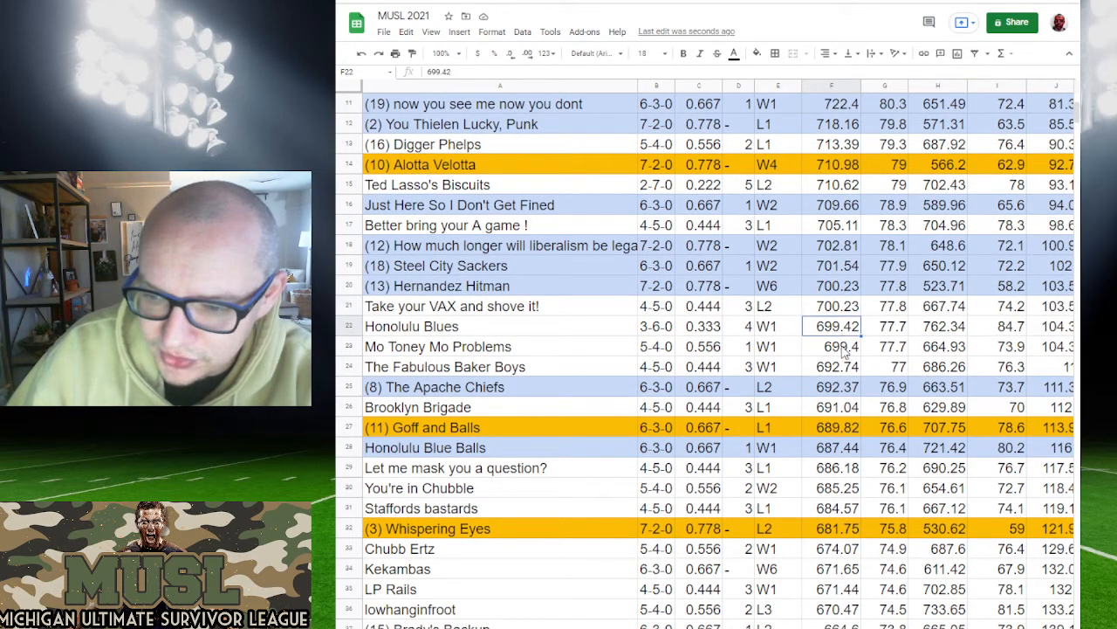
click(831, 367)
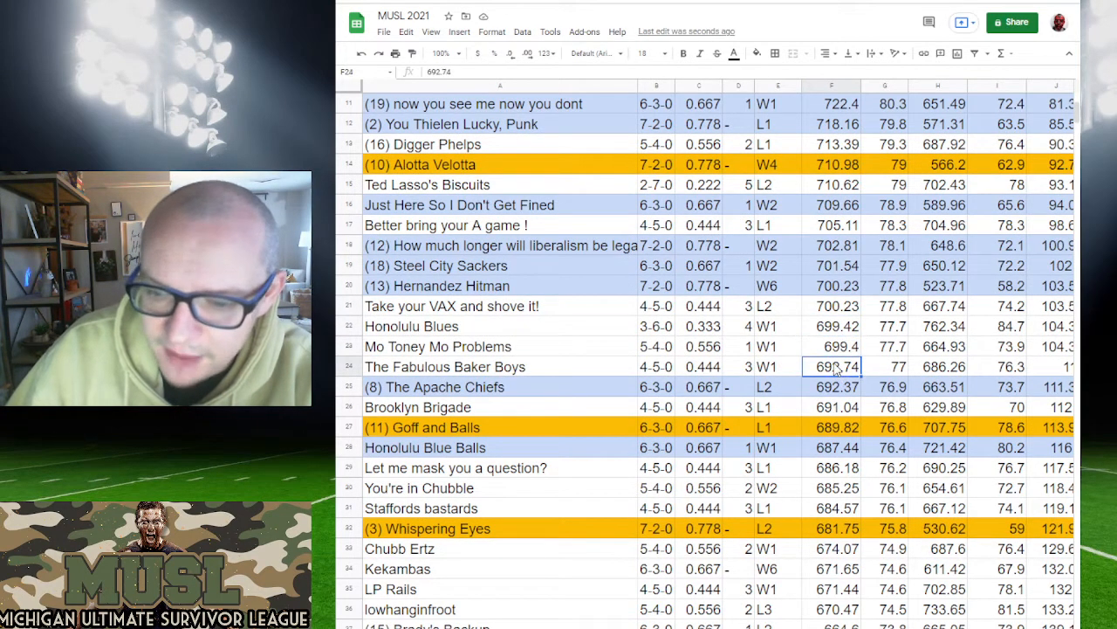
scroll(down, 3)
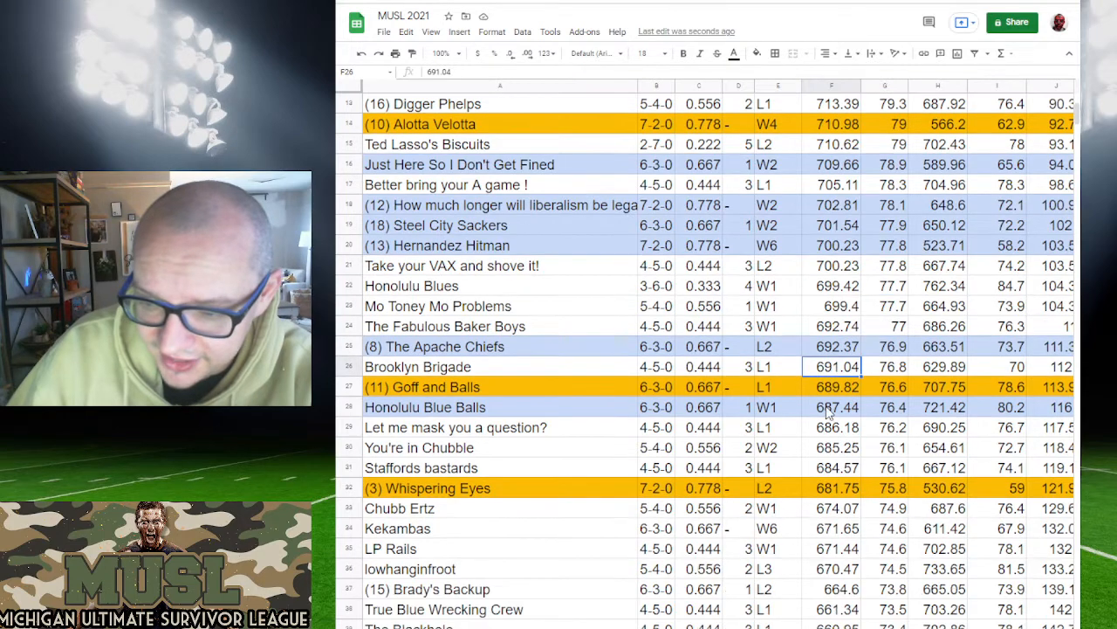
click(831, 447)
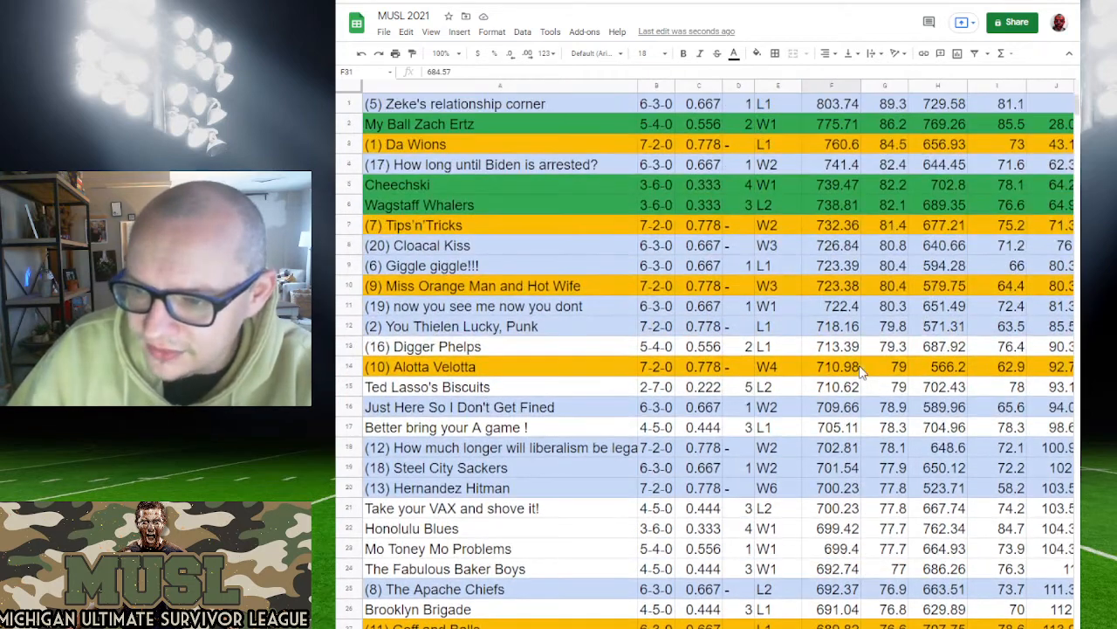
scroll(down, 3)
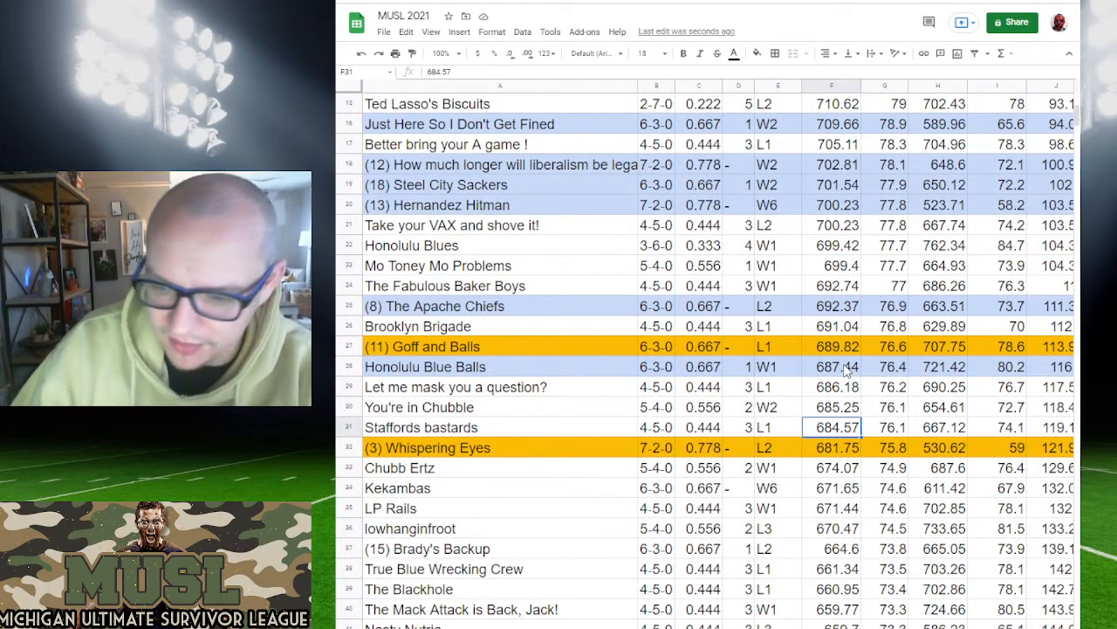
scroll(down, 3)
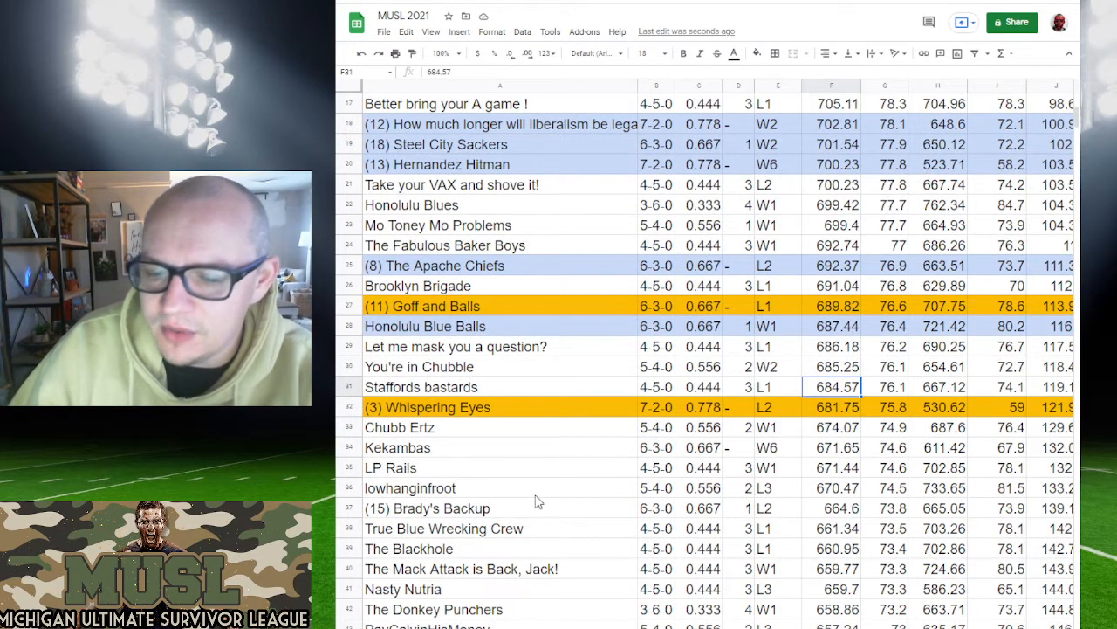
mouse_move(350, 500)
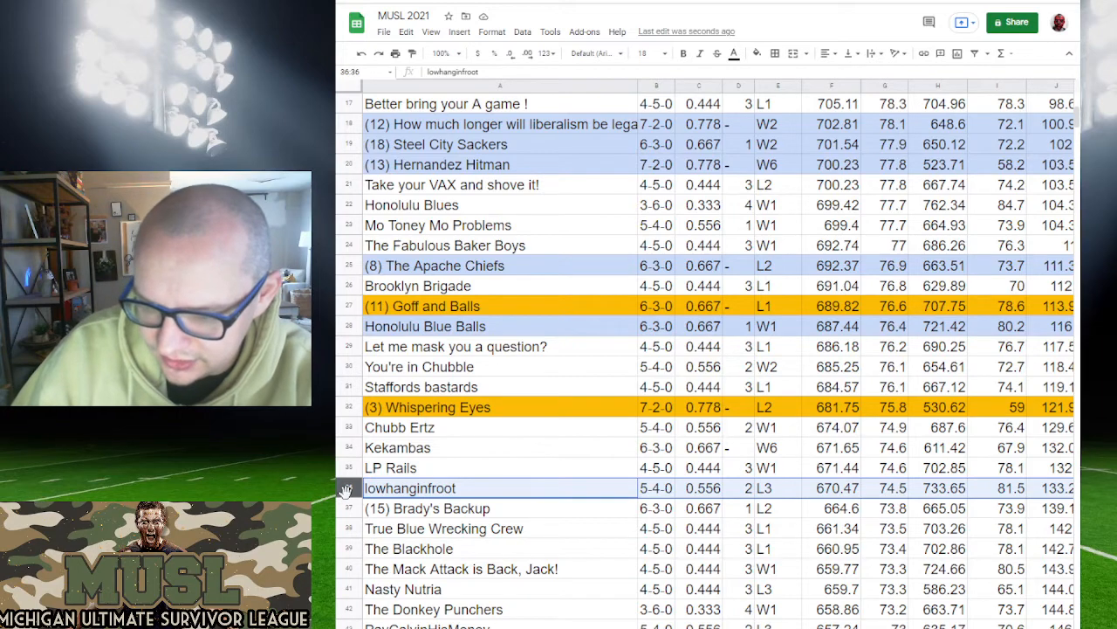
scroll(up, 3)
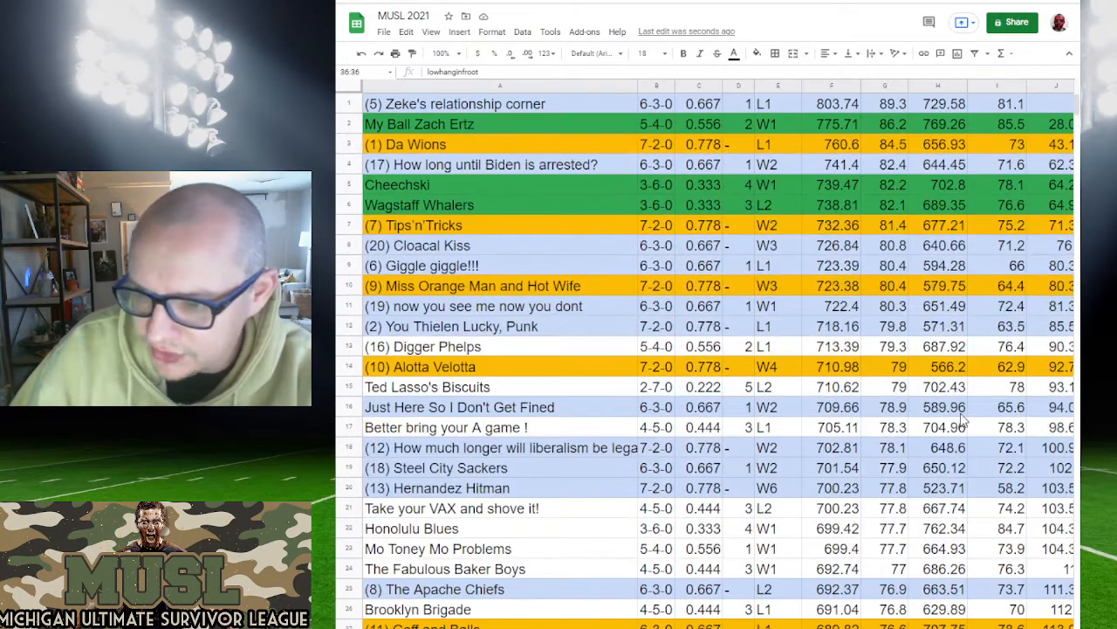
scroll(down, 3)
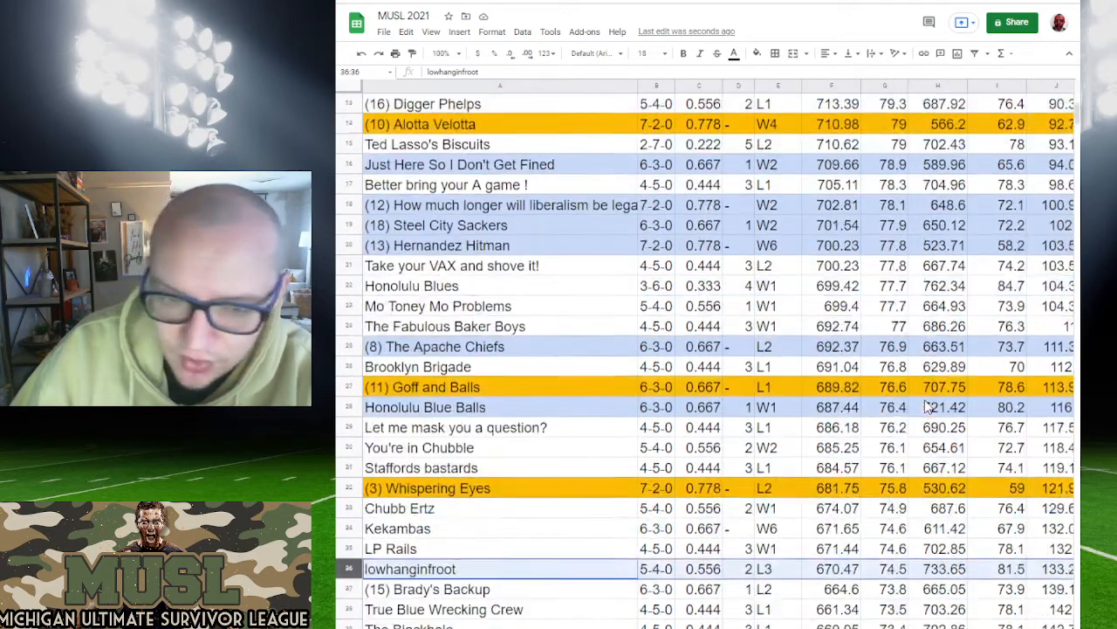
scroll(down, 3)
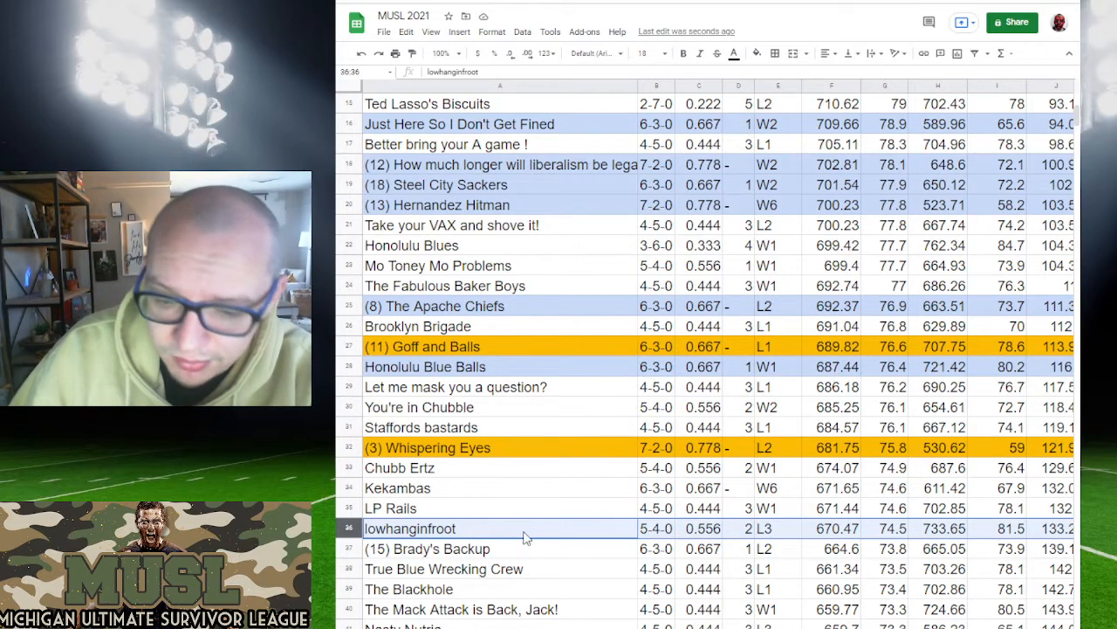
click(428, 549)
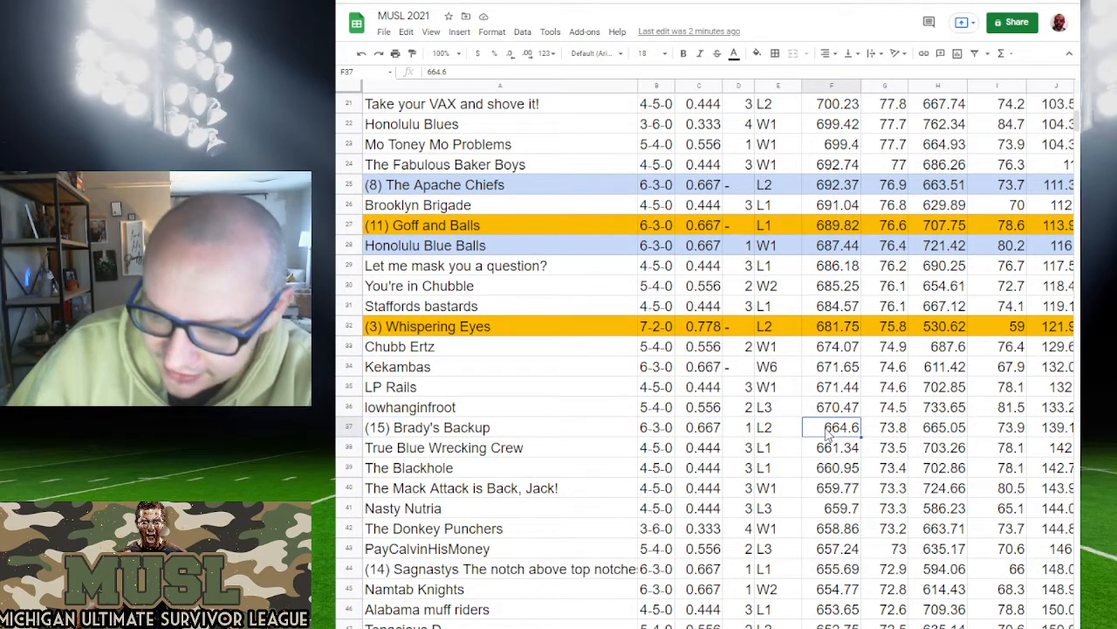
click(391, 386)
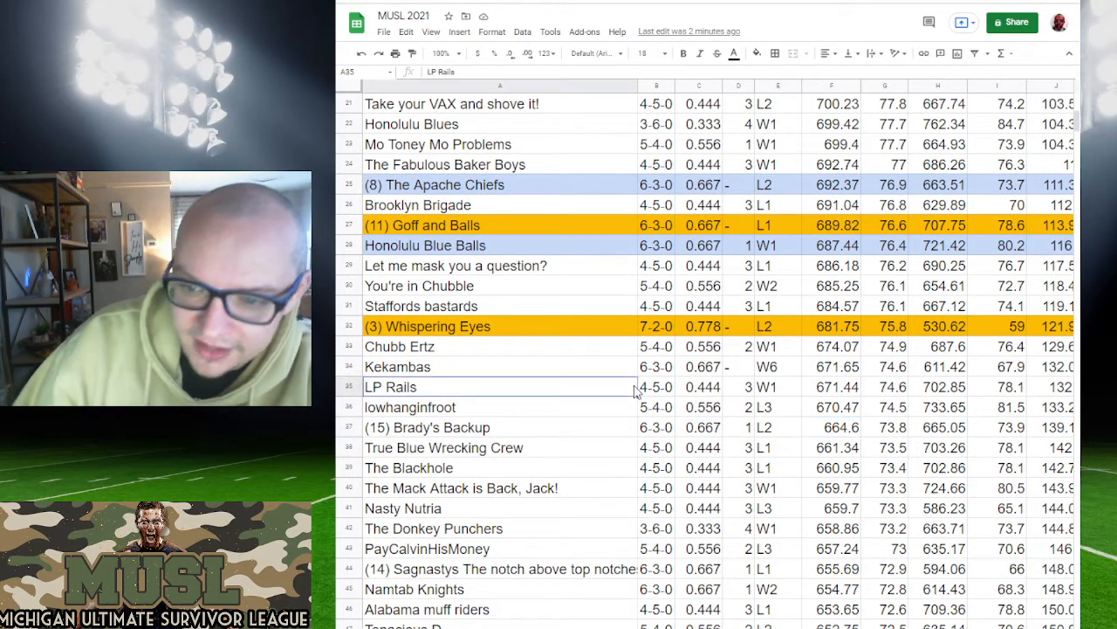
scroll(down, 3)
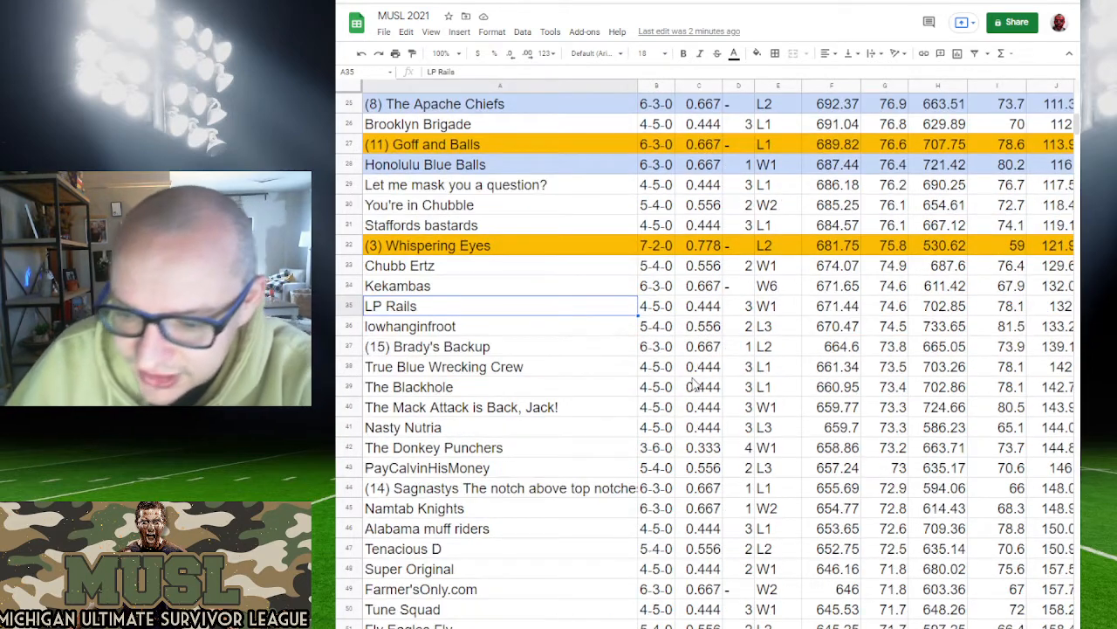
mouse_move(487, 519)
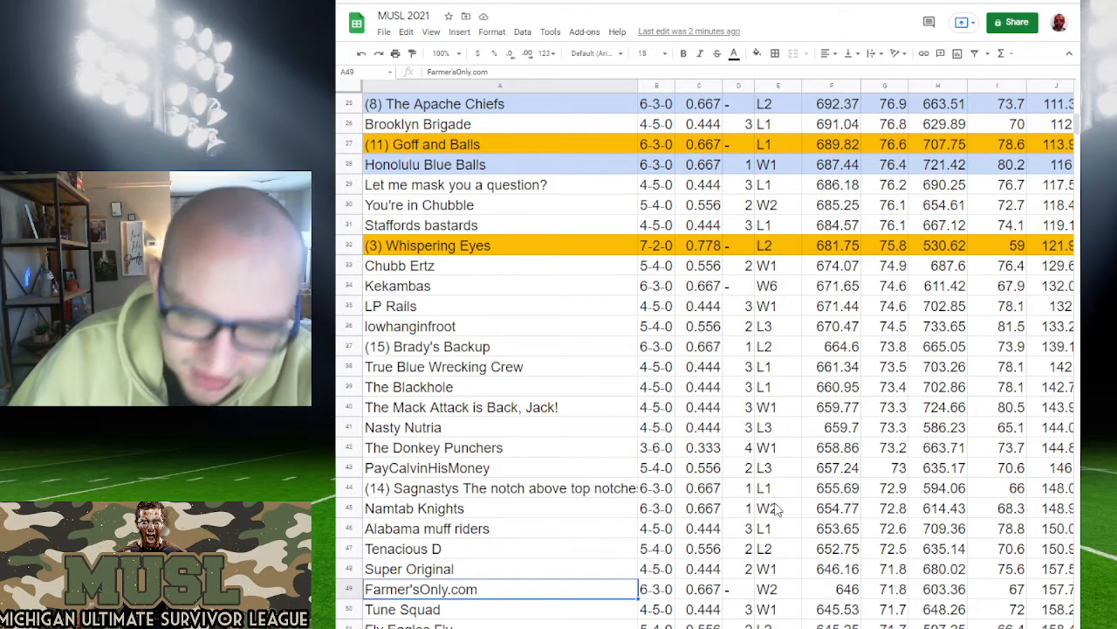
scroll(up, 3)
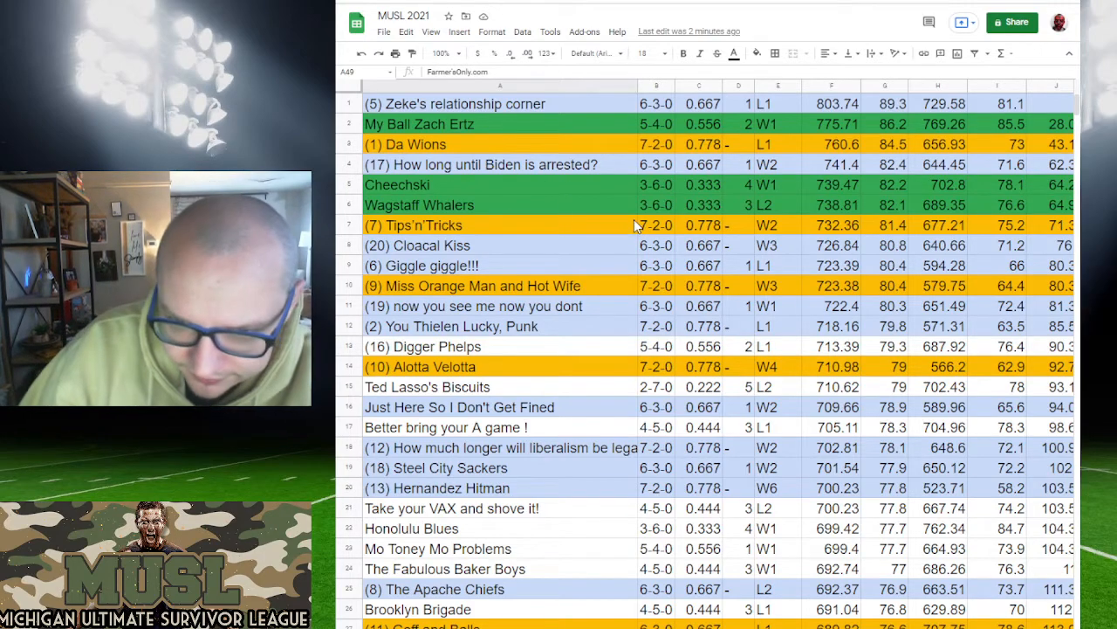
Step: Scroll down the standings with the 7-2 teams grouped at the top
scroll(down, 3)
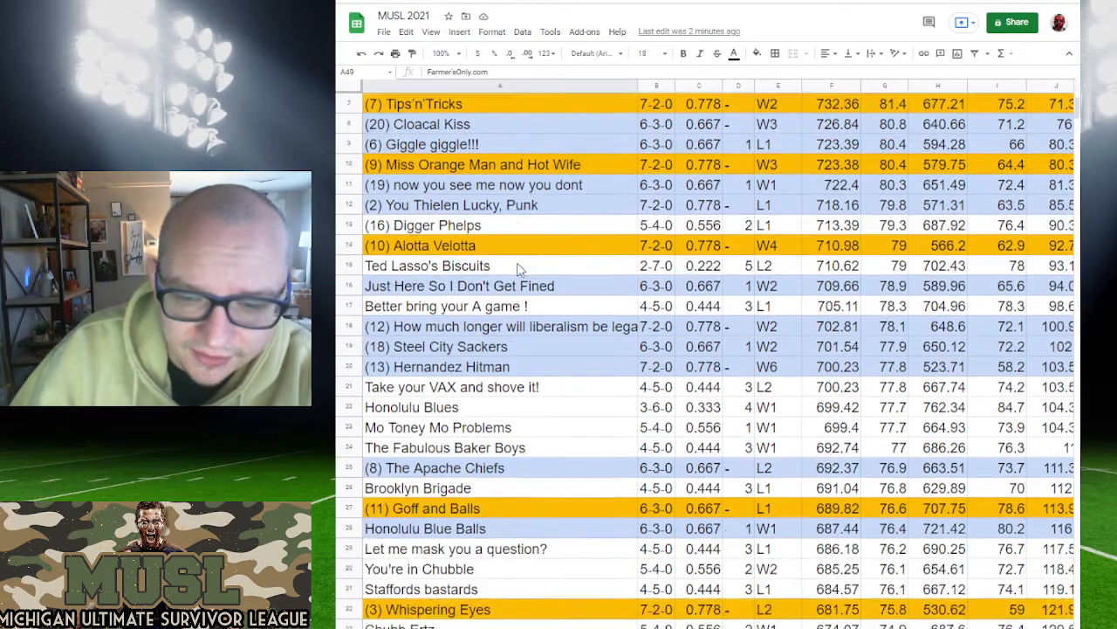
scroll(down, 3)
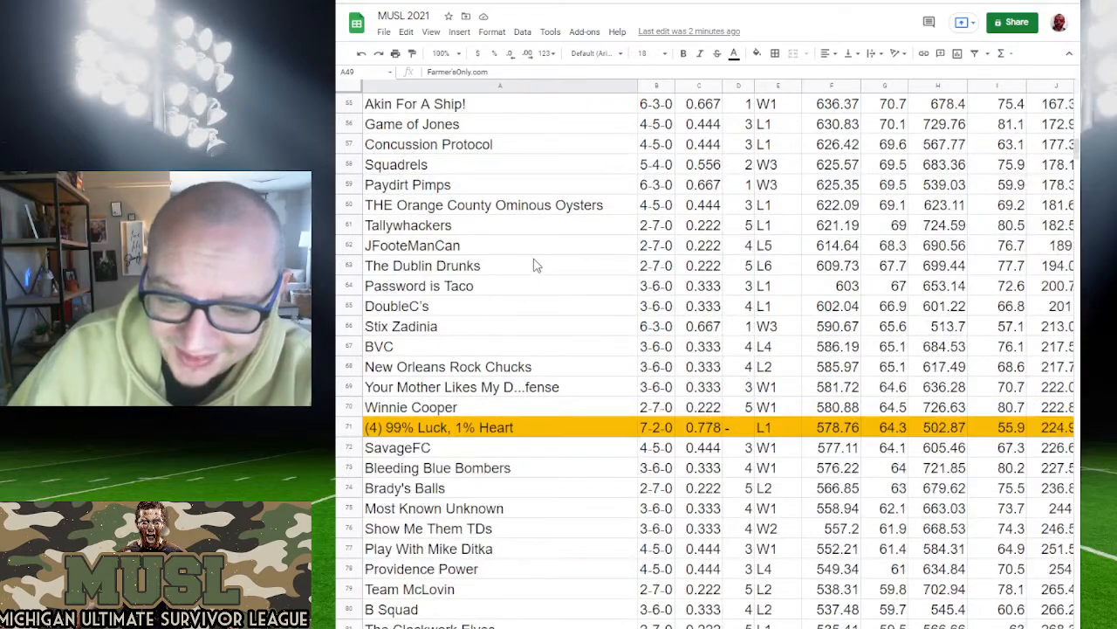
scroll(down, 3)
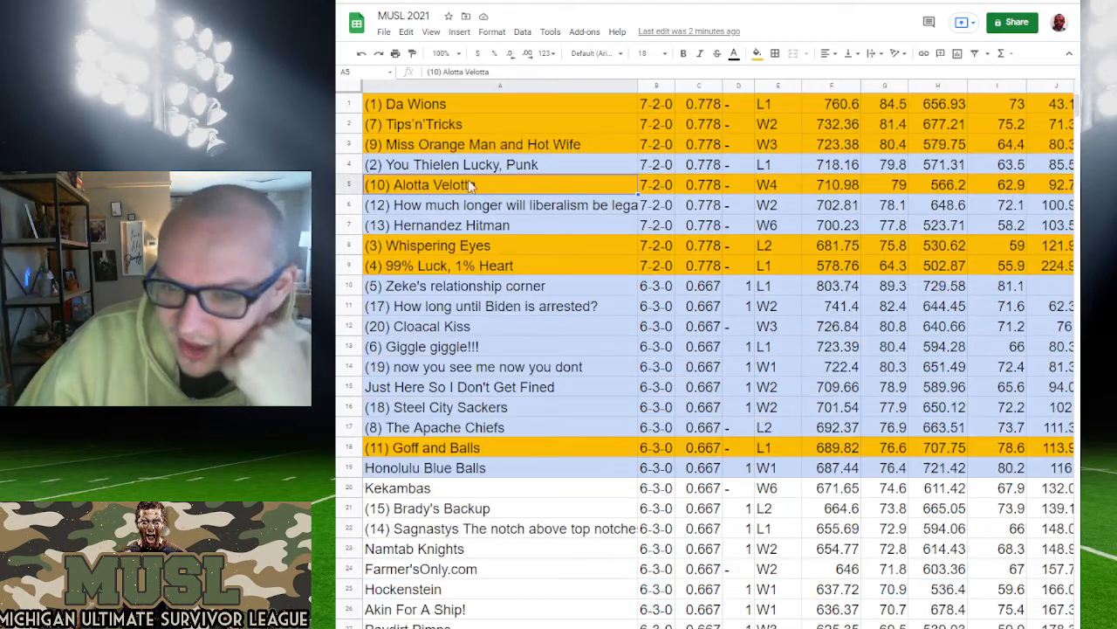
Step: Scroll the standings back in their original points order
scroll(down, 3)
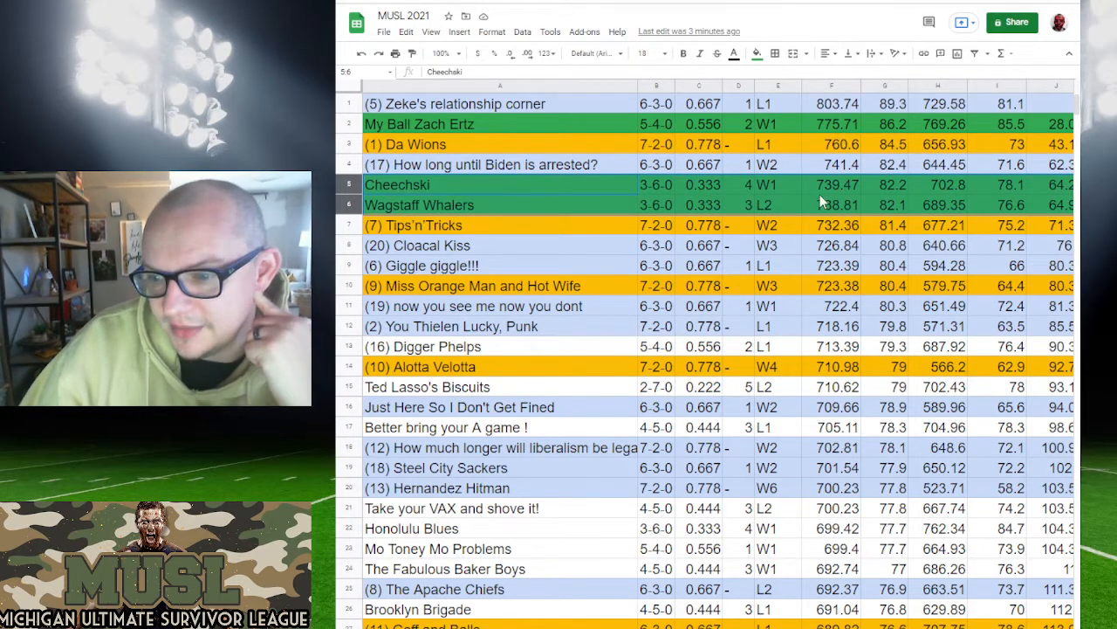
click(831, 123)
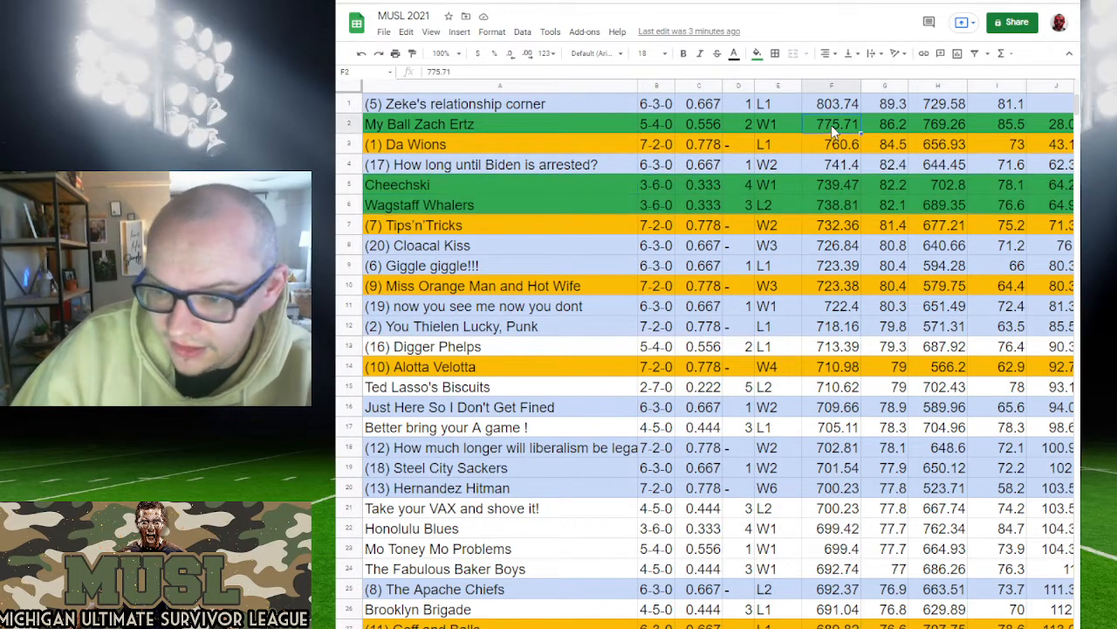
click(349, 103)
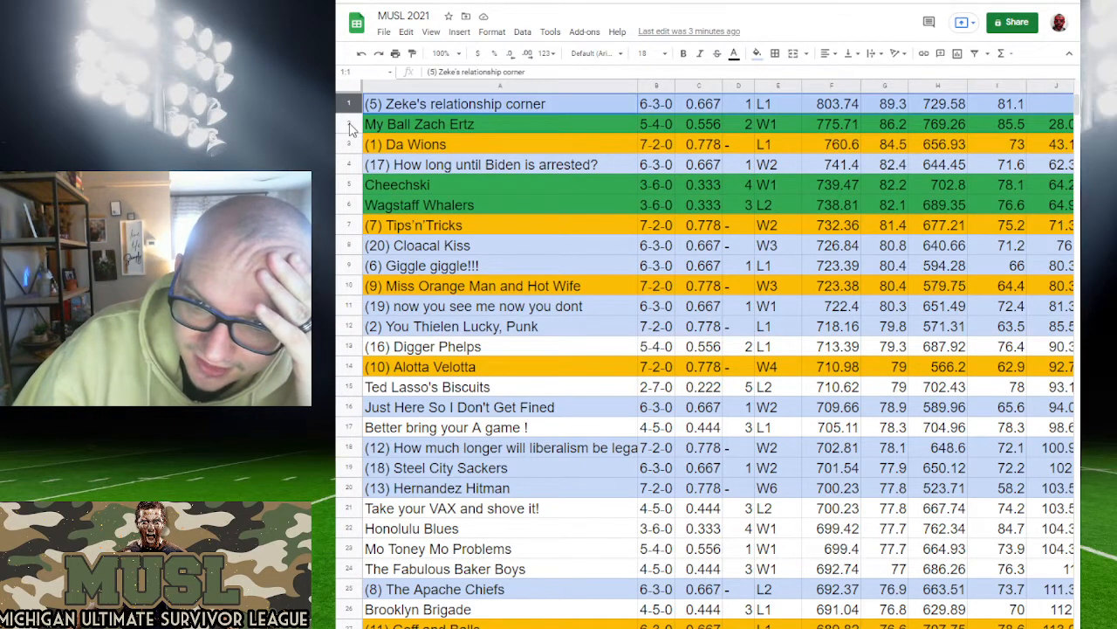
click(419, 122)
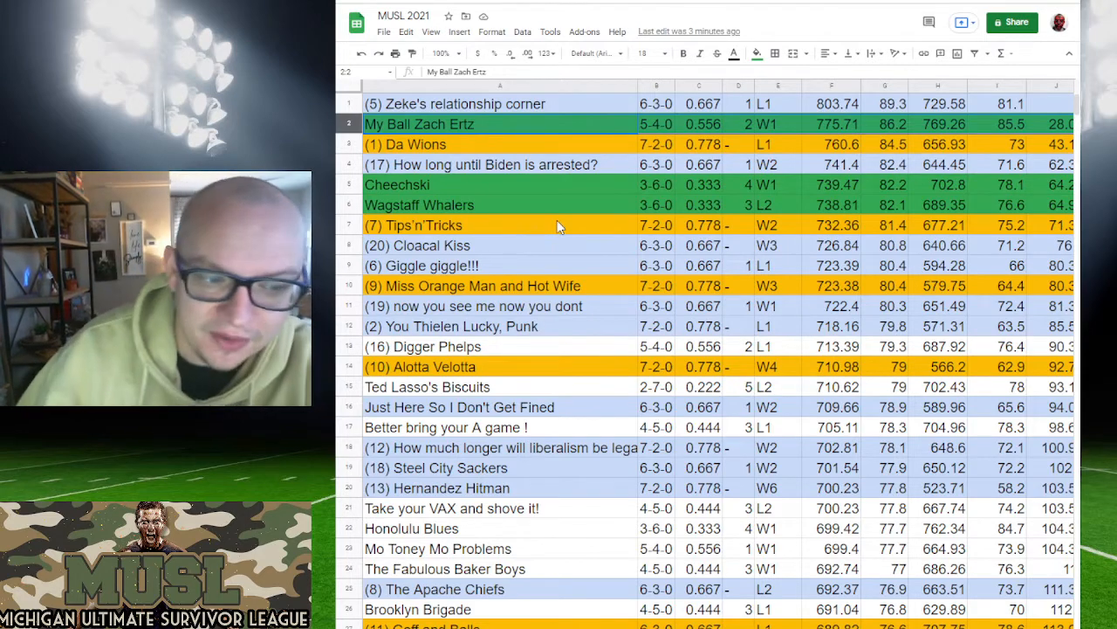
mouse_move(419, 419)
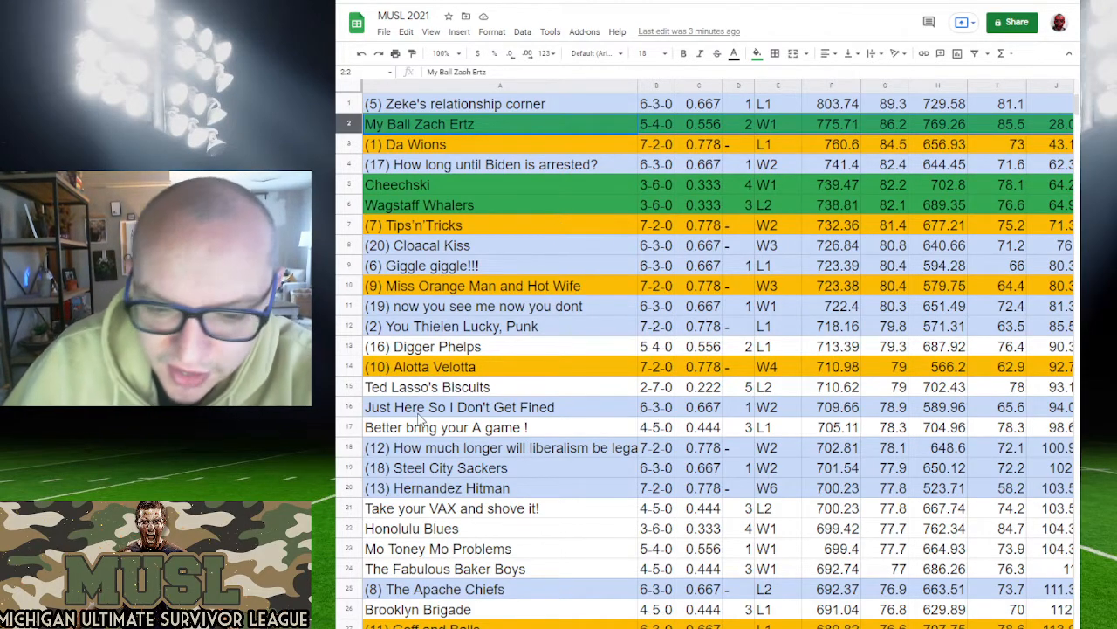